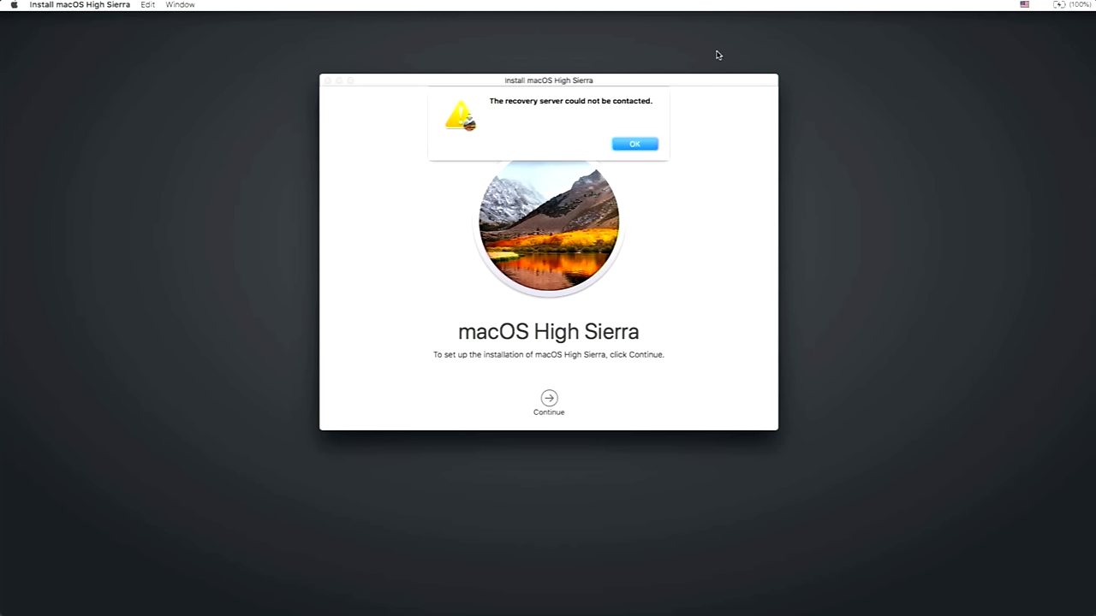
{"action": "mouse_move", "coordinate": [706, 188]}
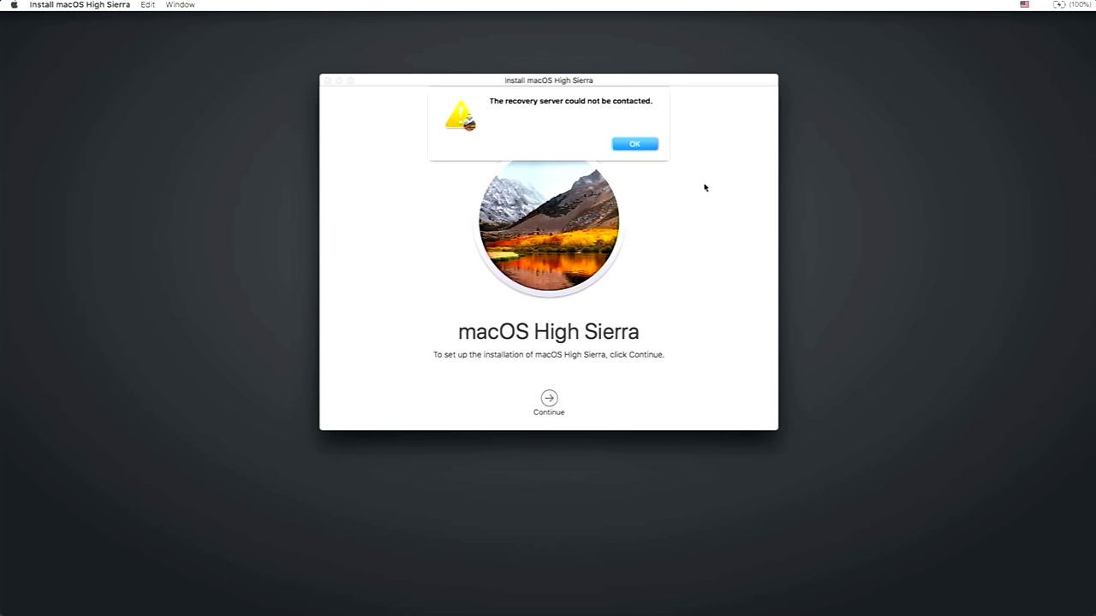
{"action": "mouse_move", "coordinate": [706, 193]}
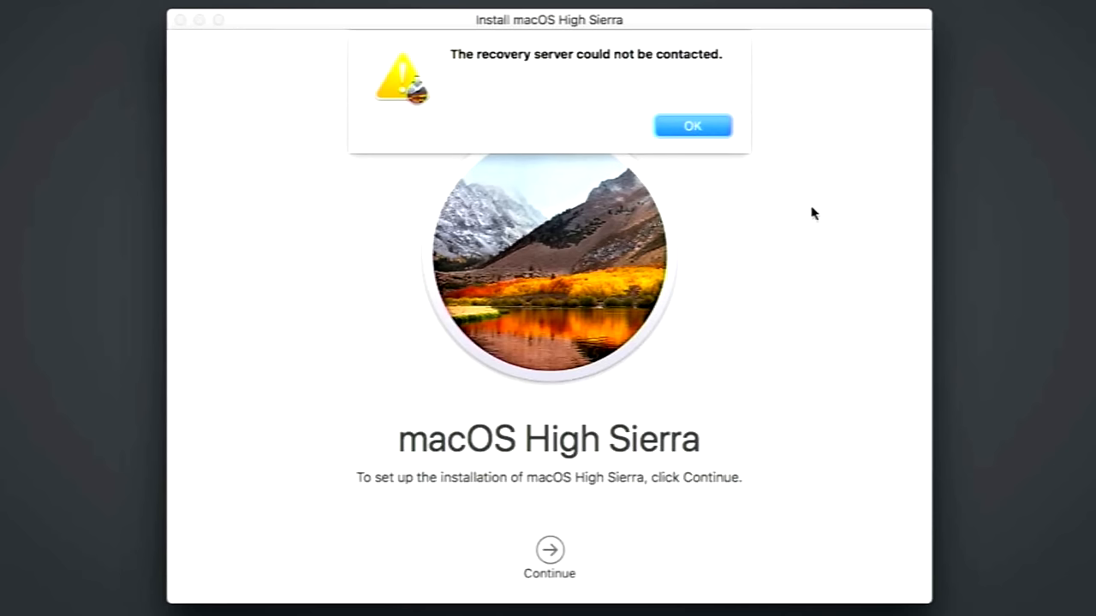
{"action": "mouse_move", "coordinate": [813, 217]}
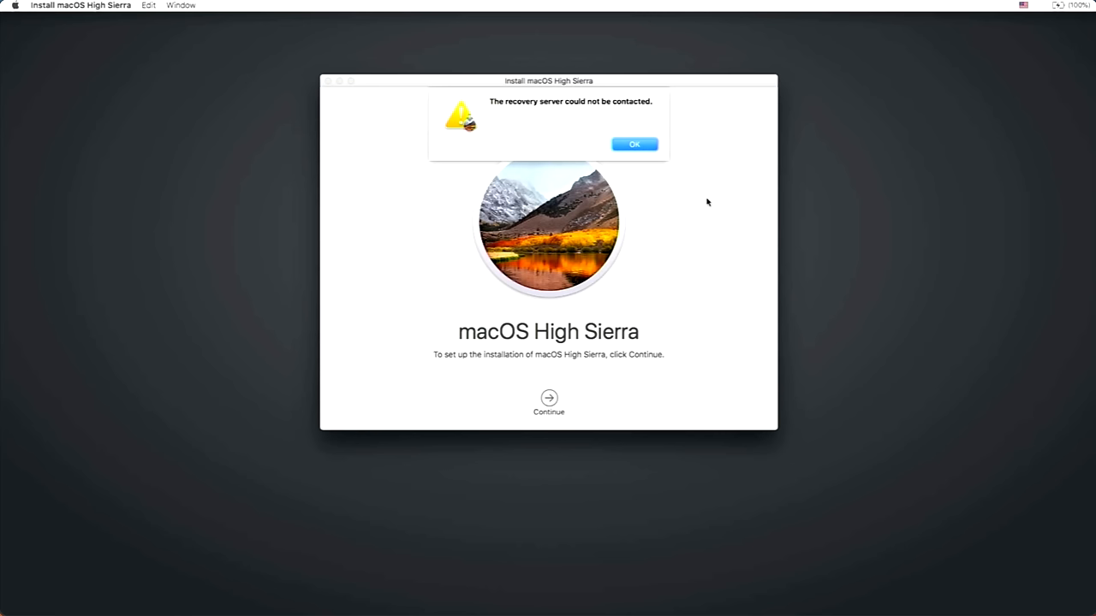
{"action": "mouse_move", "coordinate": [707, 202]}
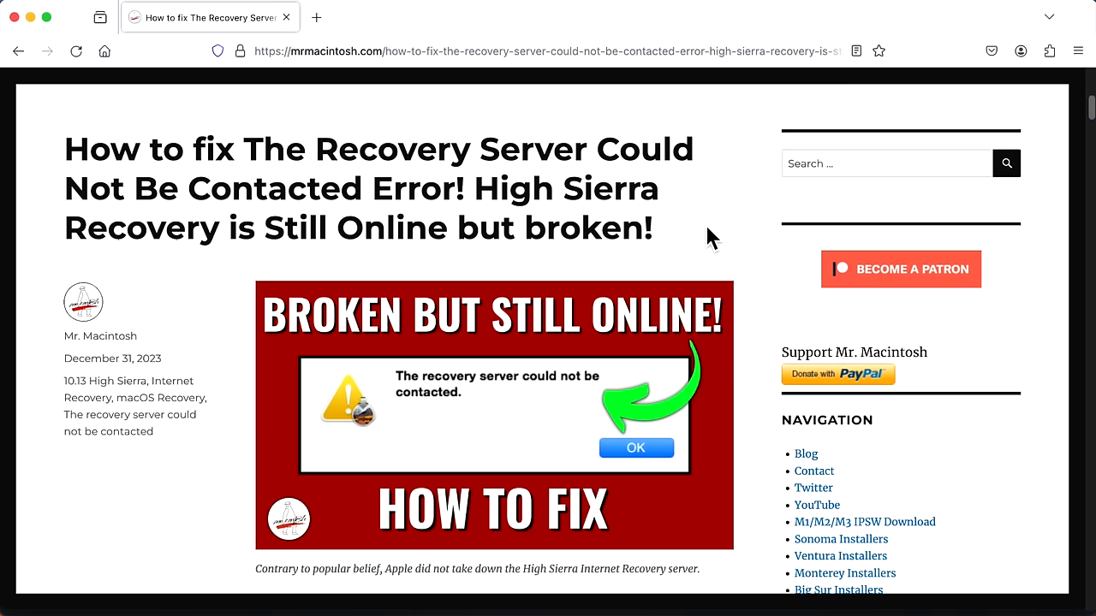
Scroll the mrmacintosh.com article to its table of contents listing the three fixes
{"action": "scroll", "scroll_direction": "down", "scroll_amount": 3}
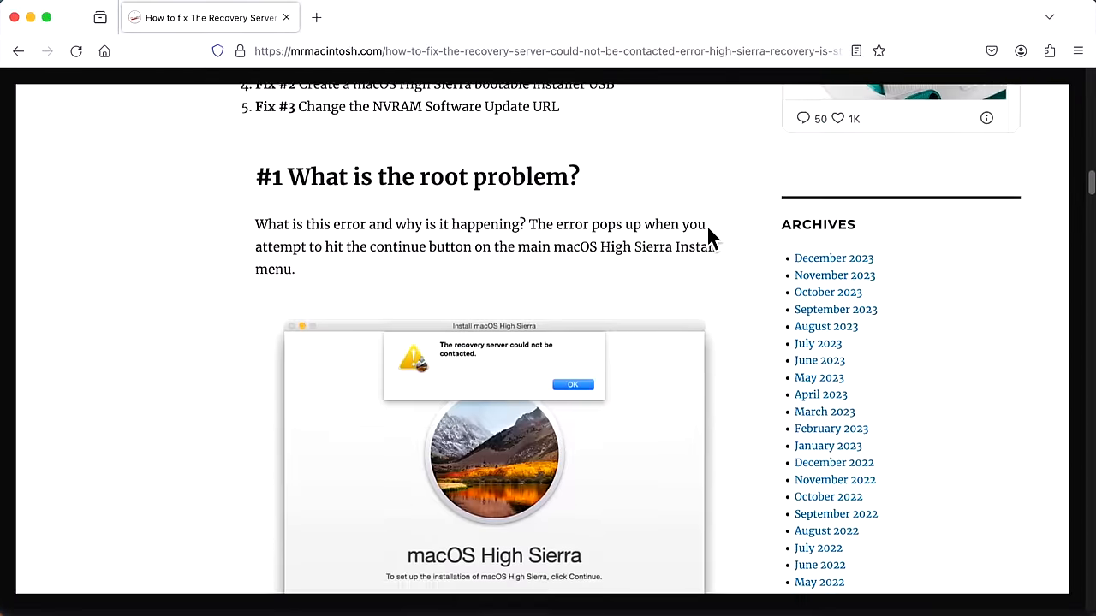
{"action": "scroll", "scroll_direction": "down", "scroll_amount": 3}
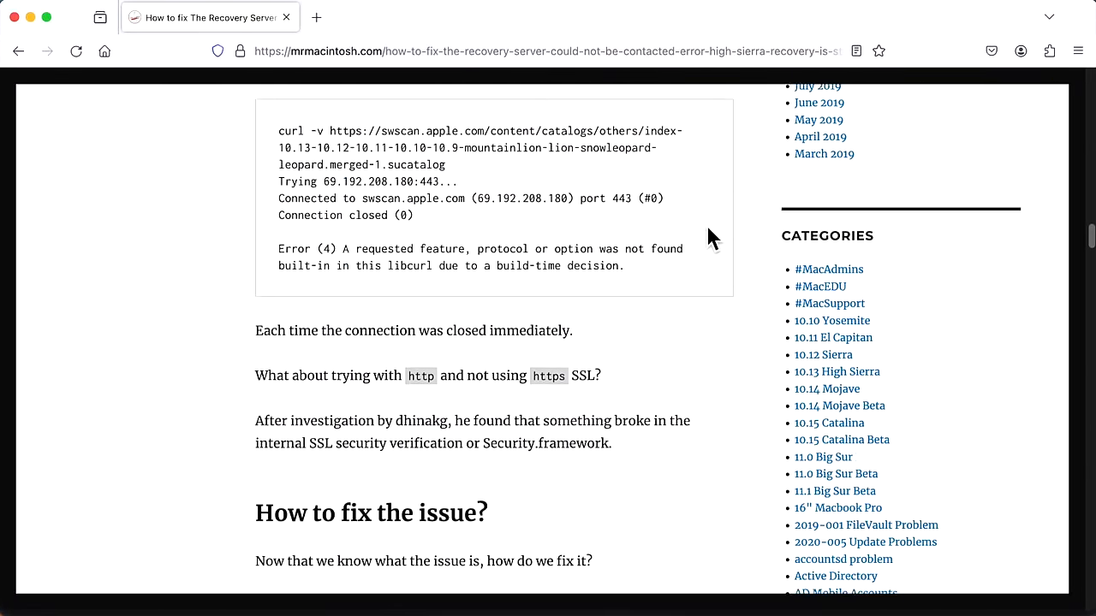
{"action": "scroll", "scroll_direction": "down", "scroll_amount": 3}
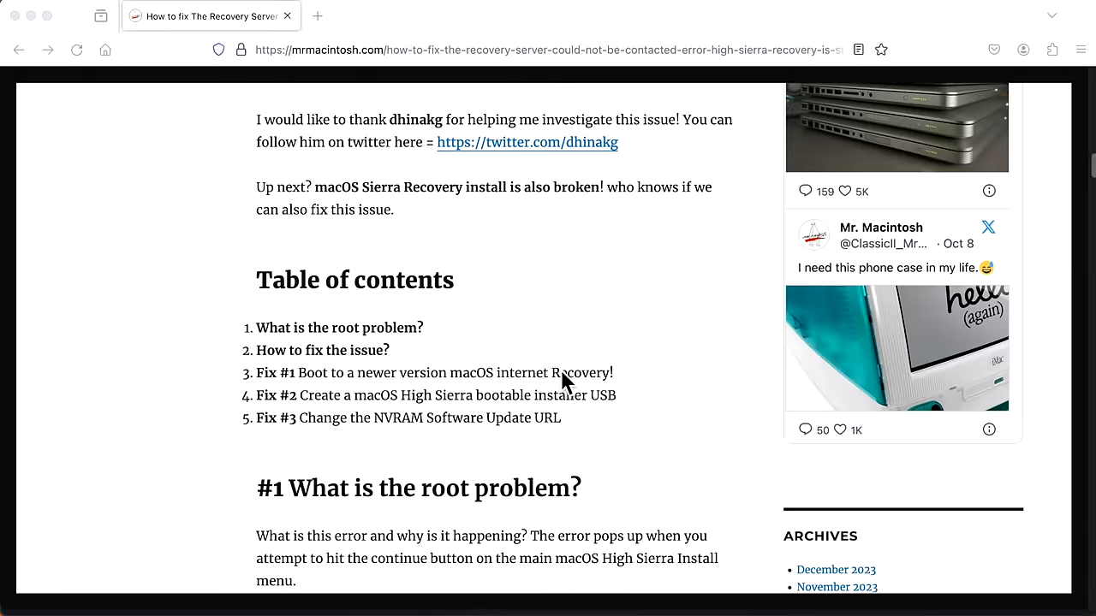
{"action": "mouse_move", "coordinate": [415, 342]}
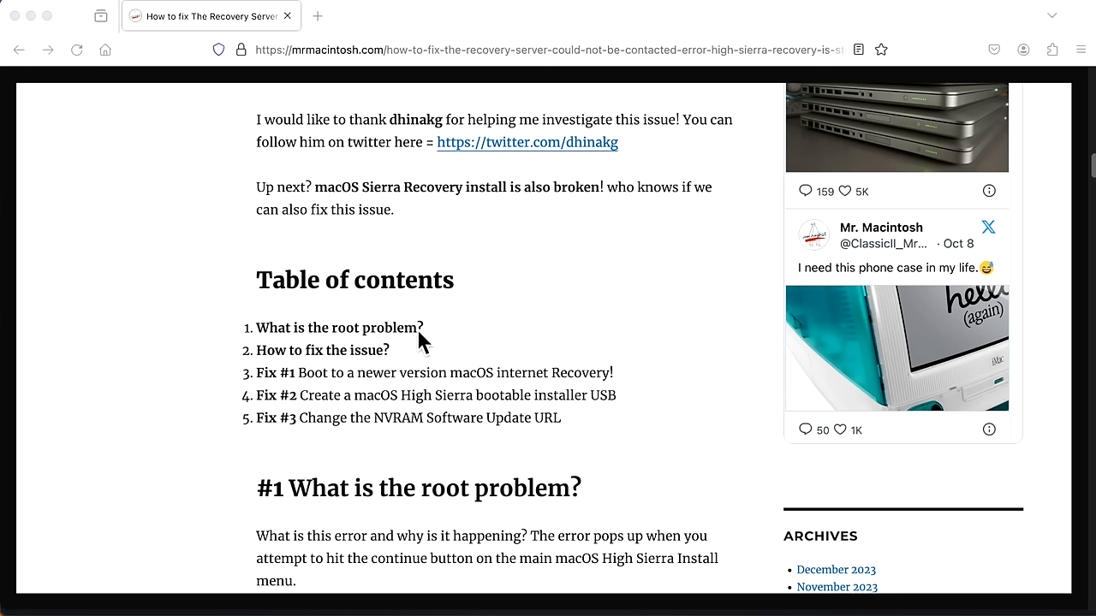
{"action": "mouse_move", "coordinate": [352, 394]}
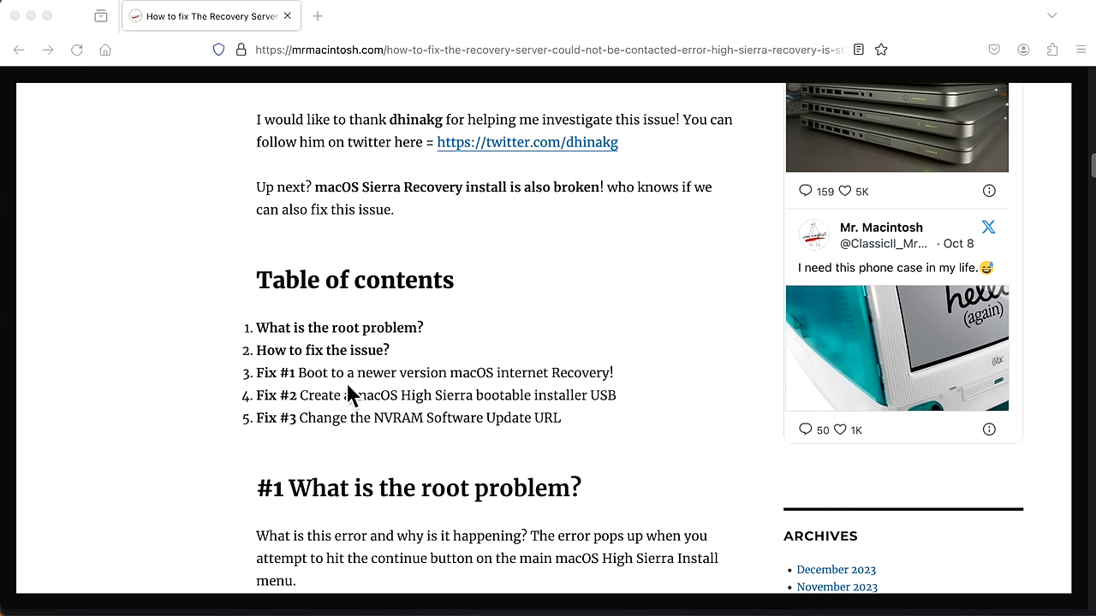
{"action": "mouse_move", "coordinate": [399, 400]}
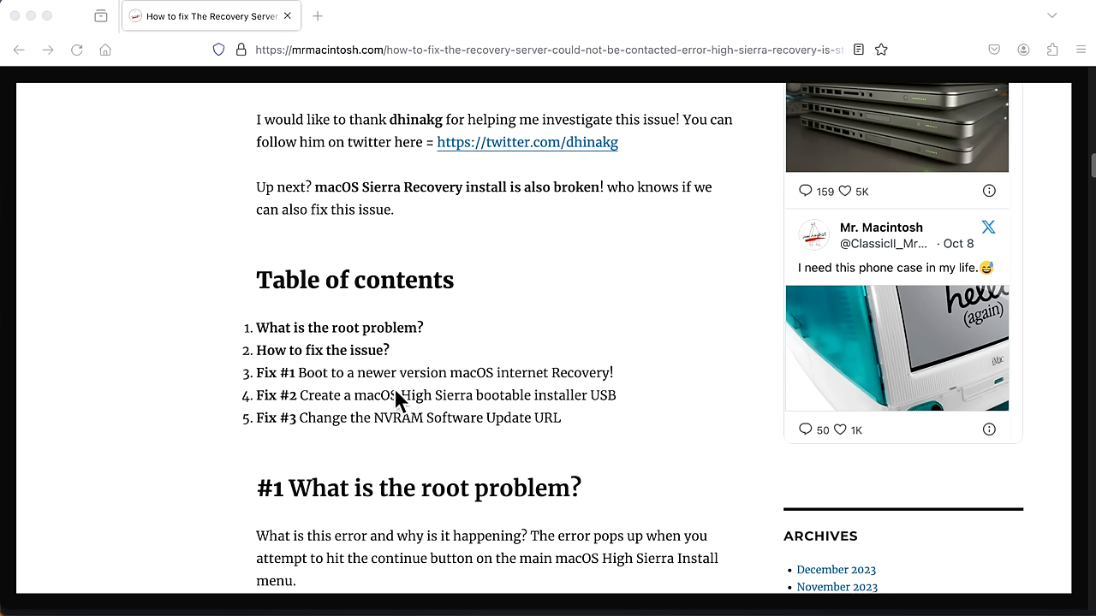
{"action": "mouse_move", "coordinate": [531, 400]}
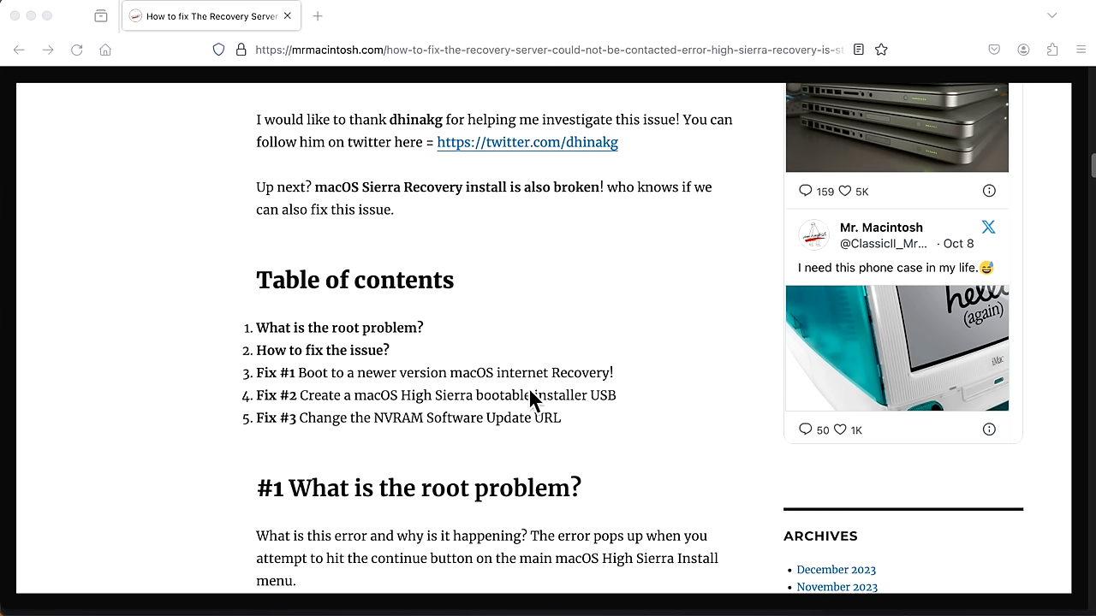
{"action": "mouse_move", "coordinate": [600, 407]}
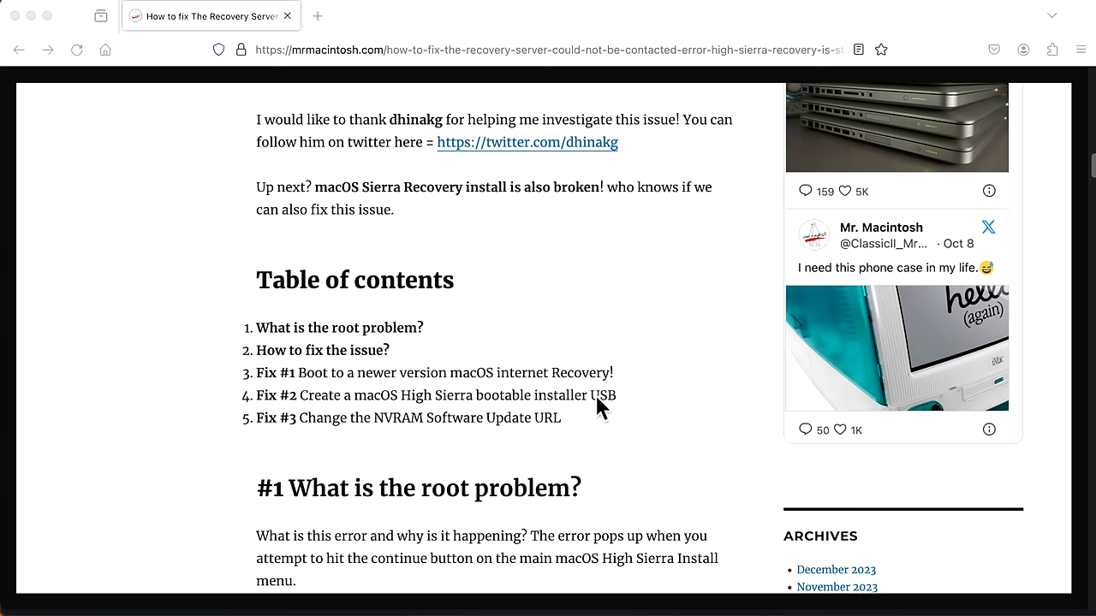
{"action": "mouse_move", "coordinate": [429, 416]}
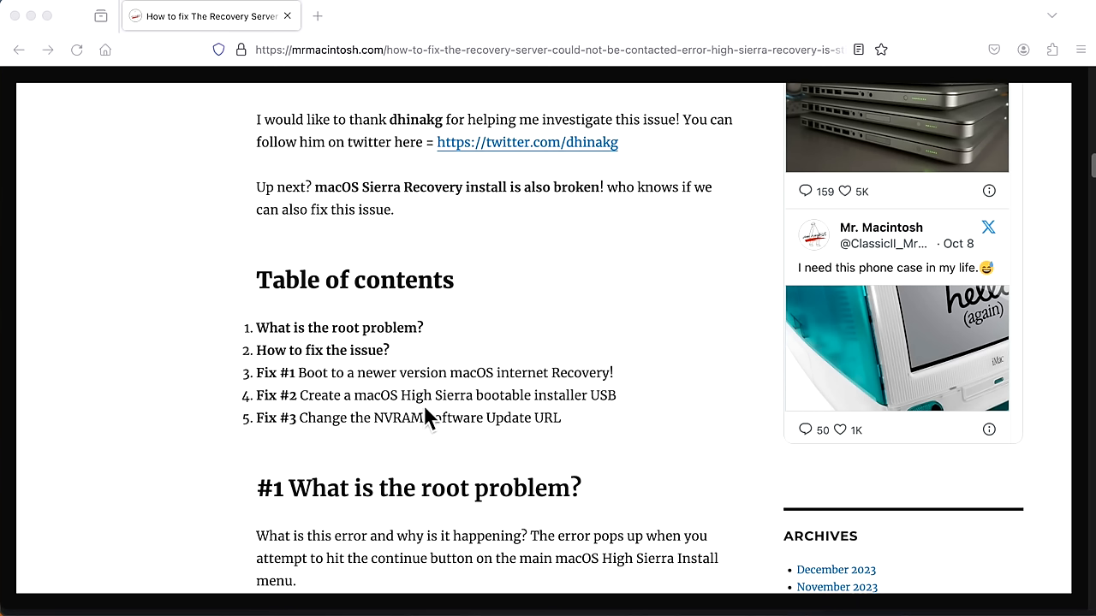
{"action": "mouse_move", "coordinate": [561, 423]}
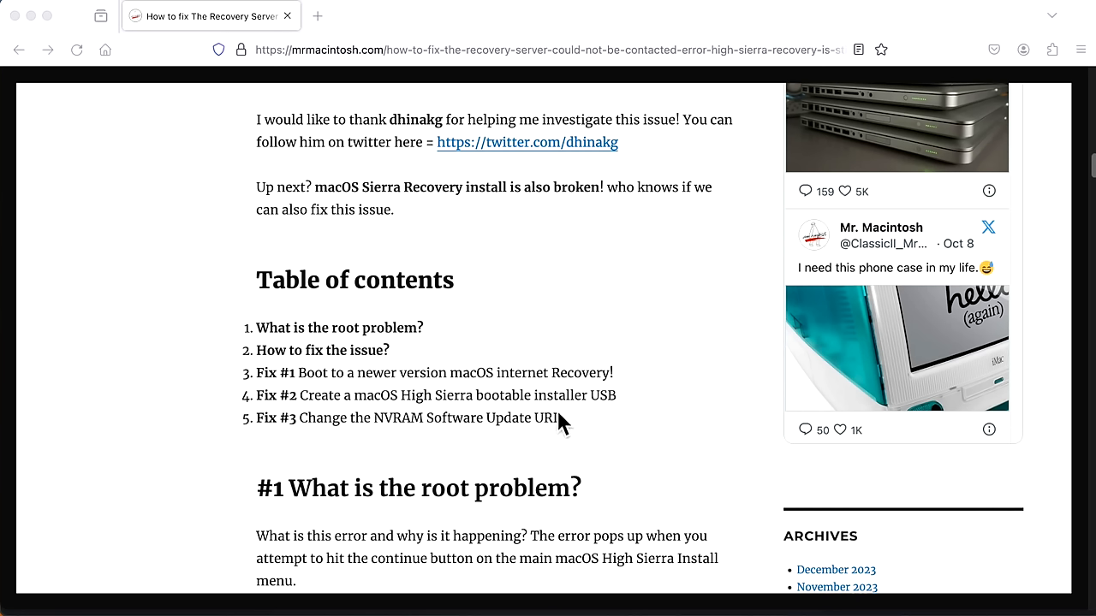
Scroll to '#1 What is the root problem?' and its recovery-server error screenshot
{"action": "scroll", "scroll_direction": "down", "scroll_amount": 3}
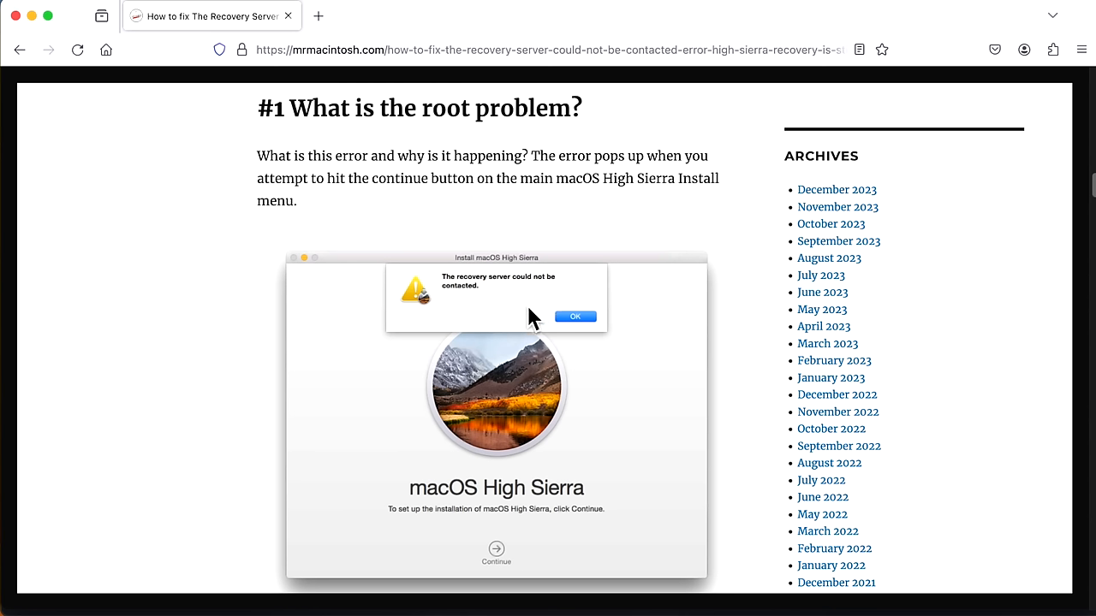
{"action": "mouse_move", "coordinate": [531, 321]}
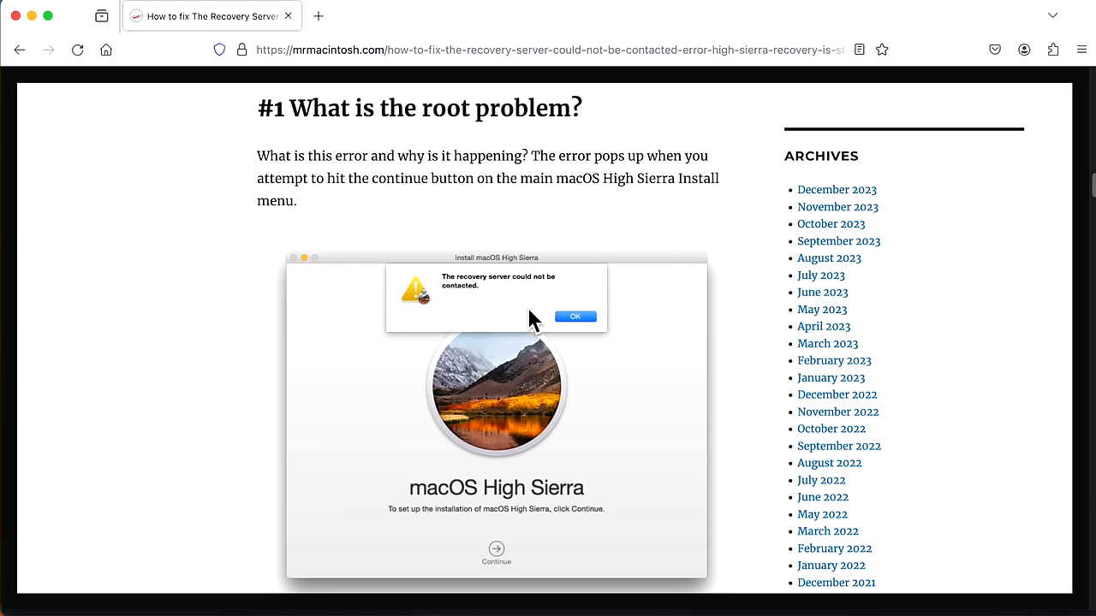
{"action": "mouse_move", "coordinate": [535, 319]}
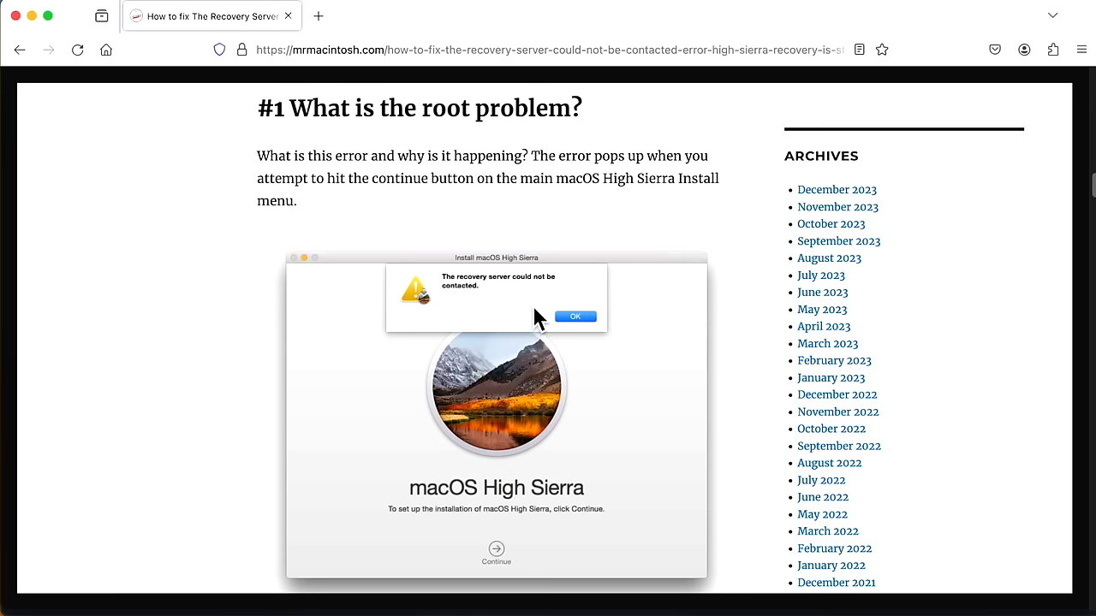
{"action": "mouse_move", "coordinate": [529, 315]}
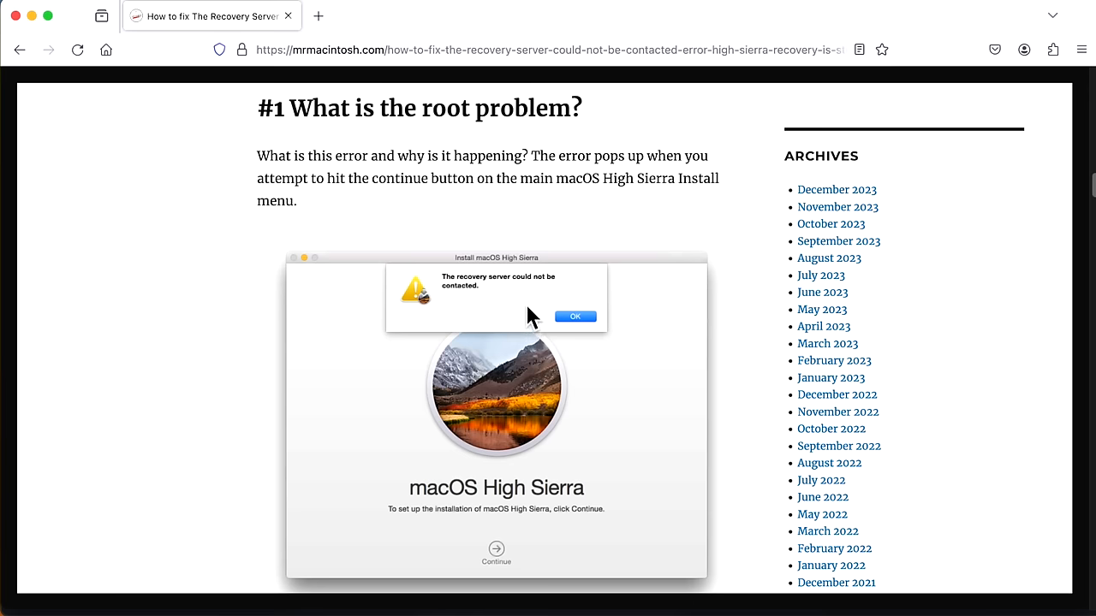
{"action": "scroll", "scroll_direction": "down", "scroll_amount": 3}
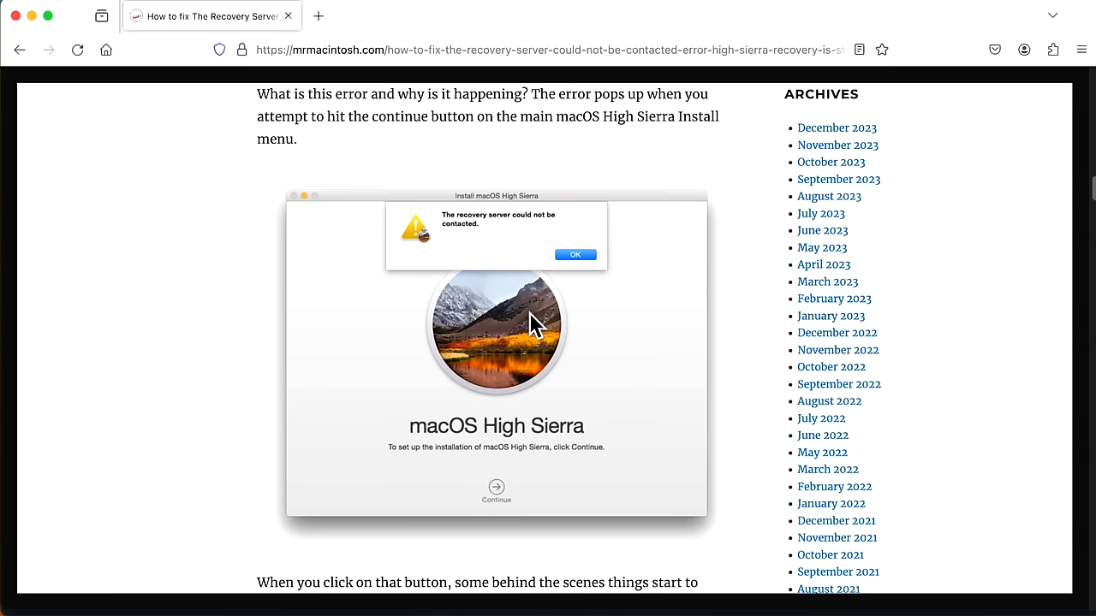
{"action": "mouse_move", "coordinate": [535, 334]}
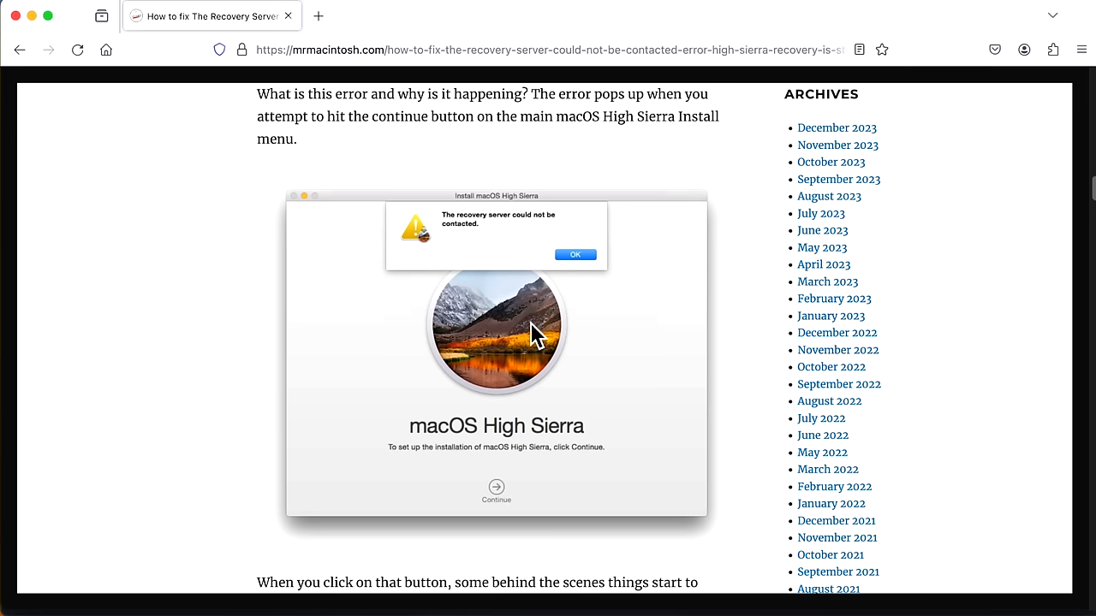
{"action": "mouse_move", "coordinate": [535, 338]}
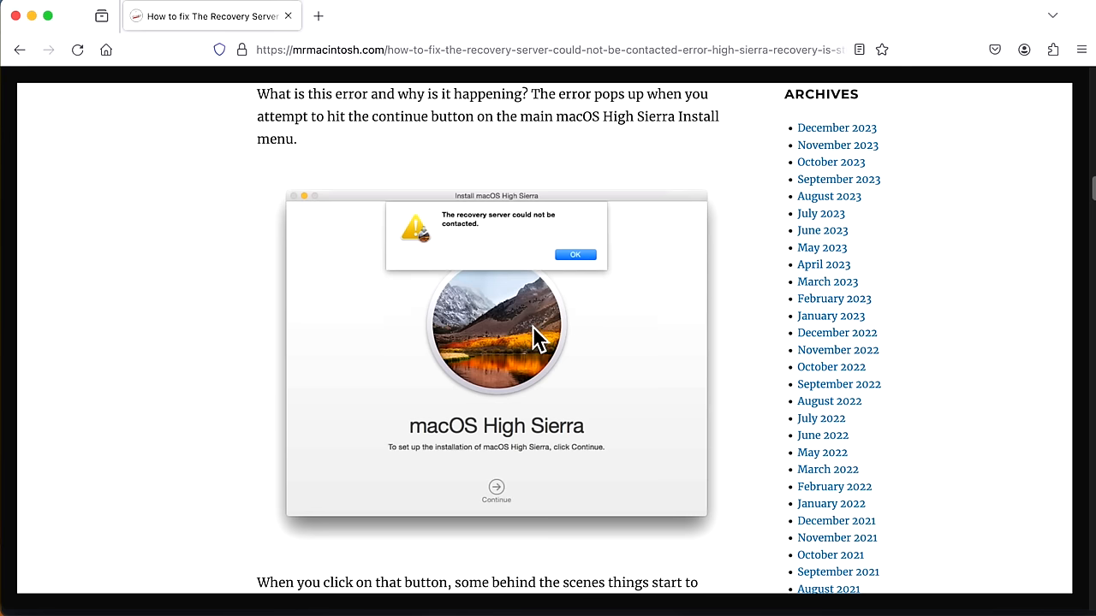
{"action": "mouse_move", "coordinate": [570, 298]}
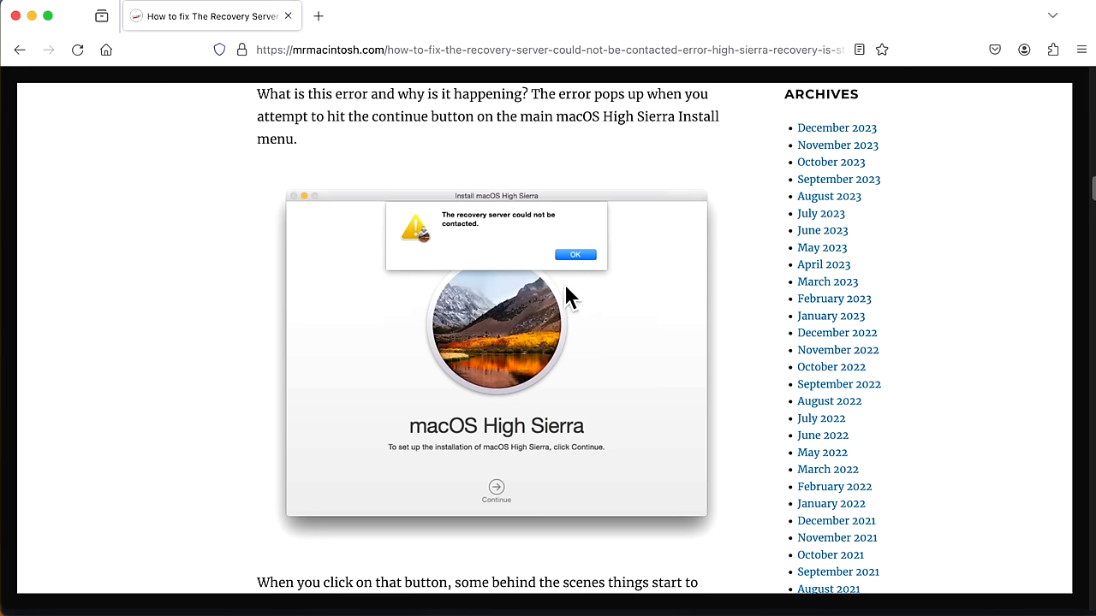
{"action": "mouse_move", "coordinate": [522, 480]}
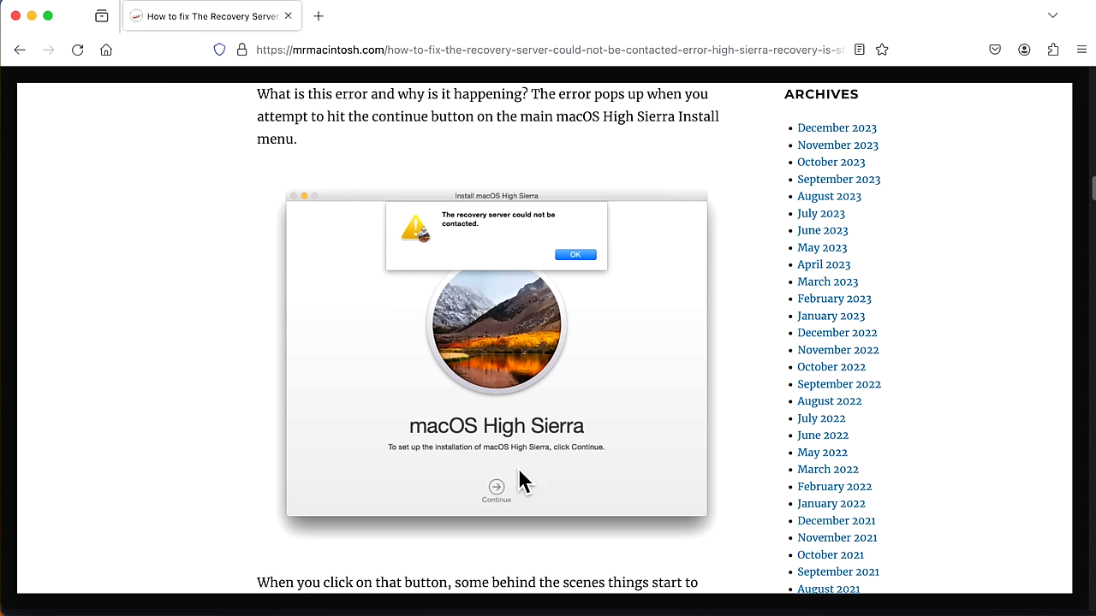
{"action": "mouse_move", "coordinate": [564, 413]}
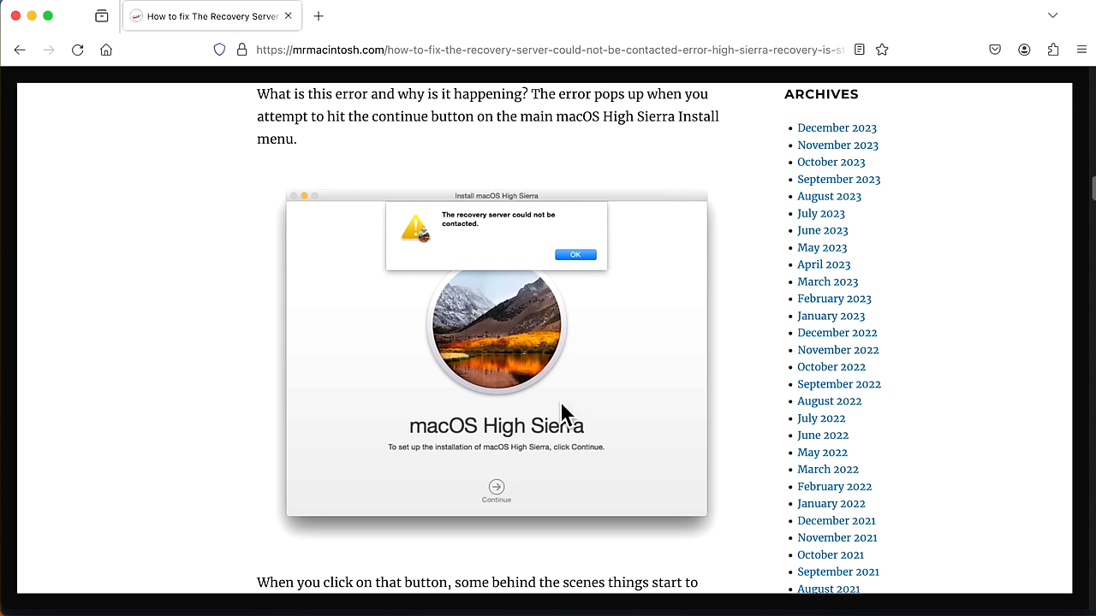
{"action": "mouse_move", "coordinate": [508, 523]}
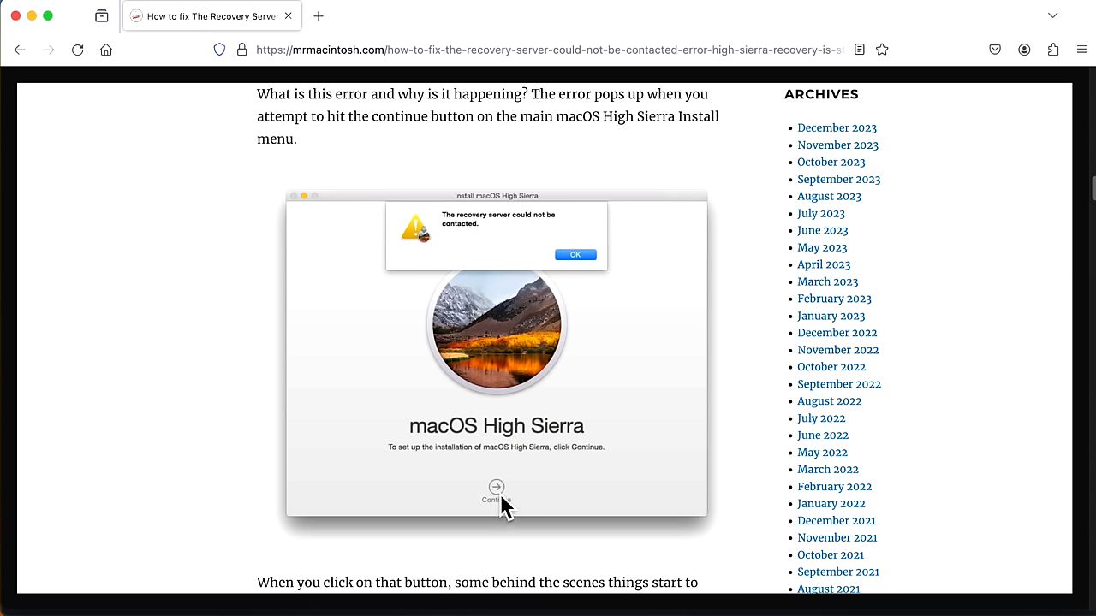
Scroll past the failed catalog error and curl output to 'How to fix the issue?'
{"action": "scroll", "scroll_direction": "down", "scroll_amount": 3}
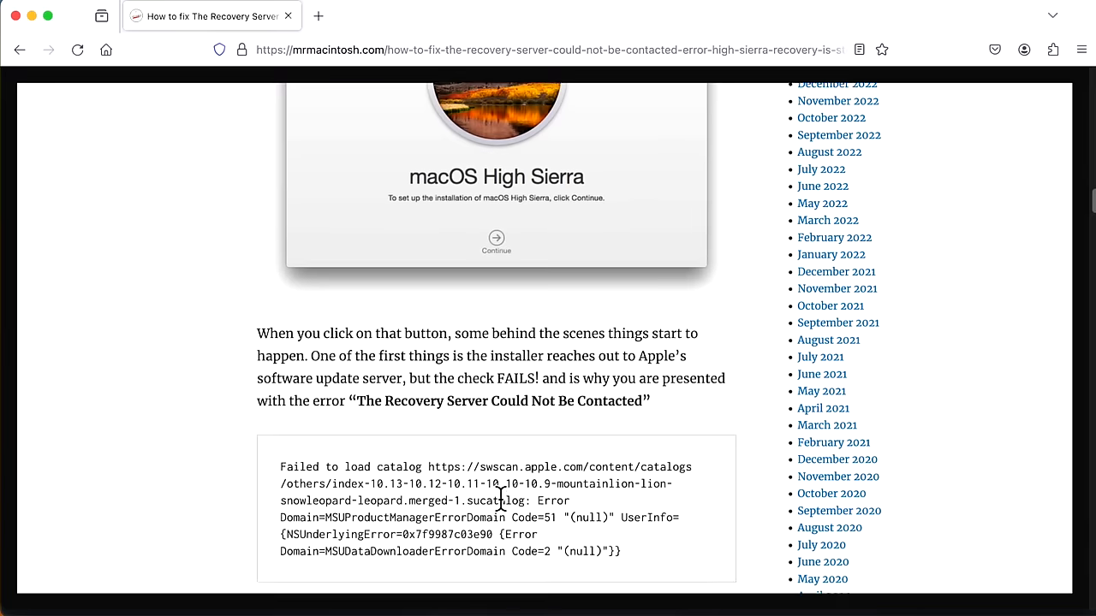
{"action": "scroll", "scroll_direction": "down", "scroll_amount": 3}
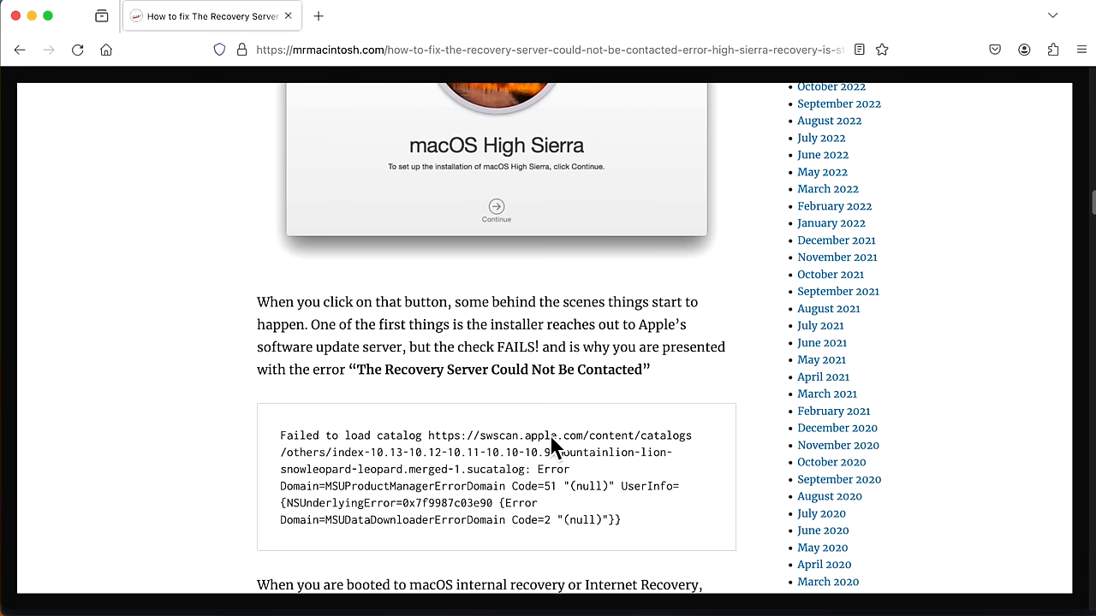
{"action": "mouse_move", "coordinate": [497, 475]}
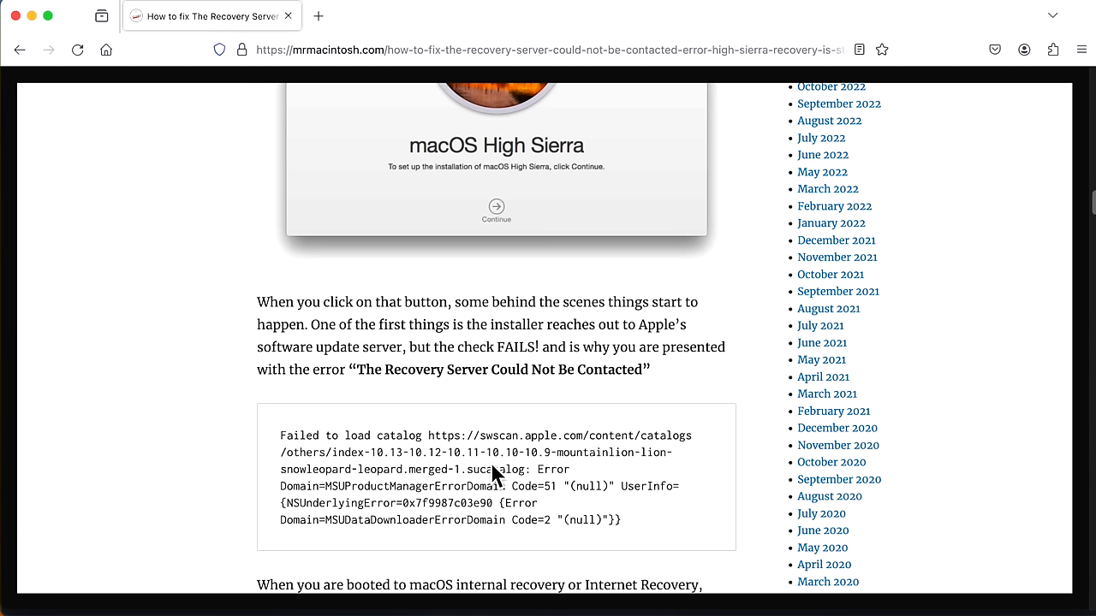
{"action": "mouse_move", "coordinate": [552, 468]}
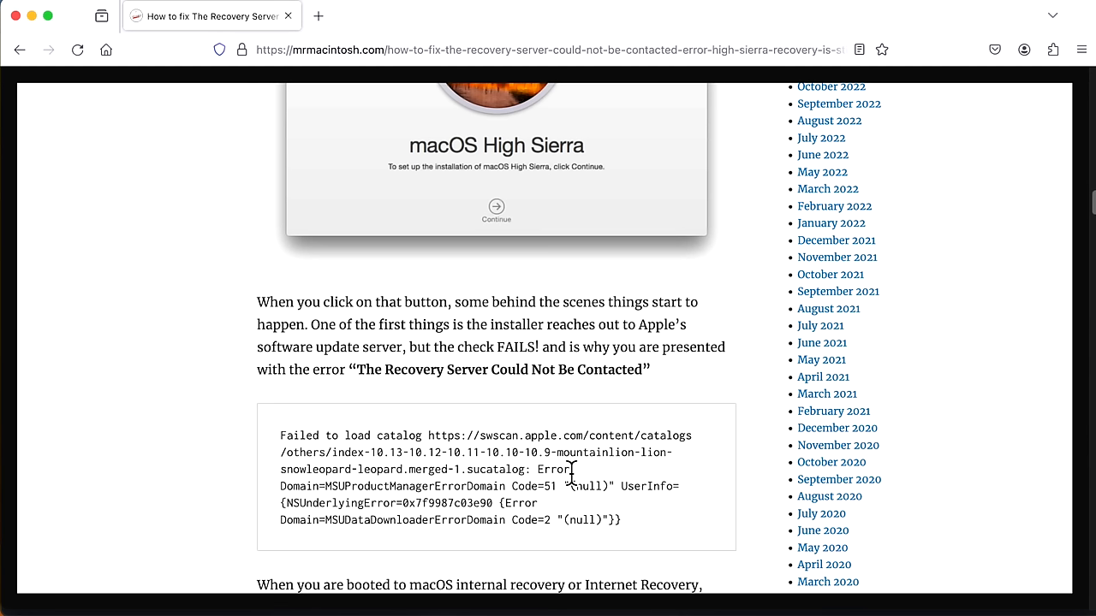
{"action": "scroll", "scroll_direction": "down", "scroll_amount": 3}
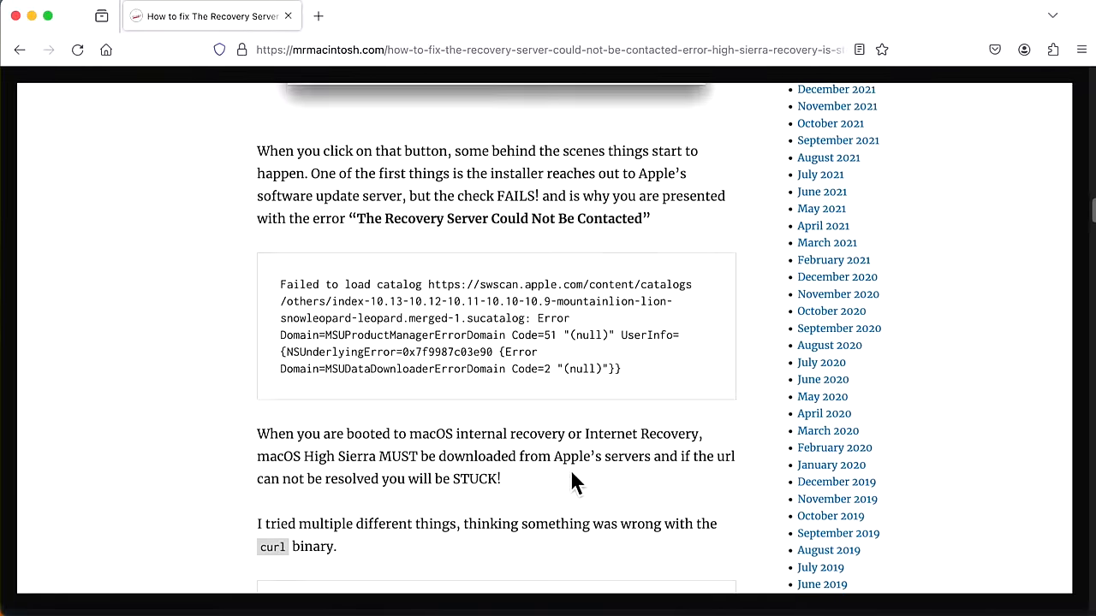
{"action": "scroll", "scroll_direction": "down", "scroll_amount": 3}
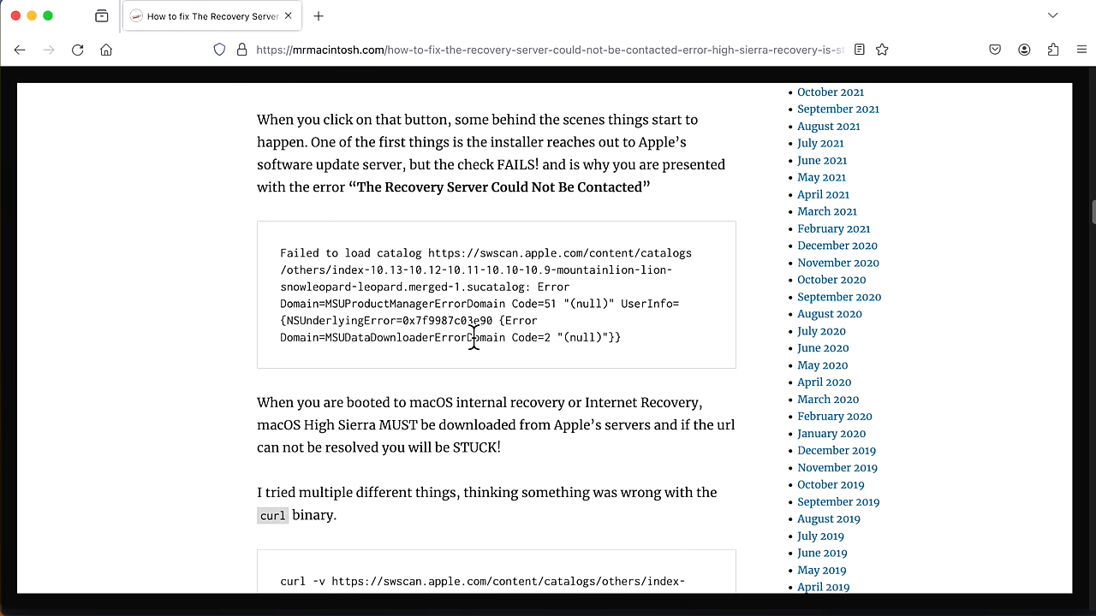
{"action": "scroll", "scroll_direction": "down", "scroll_amount": 3}
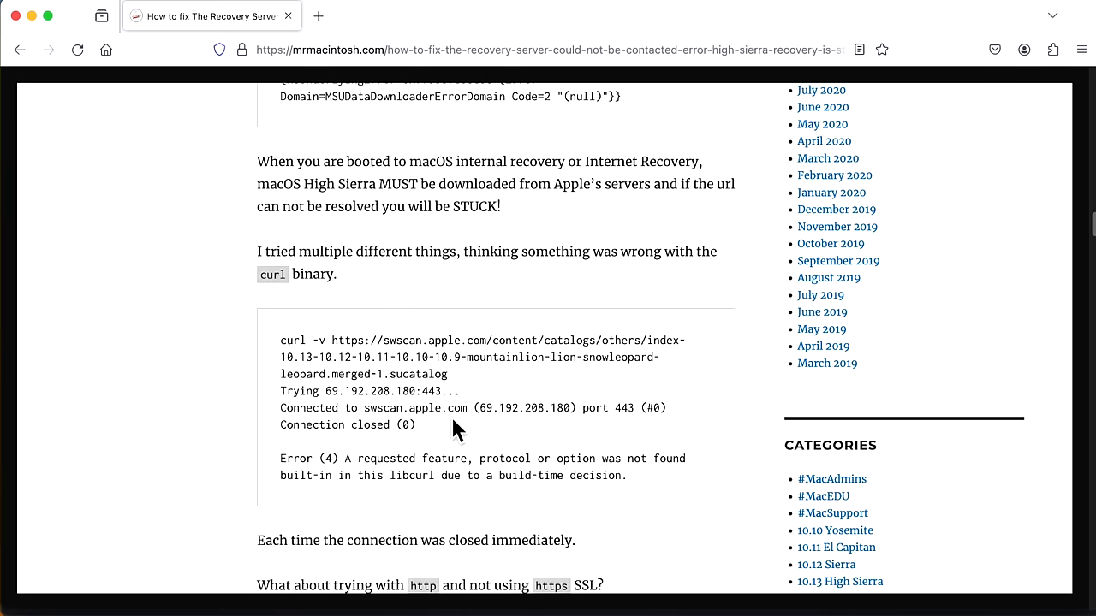
{"action": "mouse_move", "coordinate": [405, 451]}
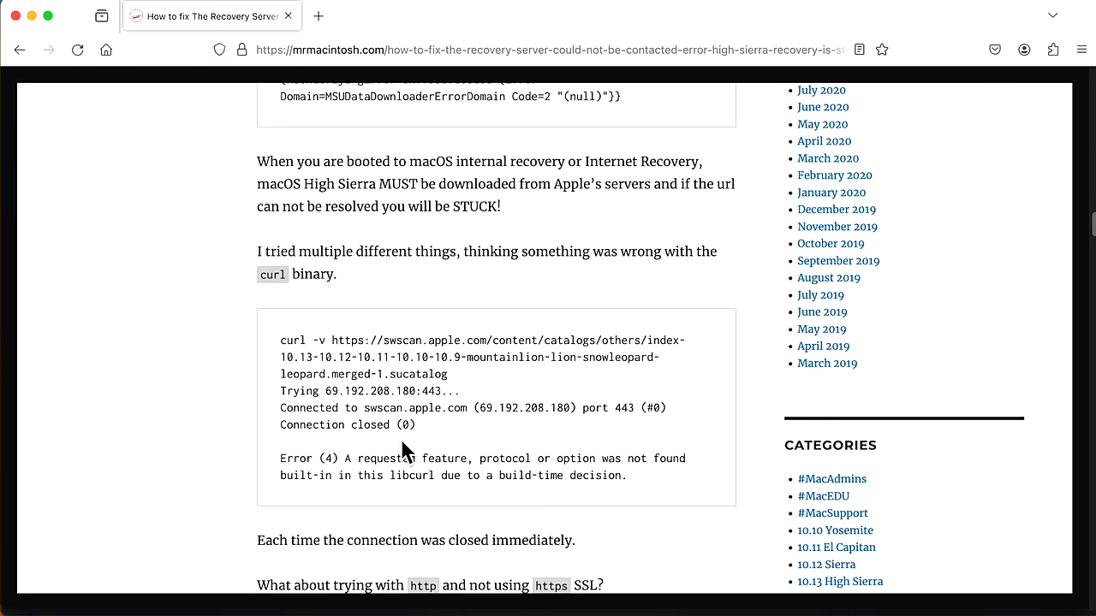
{"action": "mouse_move", "coordinate": [531, 497]}
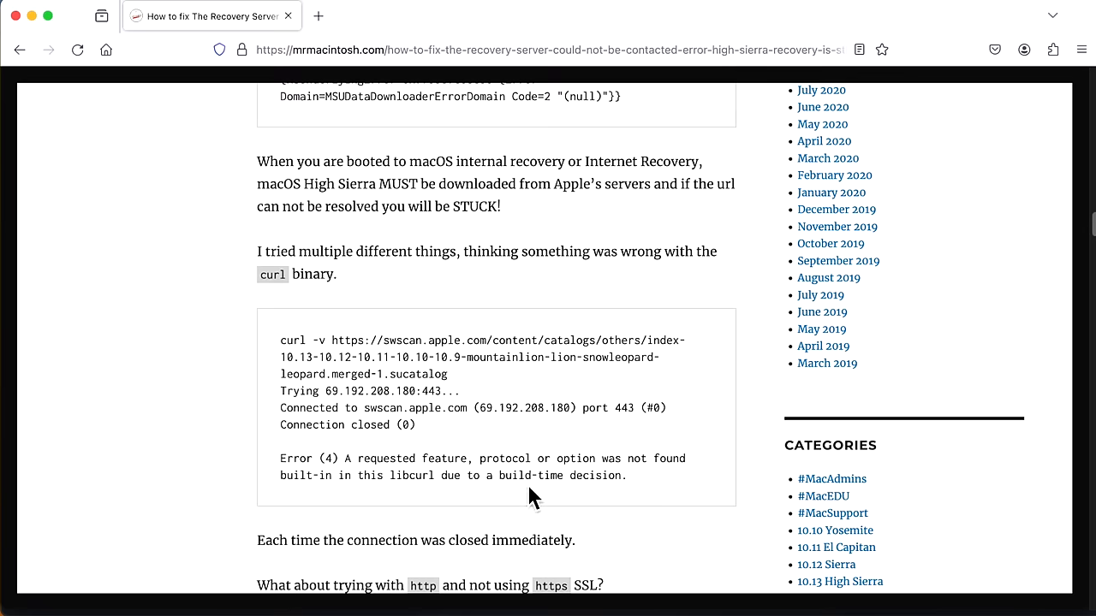
{"action": "mouse_move", "coordinate": [385, 514]}
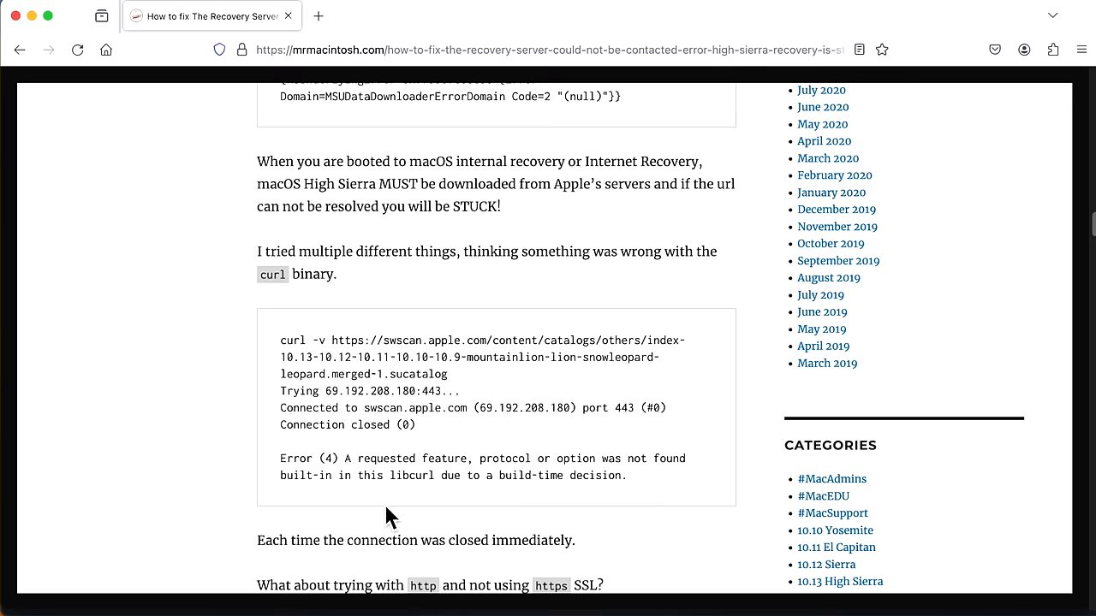
{"action": "scroll", "scroll_direction": "down", "scroll_amount": 3}
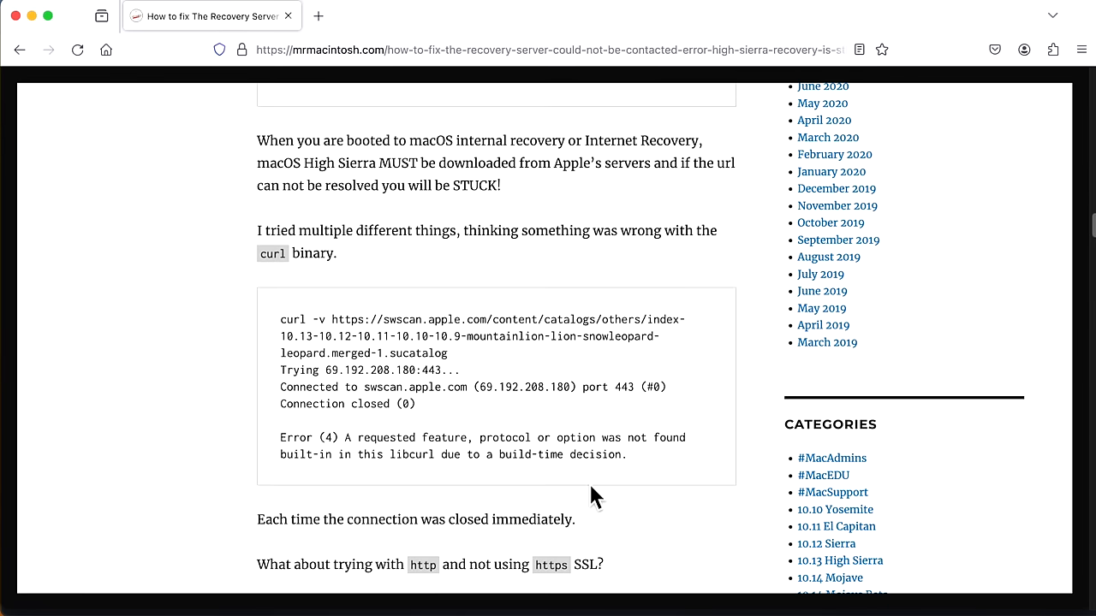
{"action": "scroll", "scroll_direction": "down", "scroll_amount": 3}
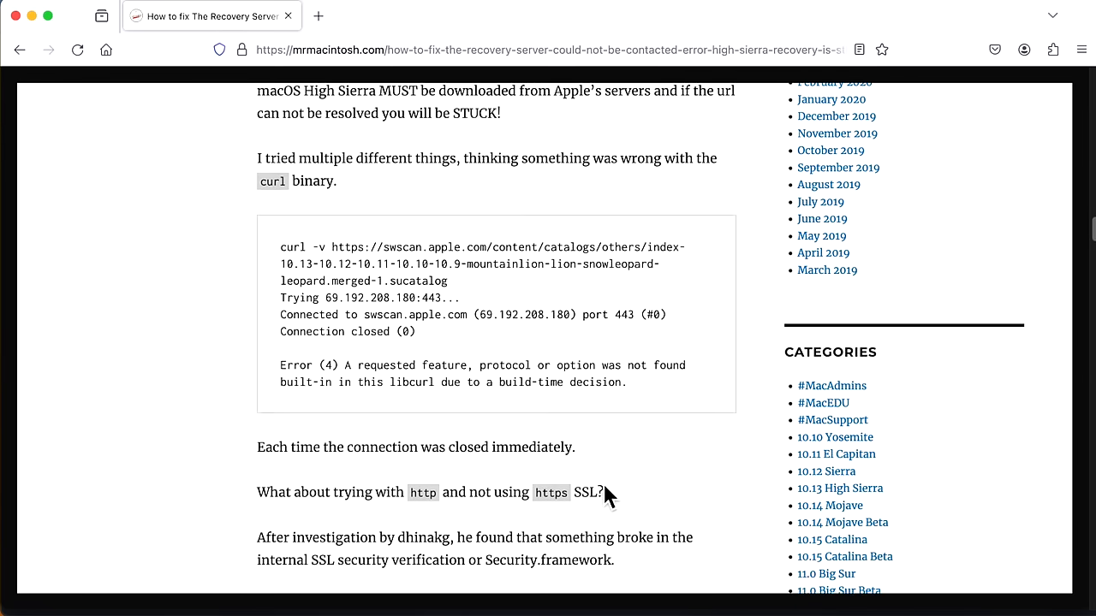
{"action": "scroll", "scroll_direction": "down", "scroll_amount": 3}
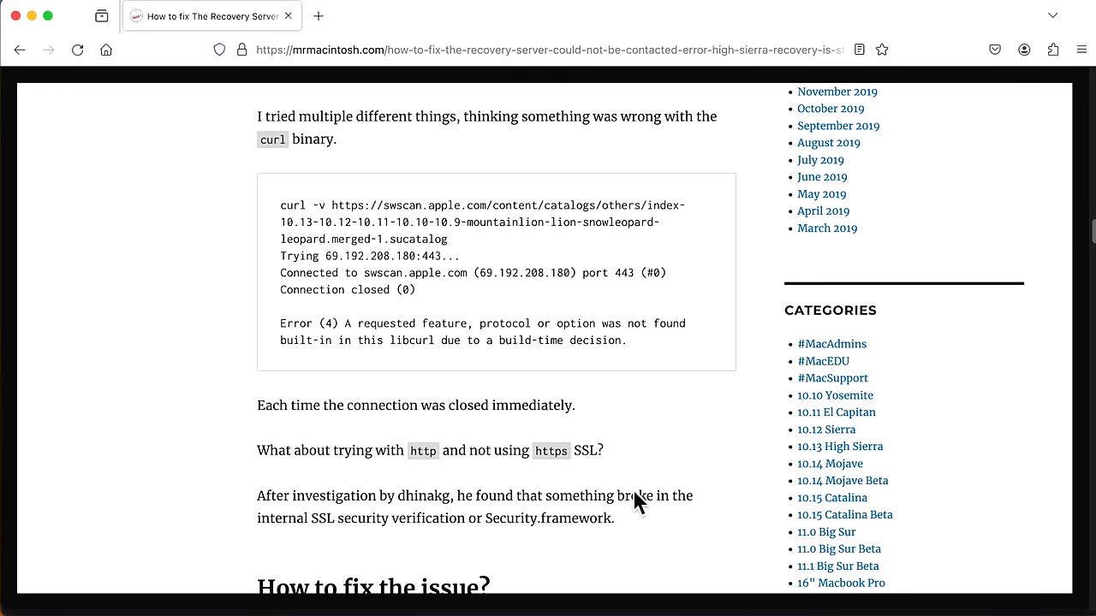
{"action": "mouse_move", "coordinate": [637, 507]}
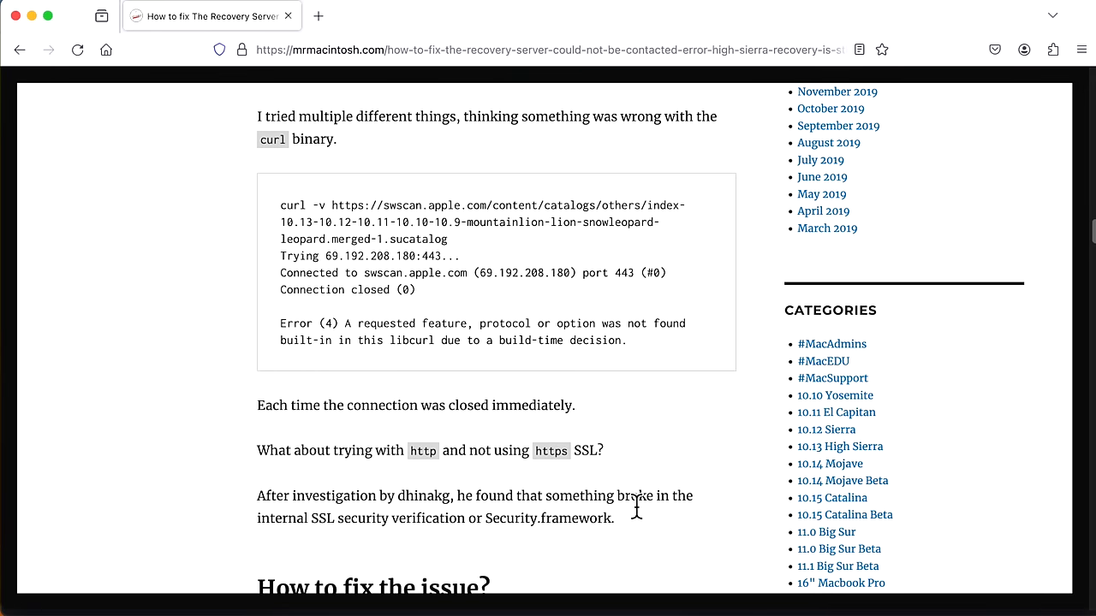
{"action": "mouse_move", "coordinate": [636, 506]}
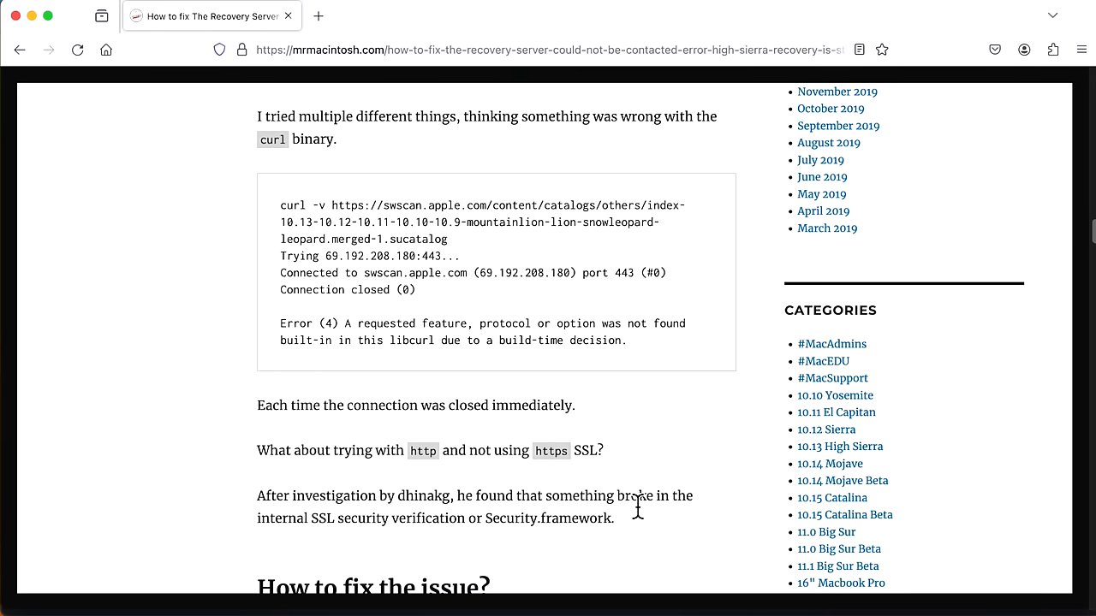
{"action": "scroll", "scroll_direction": "down", "scroll_amount": 3}
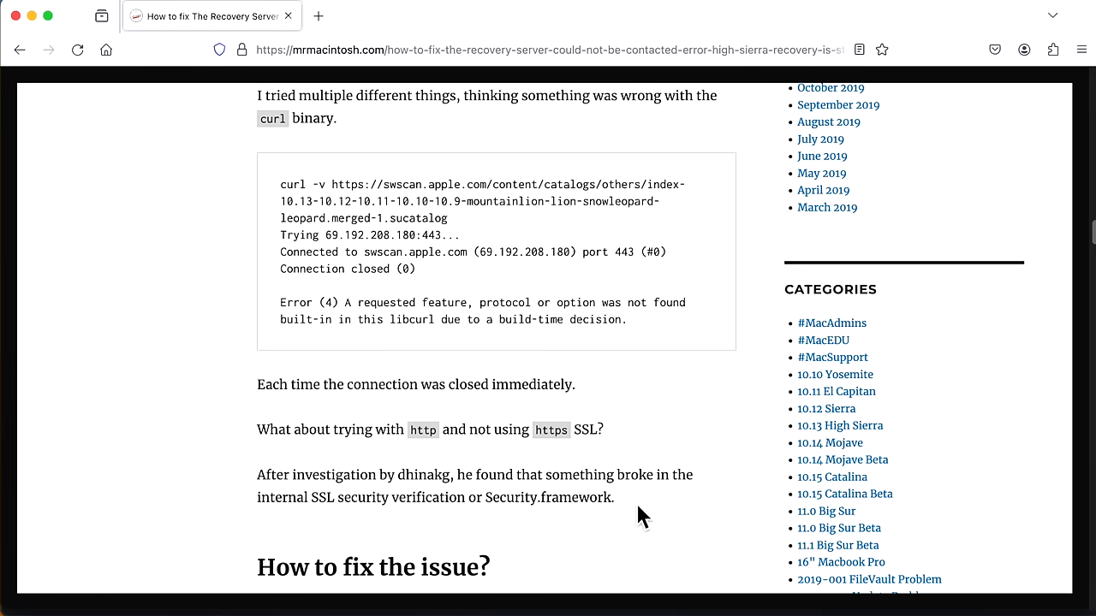
{"action": "mouse_move", "coordinate": [358, 535]}
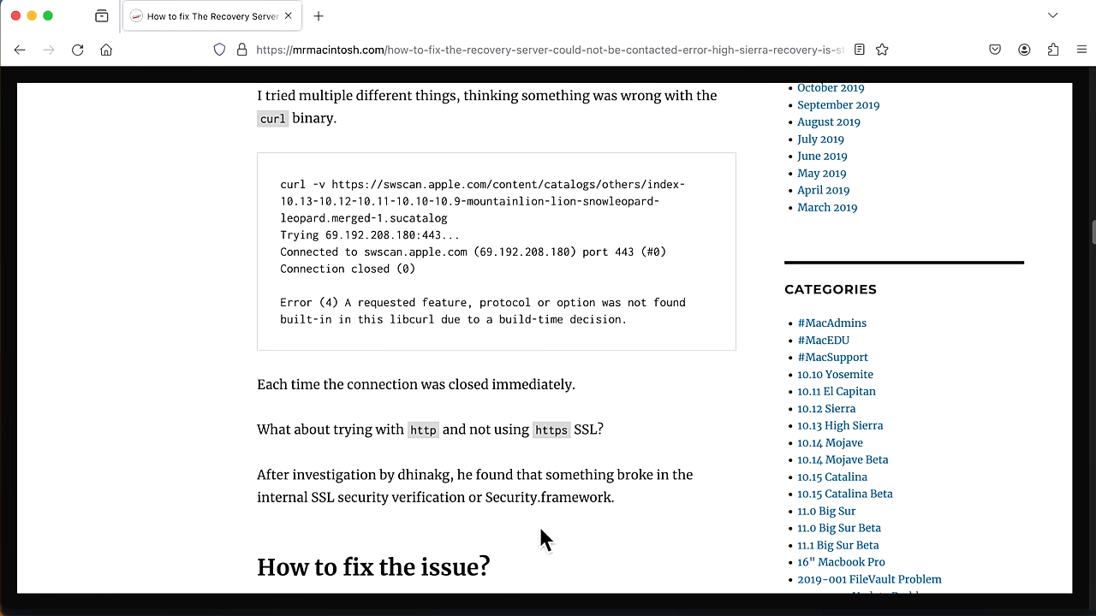
{"action": "scroll", "scroll_direction": "down", "scroll_amount": 3}
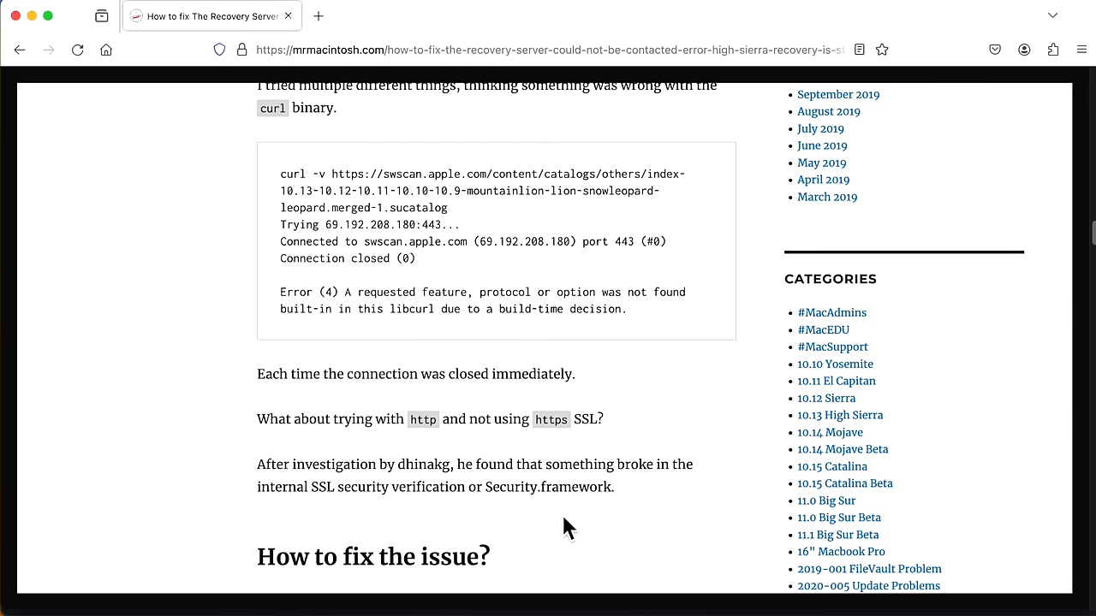
{"action": "mouse_move", "coordinate": [360, 195]}
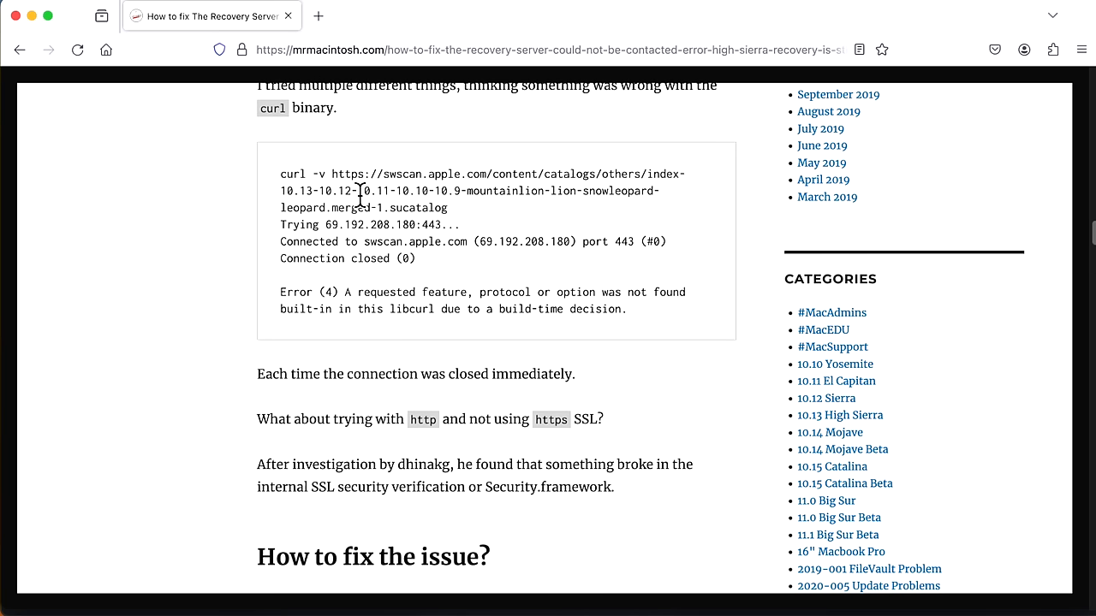
{"action": "mouse_move", "coordinate": [465, 203]}
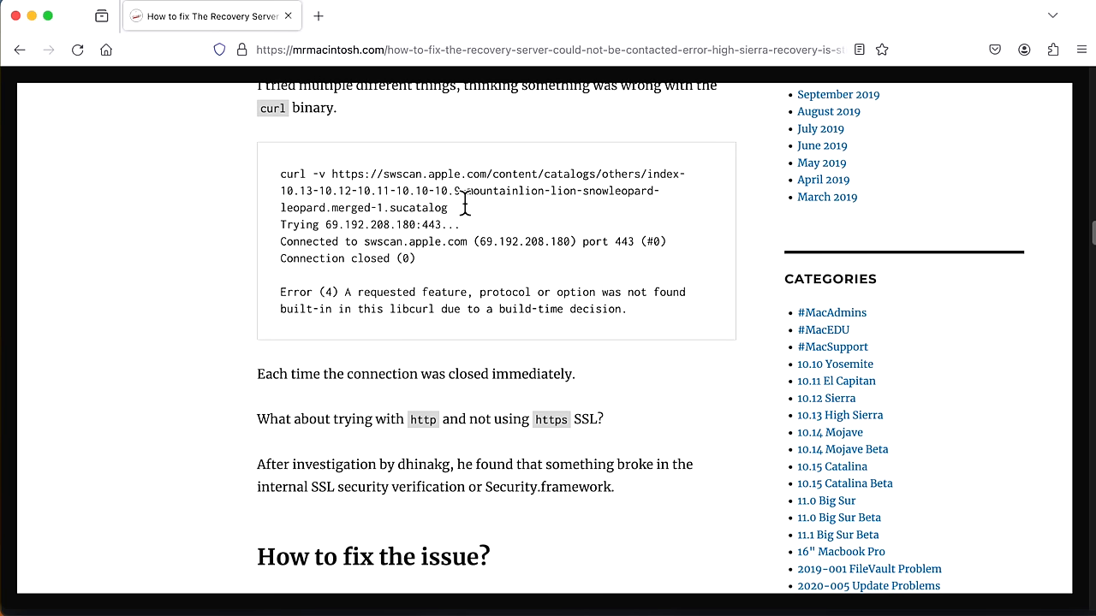
{"action": "scroll", "scroll_direction": "down", "scroll_amount": 3}
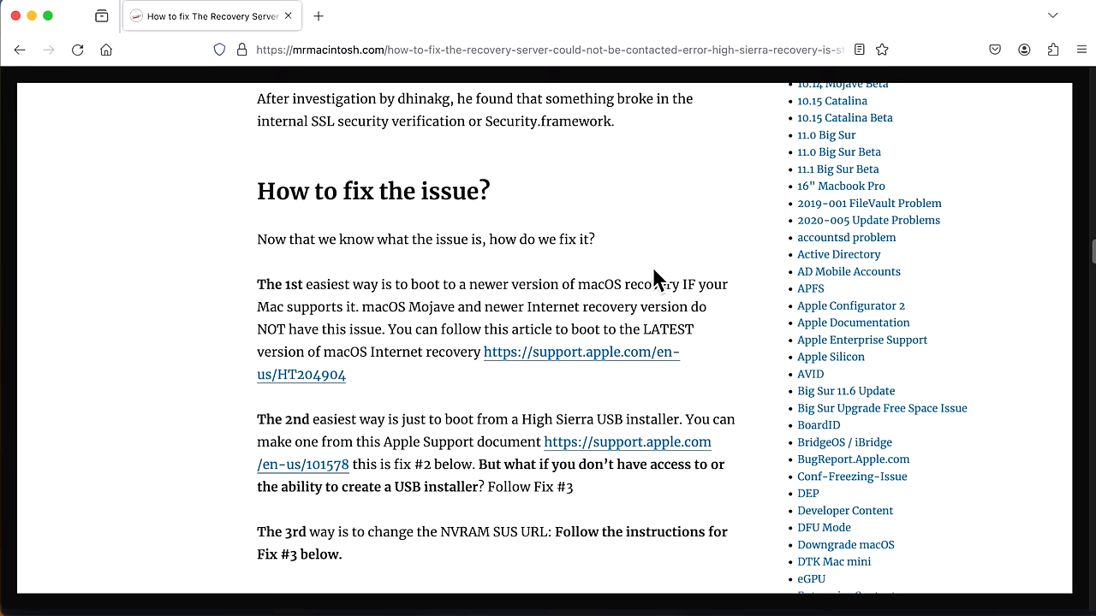
{"action": "scroll", "scroll_direction": "down", "scroll_amount": 3}
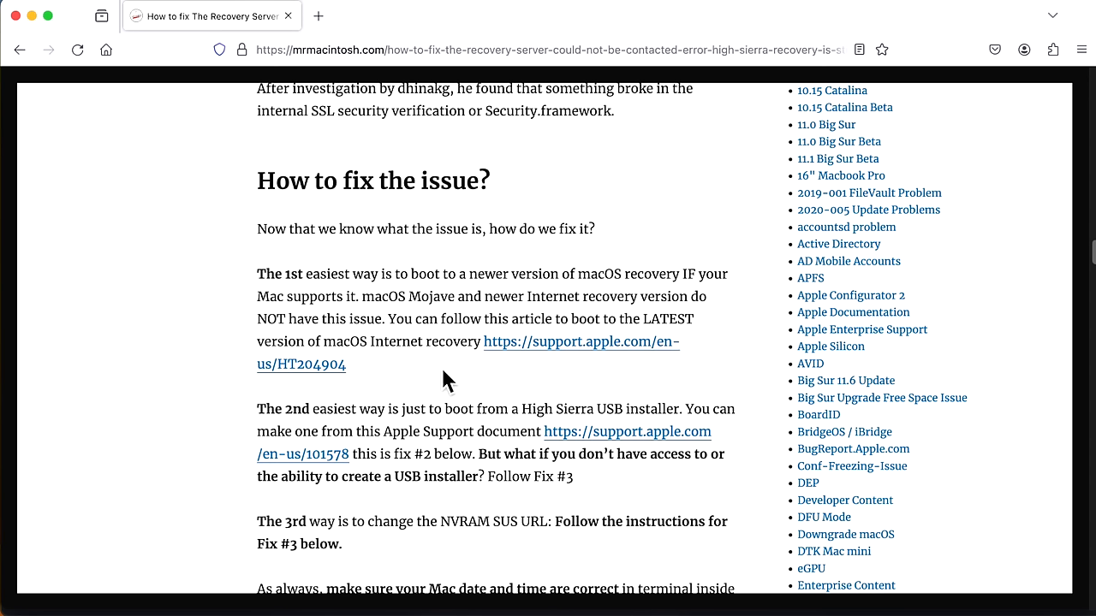
{"action": "mouse_move", "coordinate": [446, 379]}
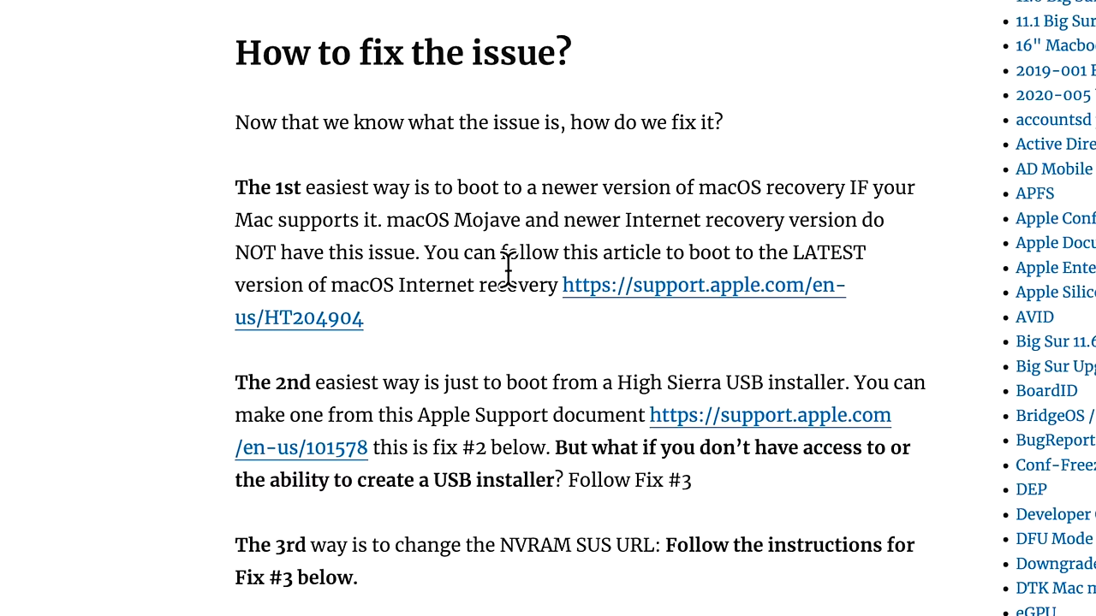
{"action": "mouse_move", "coordinate": [509, 291]}
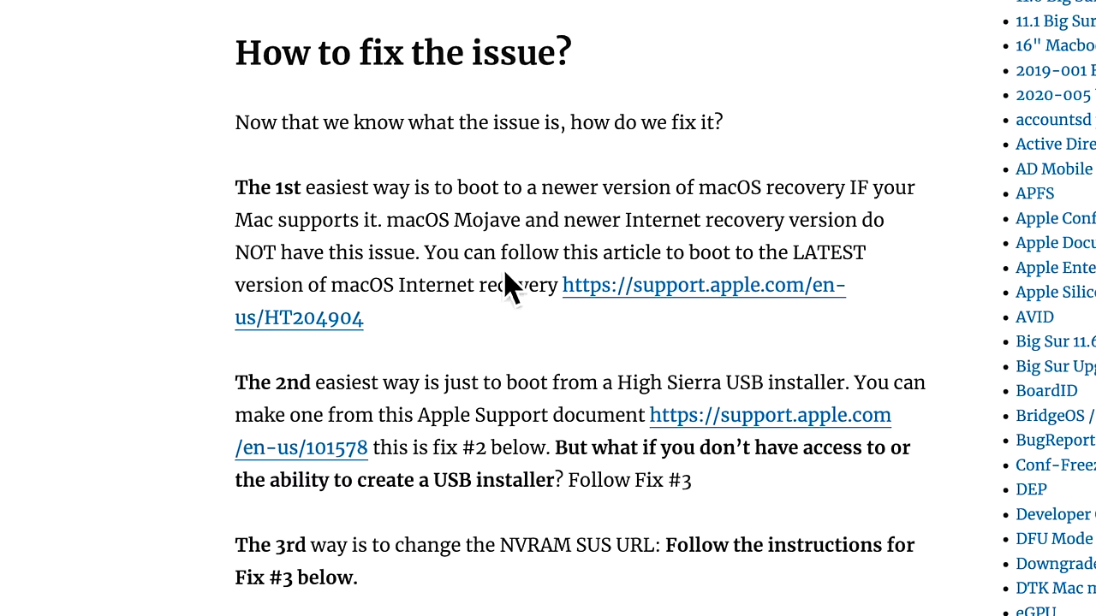
Scroll to Fix #1 and Apple's Internet Recovery startup key combinations
{"action": "scroll", "scroll_direction": "down", "scroll_amount": 3}
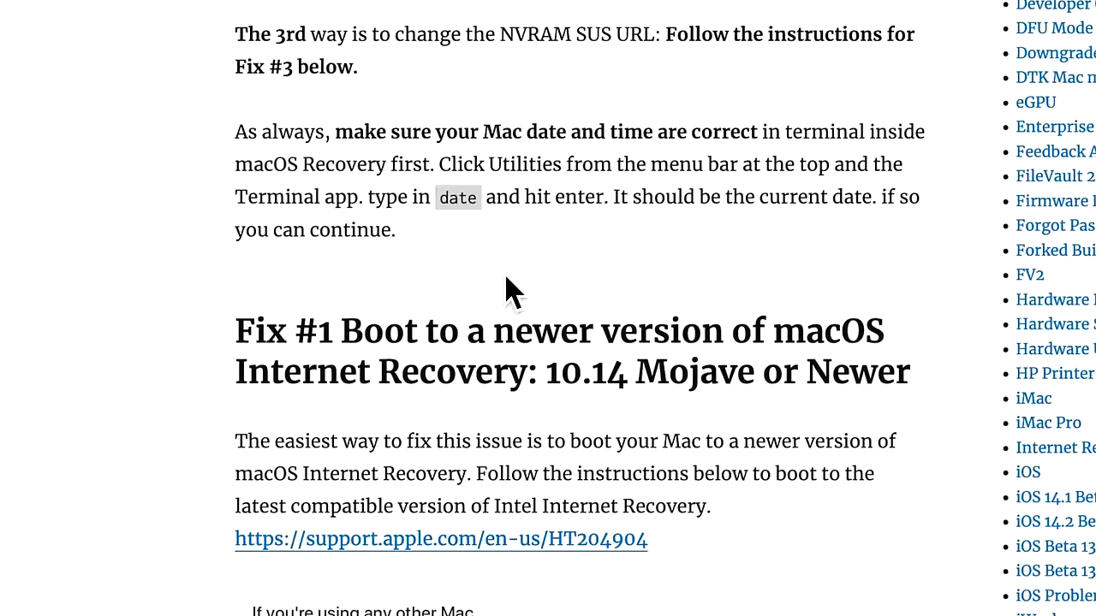
{"action": "scroll", "scroll_direction": "down", "scroll_amount": 3}
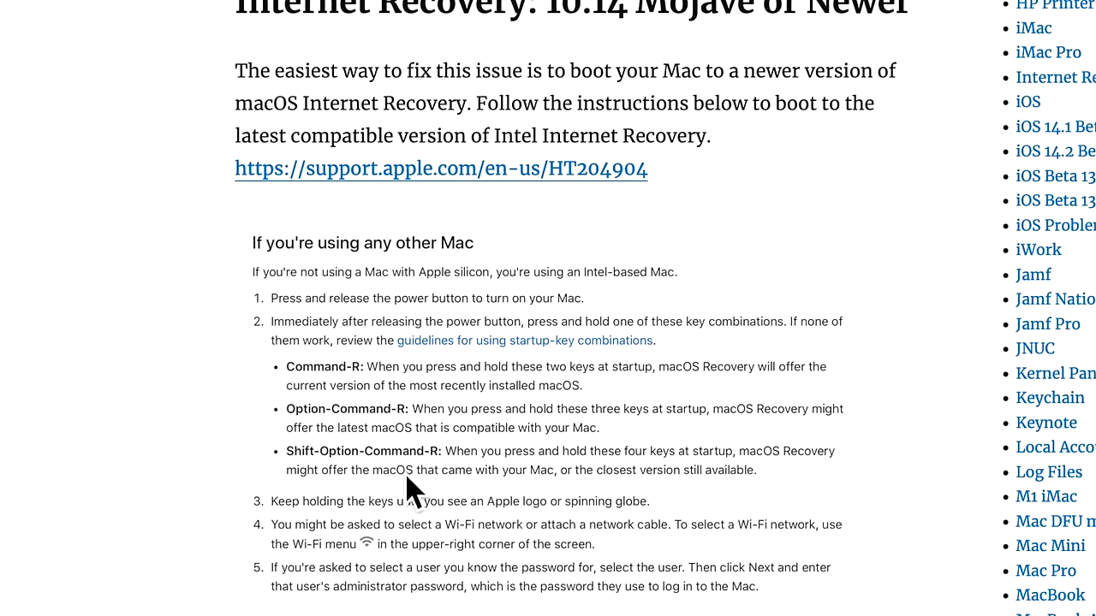
{"action": "mouse_move", "coordinate": [385, 405]}
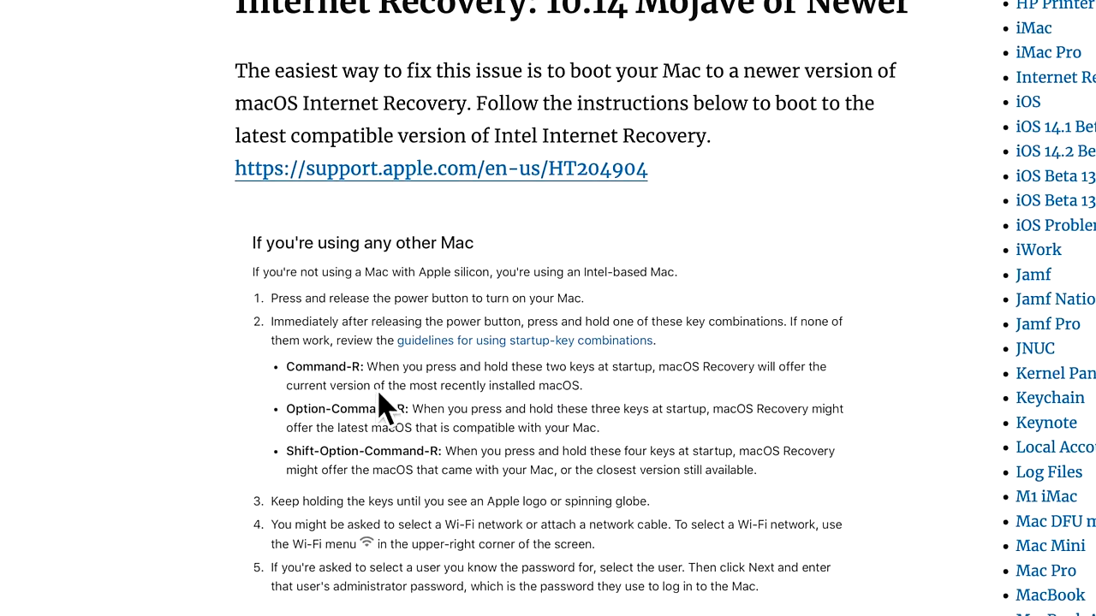
{"action": "mouse_move", "coordinate": [581, 400]}
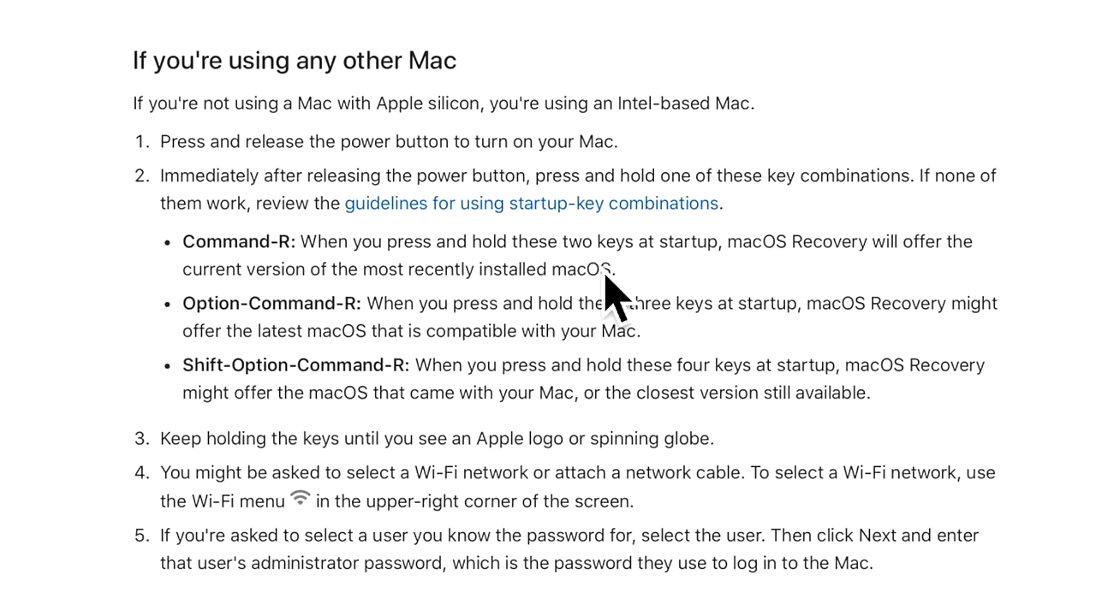
{"action": "mouse_move", "coordinate": [616, 369]}
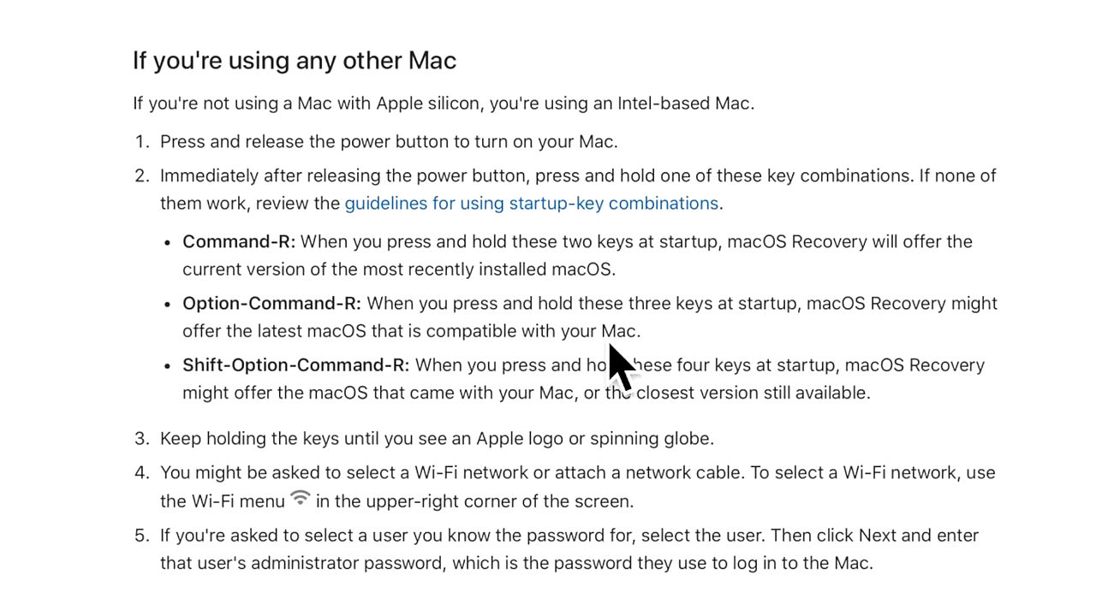
{"action": "mouse_move", "coordinate": [500, 377]}
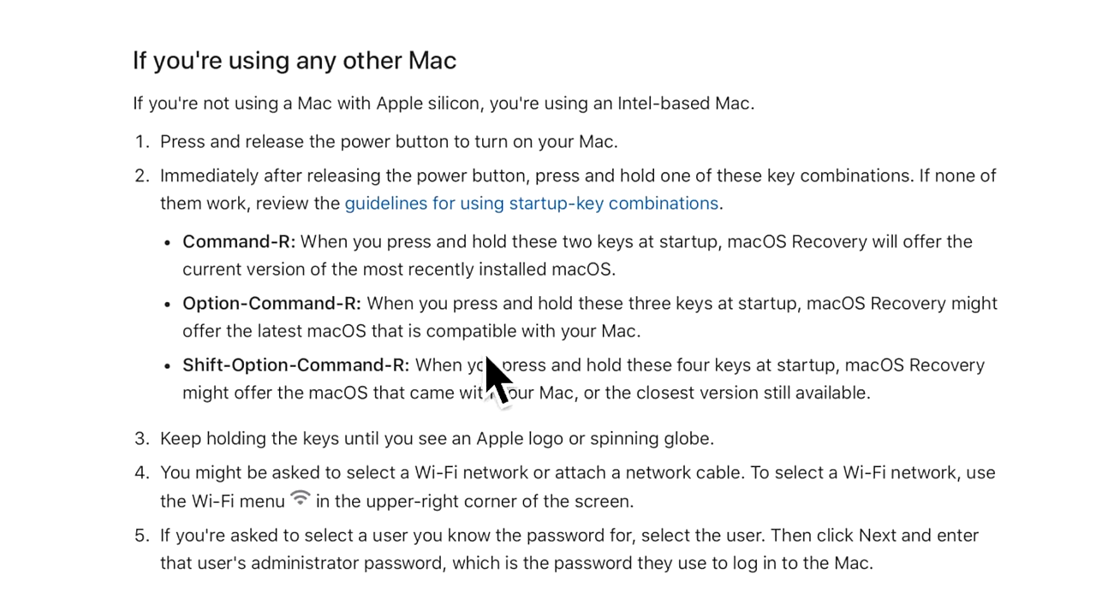
{"action": "mouse_move", "coordinate": [428, 411]}
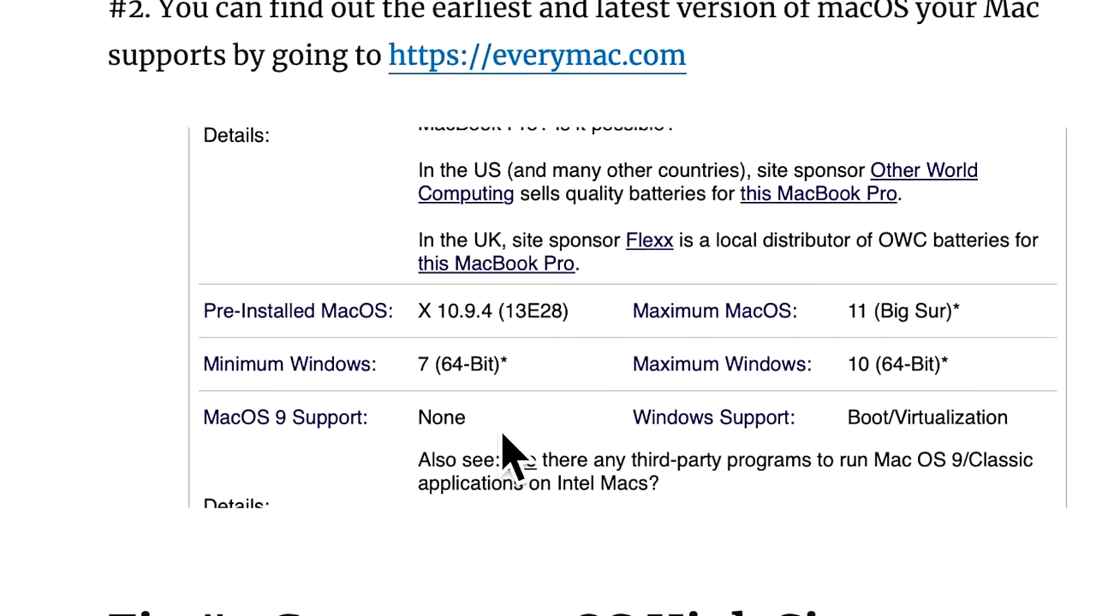
{"action": "mouse_move", "coordinate": [364, 377]}
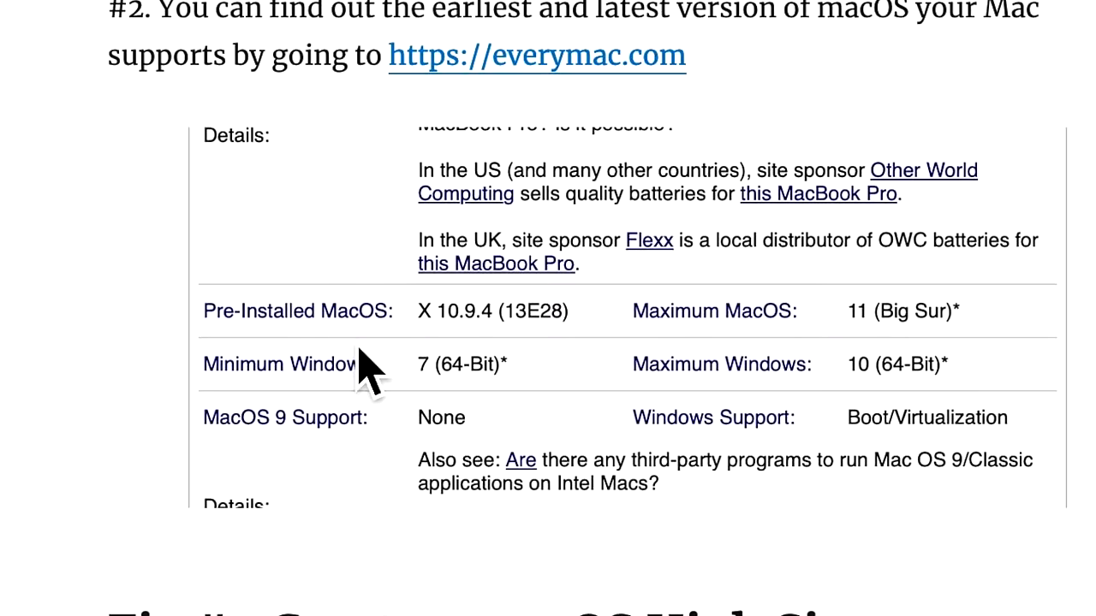
{"action": "mouse_move", "coordinate": [488, 368]}
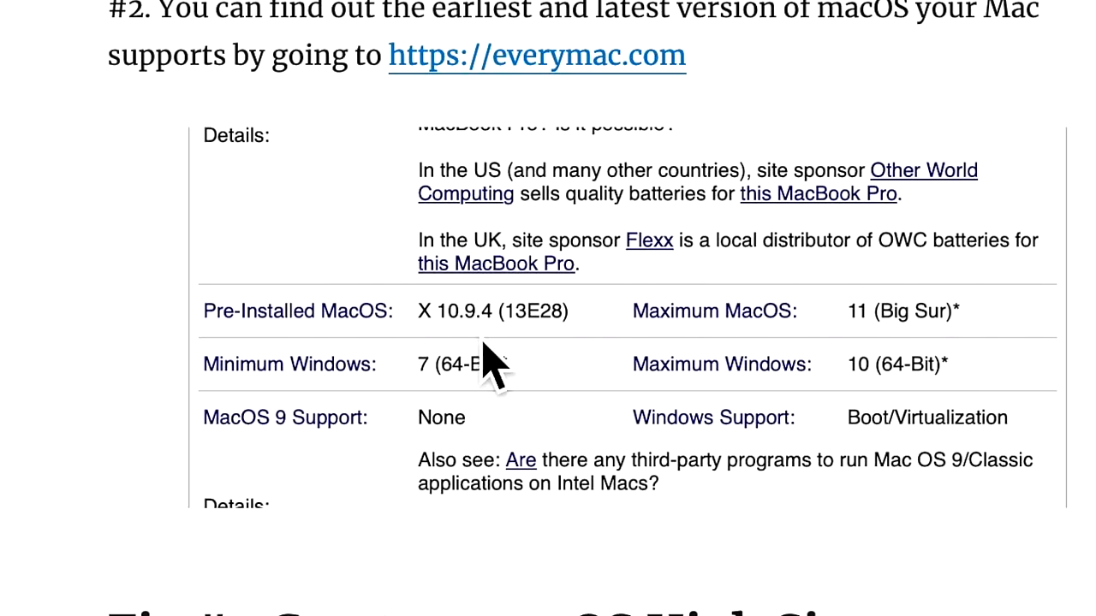
{"action": "mouse_move", "coordinate": [916, 368]}
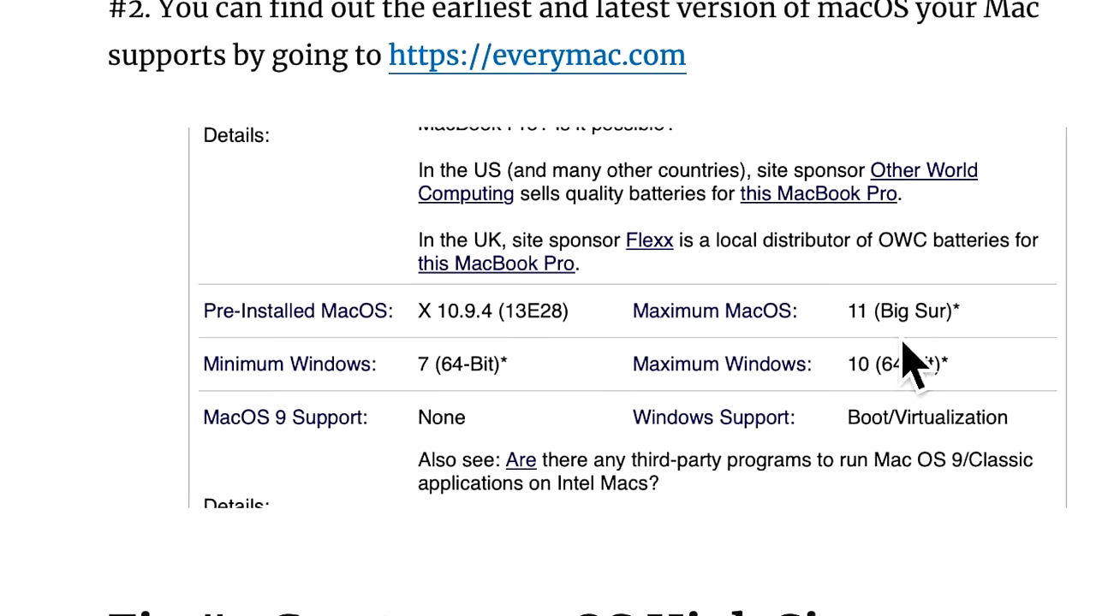
{"action": "mouse_move", "coordinate": [912, 360]}
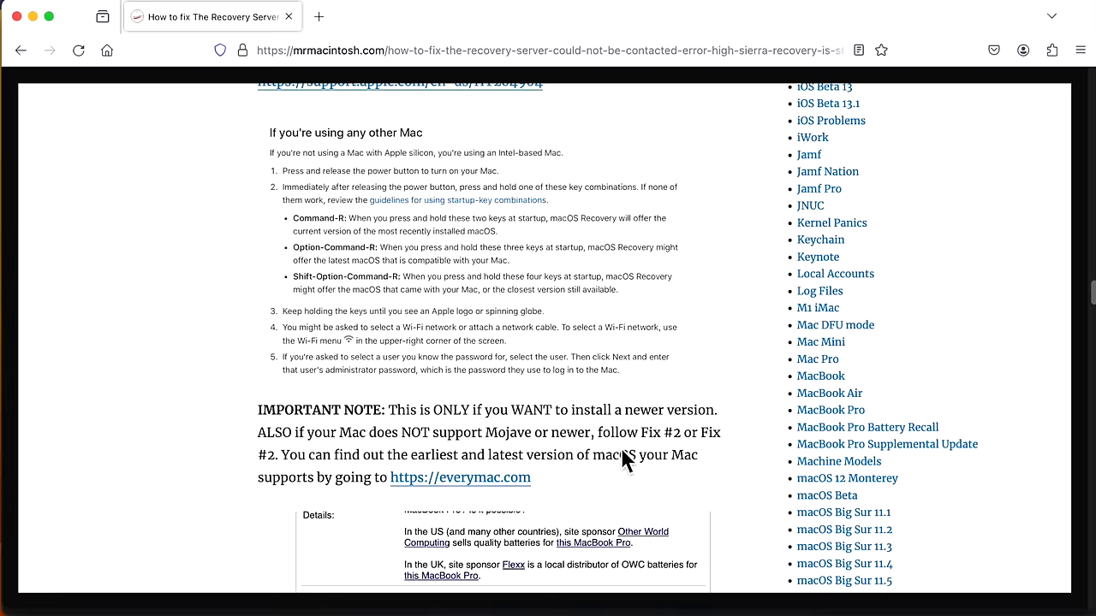
Scroll past the everymac compatibility table to Fix #2, the High Sierra USB installer
{"action": "scroll", "scroll_direction": "down", "scroll_amount": 3}
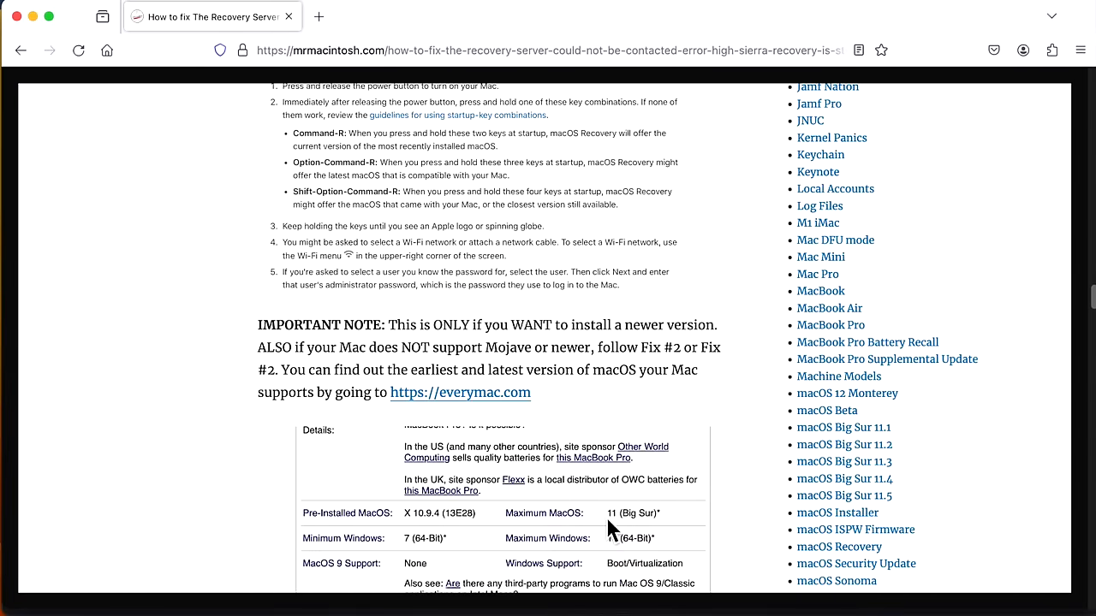
{"action": "mouse_move", "coordinate": [617, 546]}
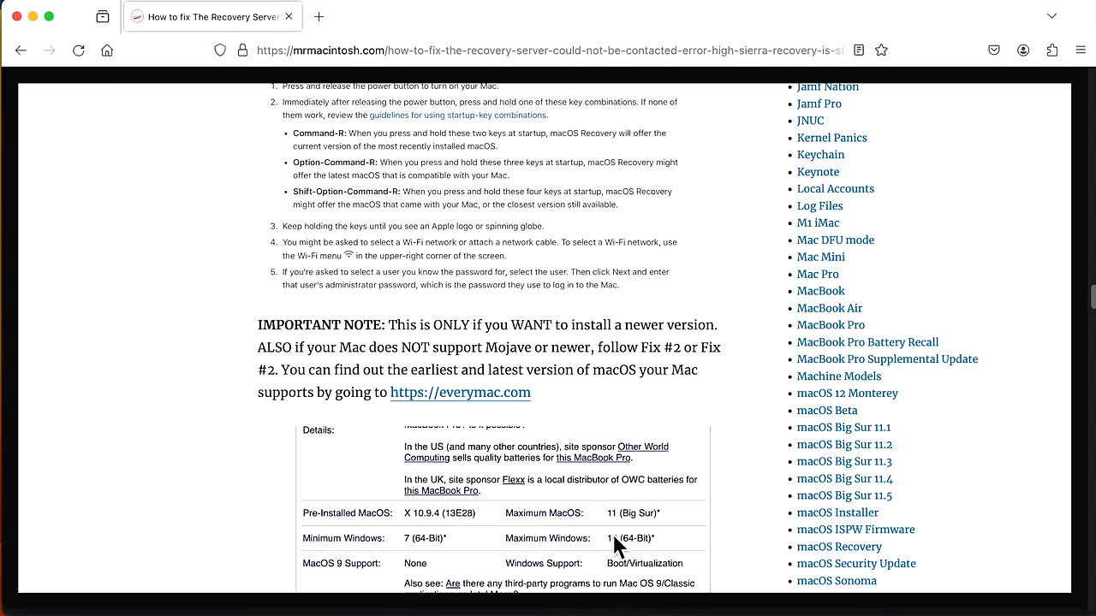
{"action": "scroll", "scroll_direction": "down", "scroll_amount": 3}
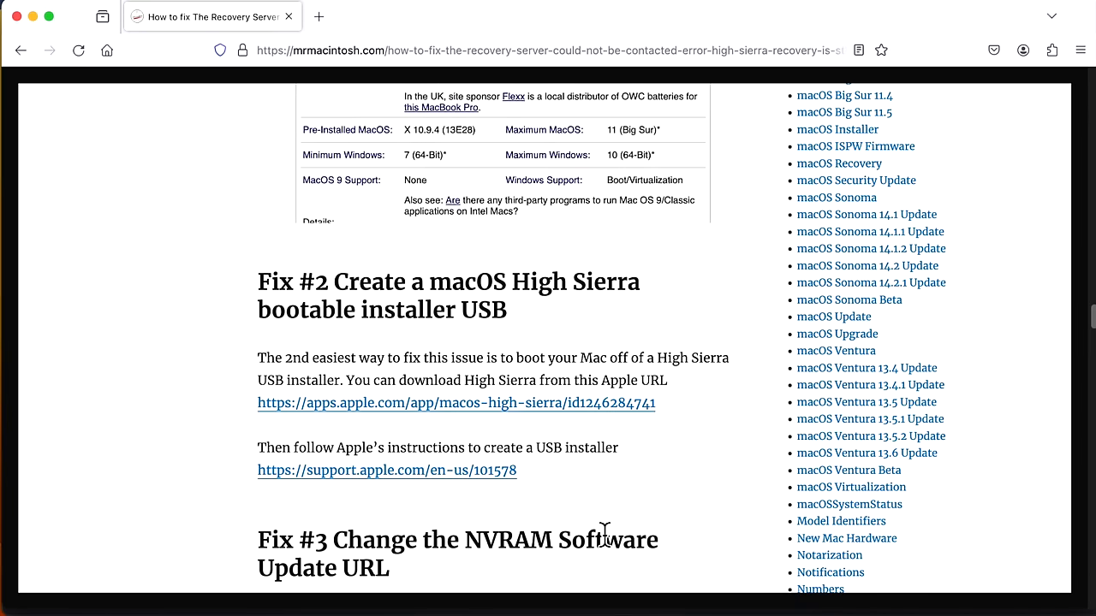
{"action": "mouse_move", "coordinate": [548, 501]}
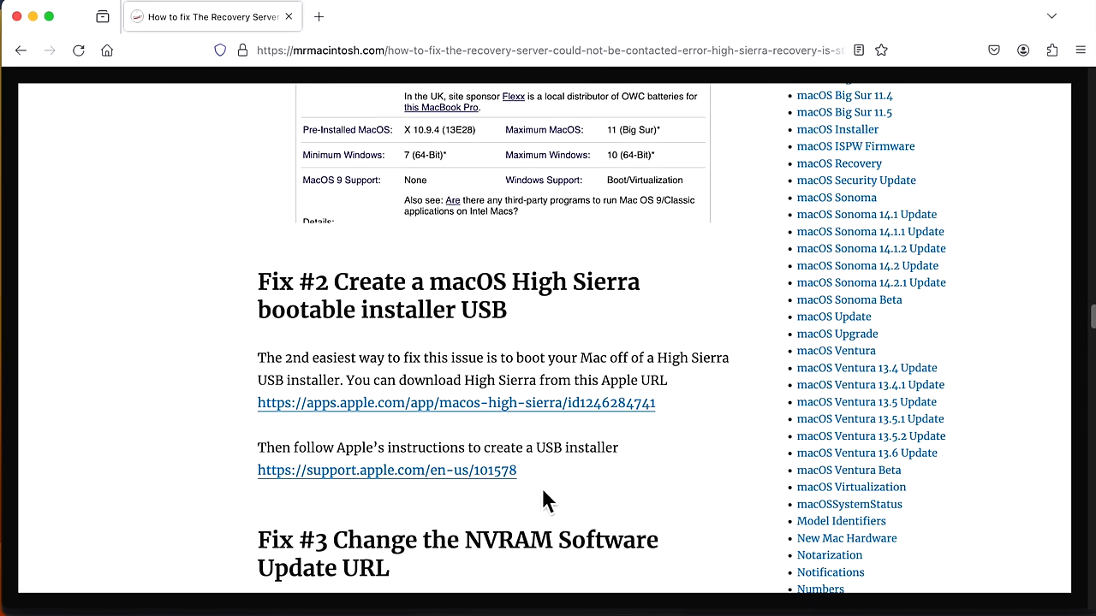
{"action": "mouse_move", "coordinate": [524, 359]}
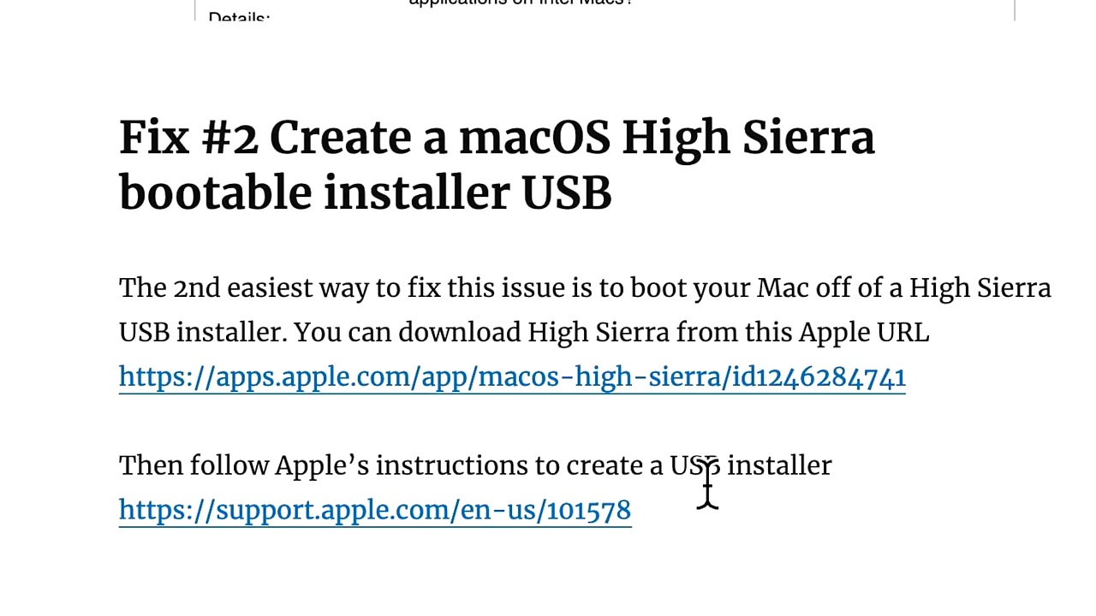
{"action": "mouse_move", "coordinate": [629, 137]}
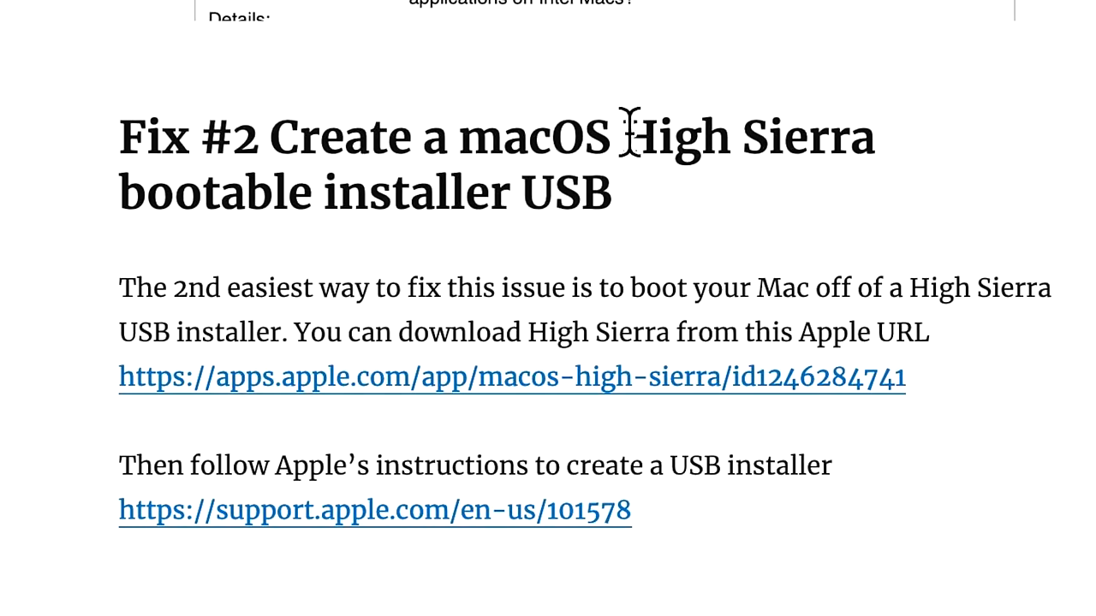
{"action": "mouse_move", "coordinate": [613, 253]}
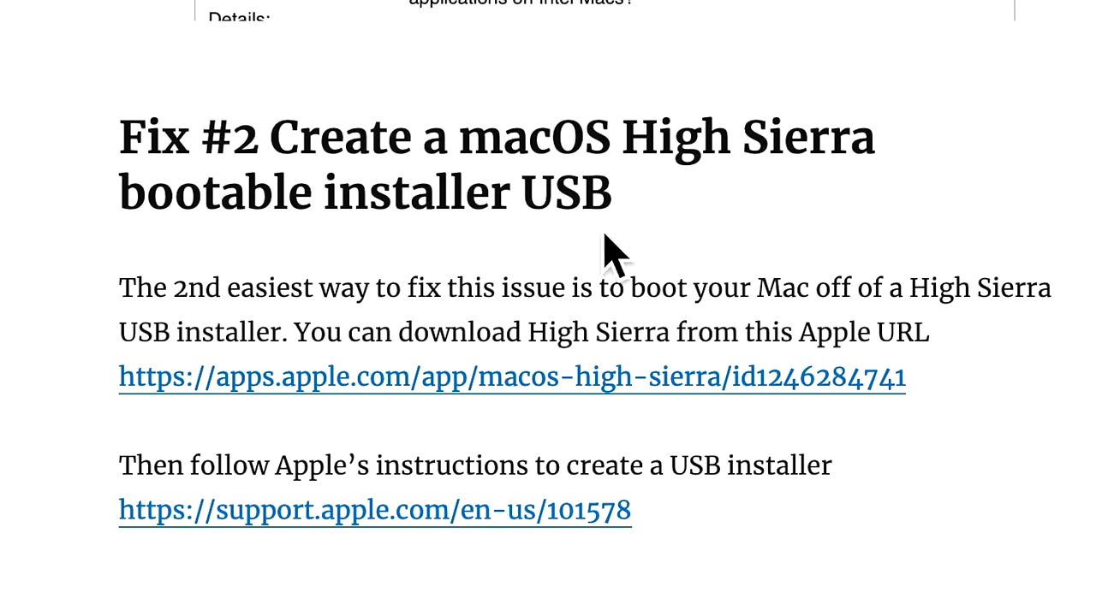
{"action": "mouse_move", "coordinate": [615, 278]}
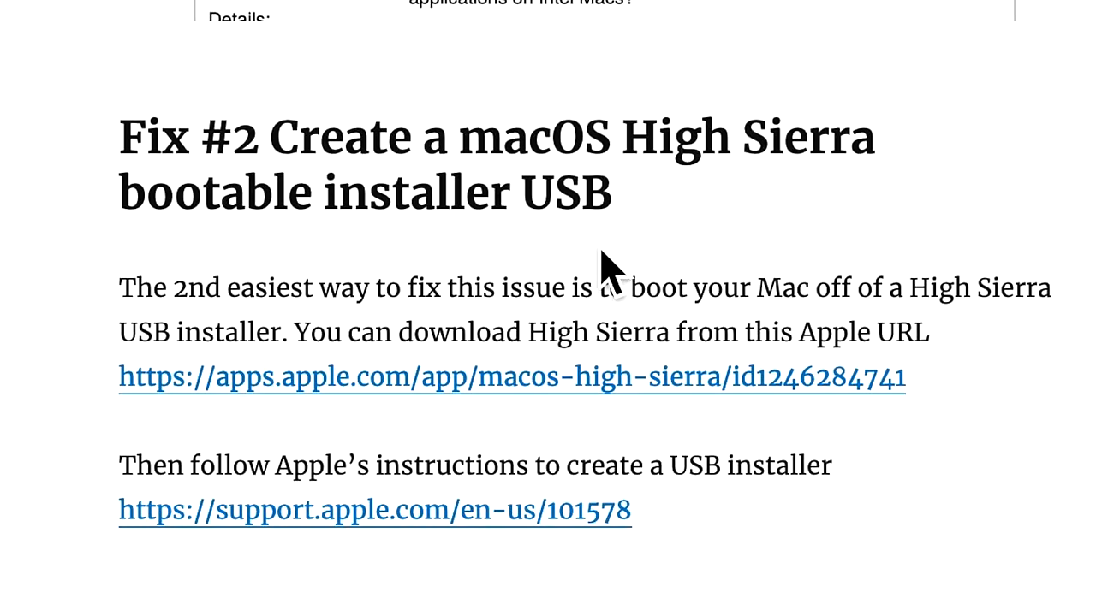
Scroll past the Fix #2 paragraph to Fix #3 on changing the NVRAM Software Update URL
{"action": "scroll", "scroll_direction": "down", "scroll_amount": 3}
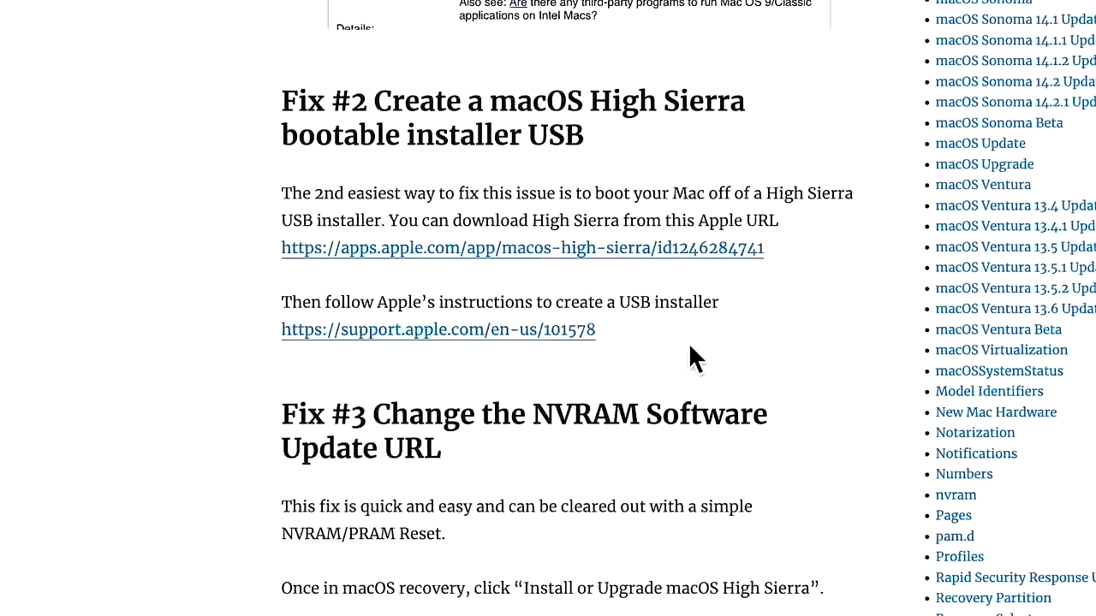
{"action": "scroll", "scroll_direction": "down", "scroll_amount": 3}
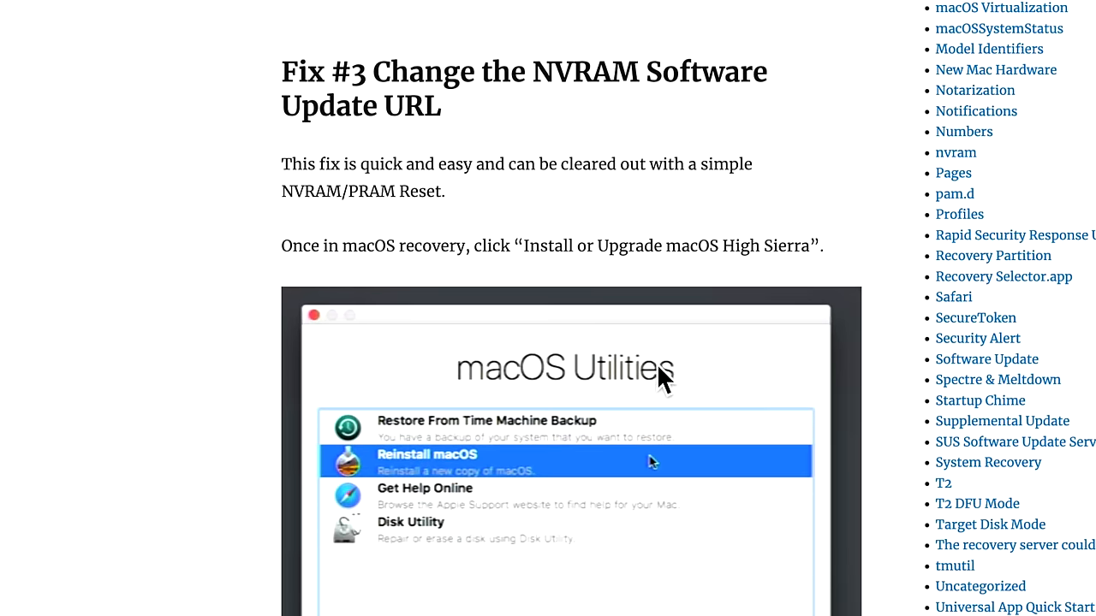
{"action": "mouse_move", "coordinate": [657, 385]}
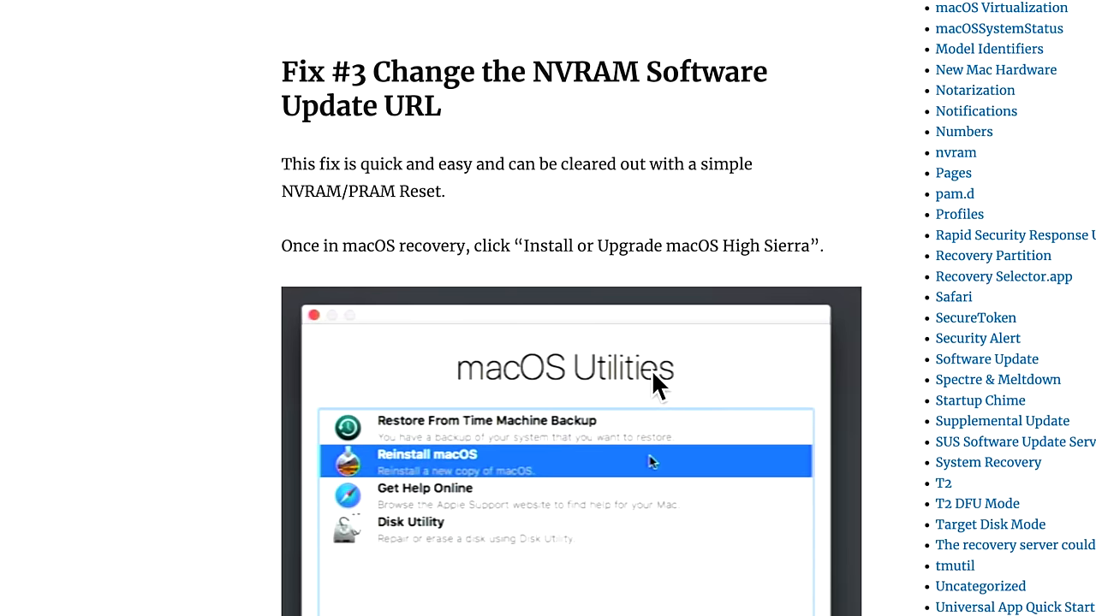
{"action": "mouse_move", "coordinate": [647, 372]}
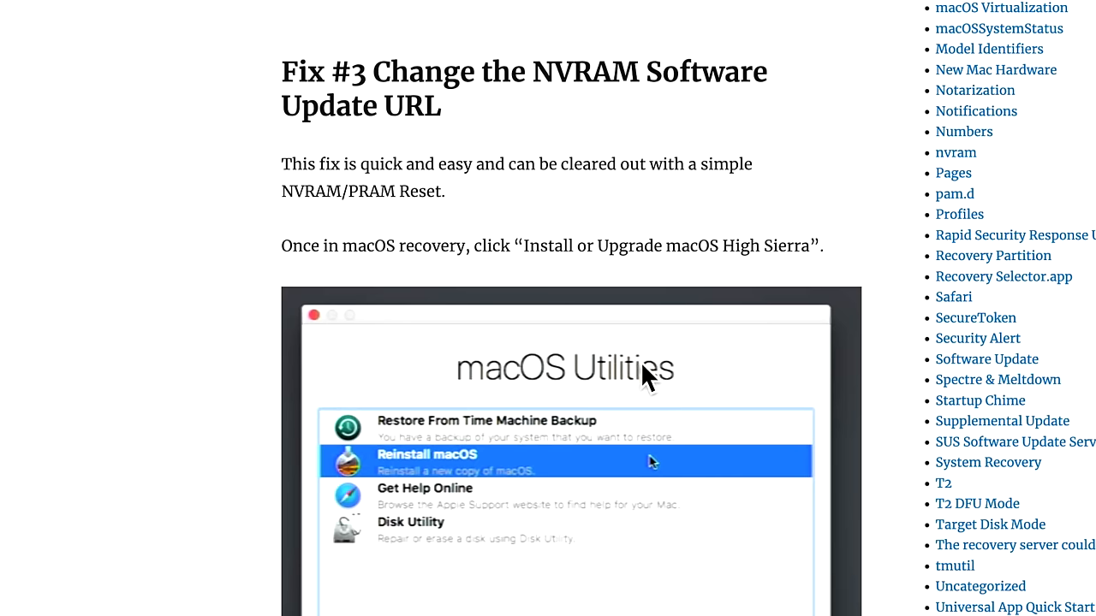
Scroll through Fix #3 to the 'Failed to load catalog' installer log line
{"action": "scroll", "scroll_direction": "down", "scroll_amount": 3}
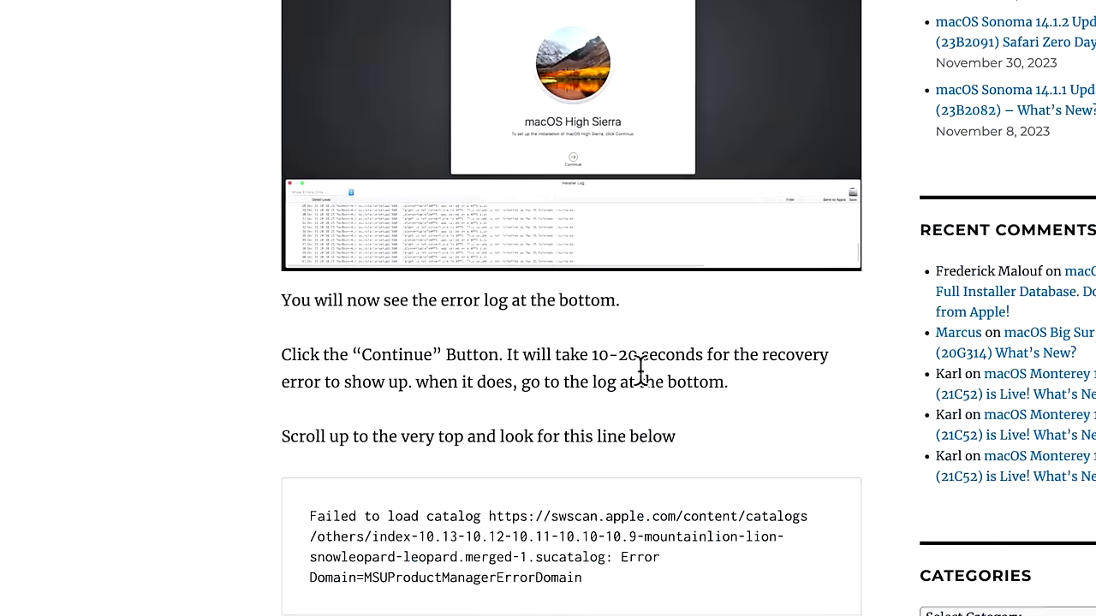
{"action": "scroll", "scroll_direction": "down", "scroll_amount": 3}
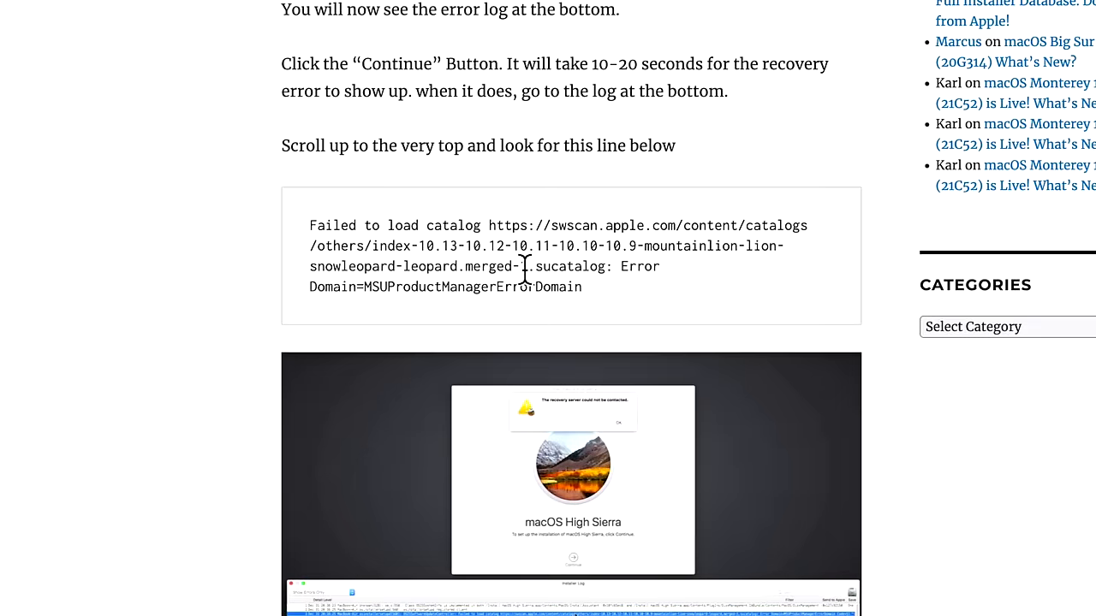
{"action": "mouse_move", "coordinate": [732, 278]}
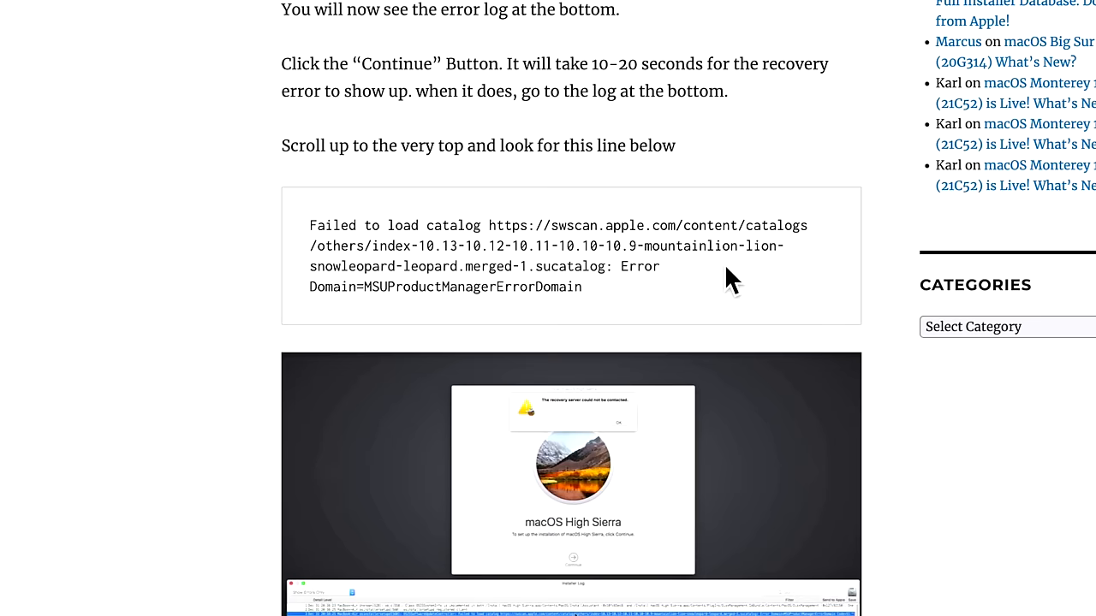
{"action": "mouse_move", "coordinate": [708, 295]}
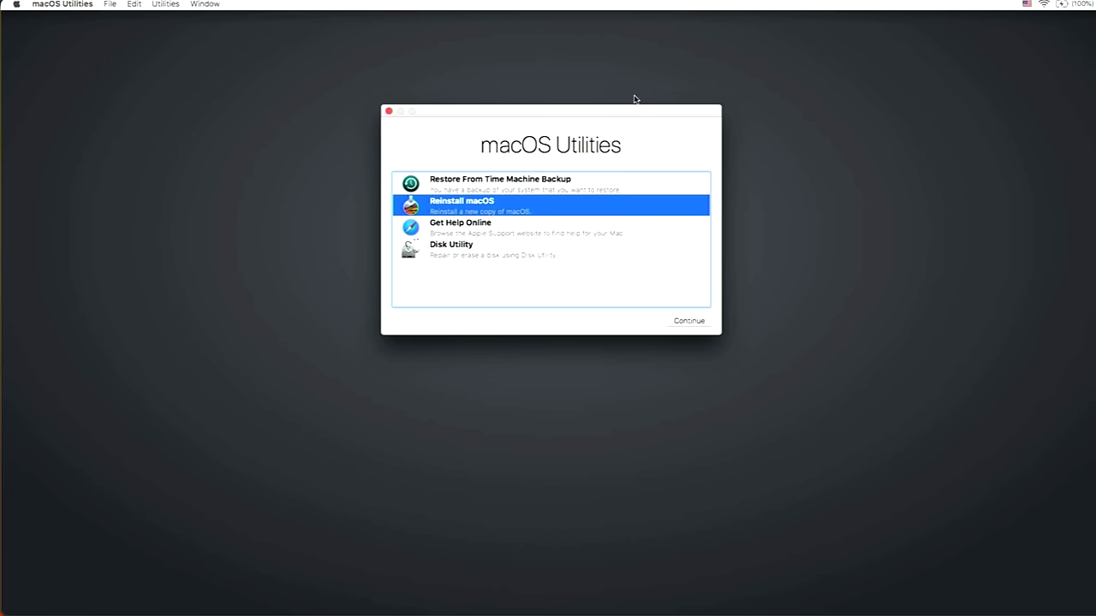
{"action": "mouse_move", "coordinate": [1025, 33]}
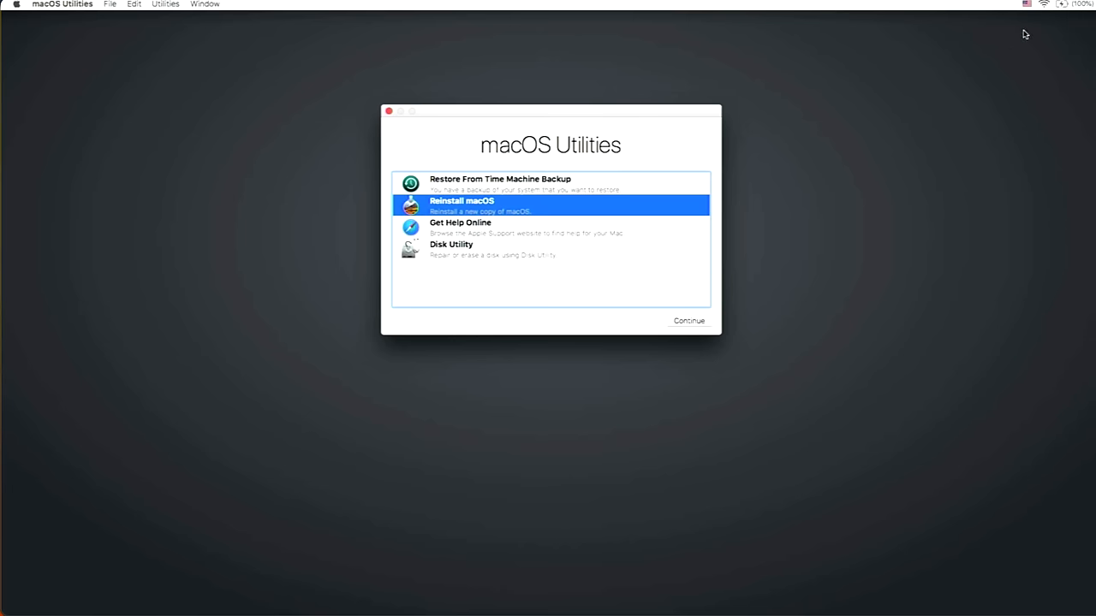
{"action": "mouse_move", "coordinate": [982, 76]}
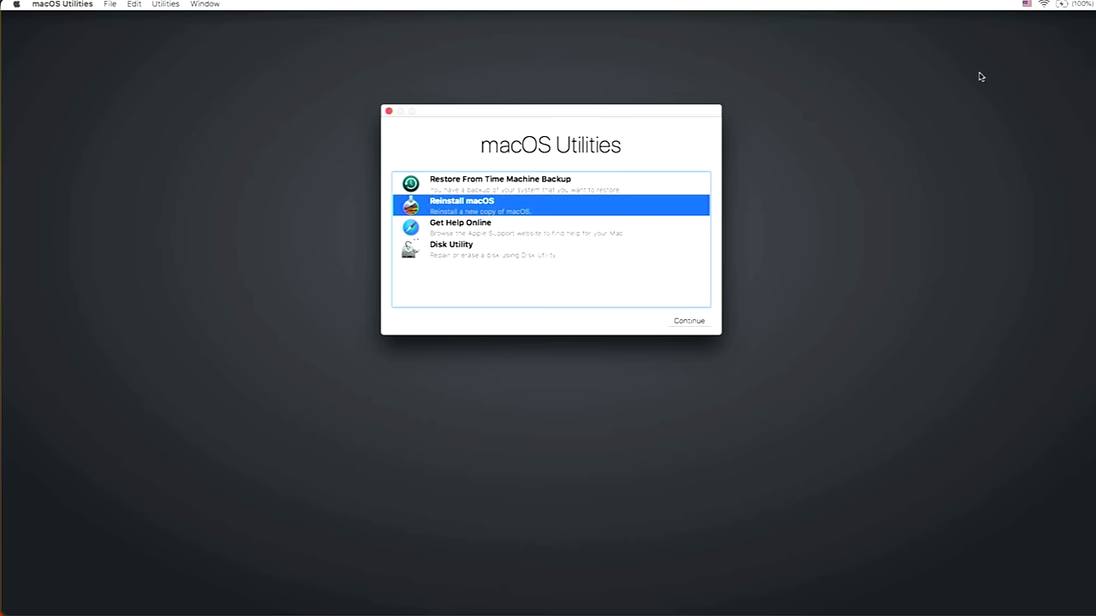
{"action": "mouse_move", "coordinate": [968, 92]}
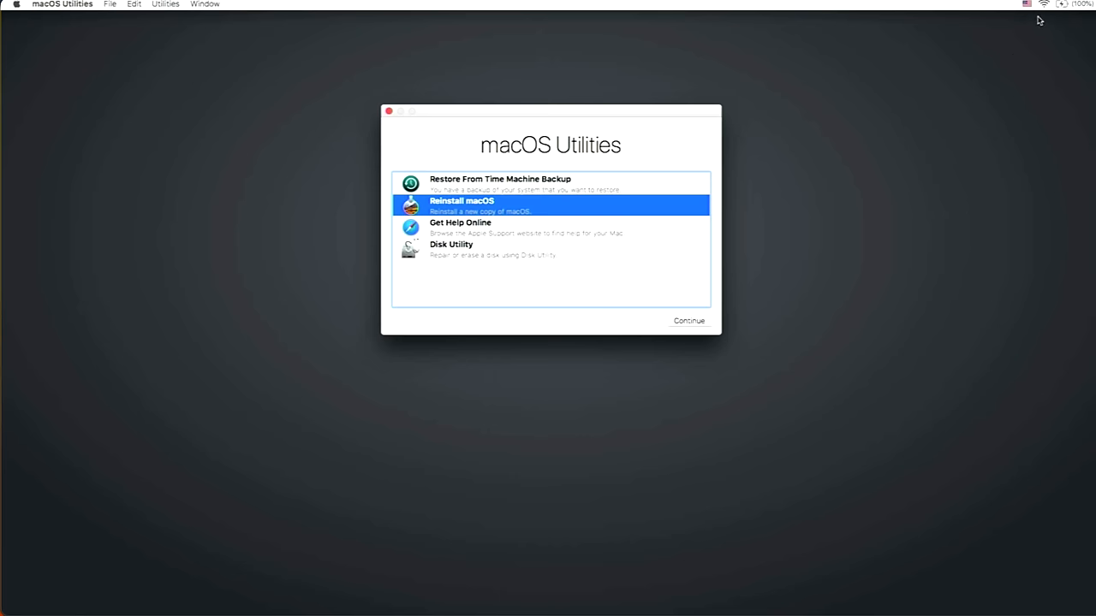
{"action": "mouse_move", "coordinate": [800, 163]}
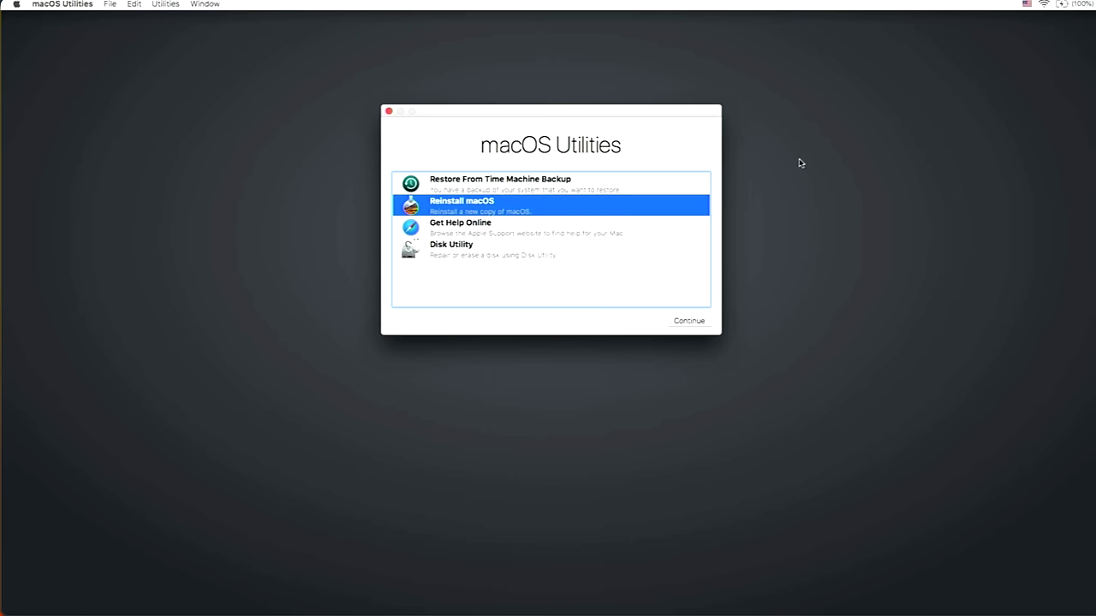
{"action": "mouse_move", "coordinate": [185, 19]}
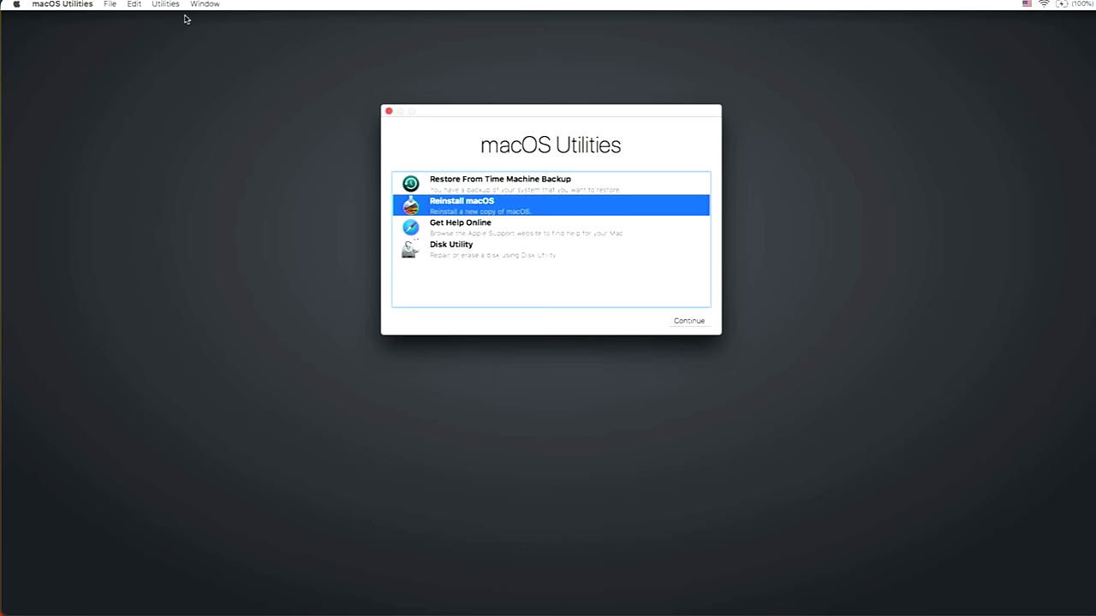
Launch Terminal from the Utilities menu in macOS Recovery
{"action": "left_click", "coordinate": [164, 4]}
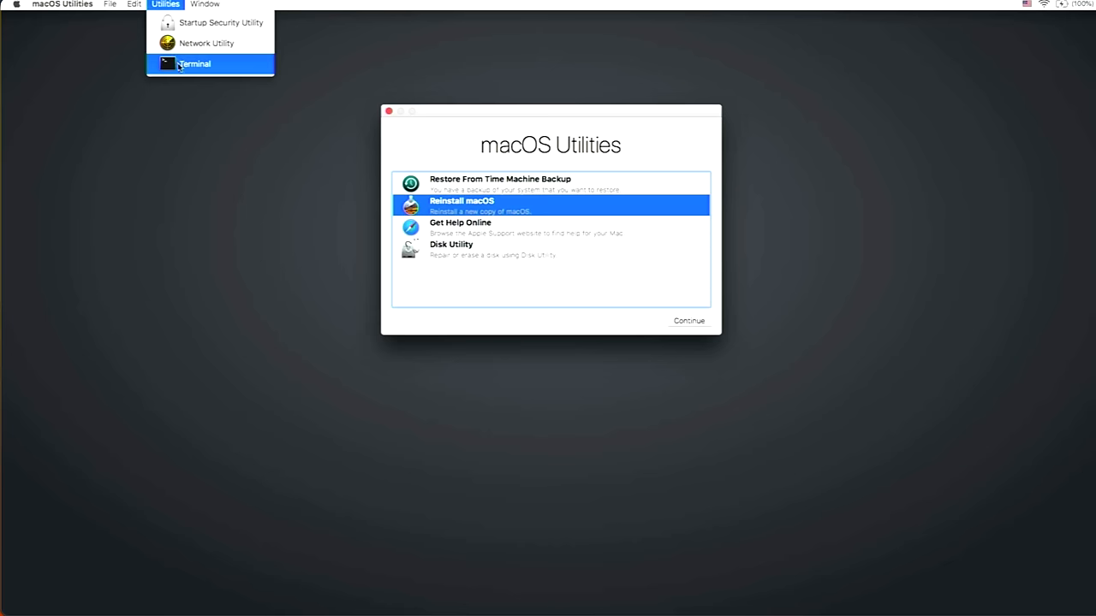
{"action": "left_click", "coordinate": [195, 64]}
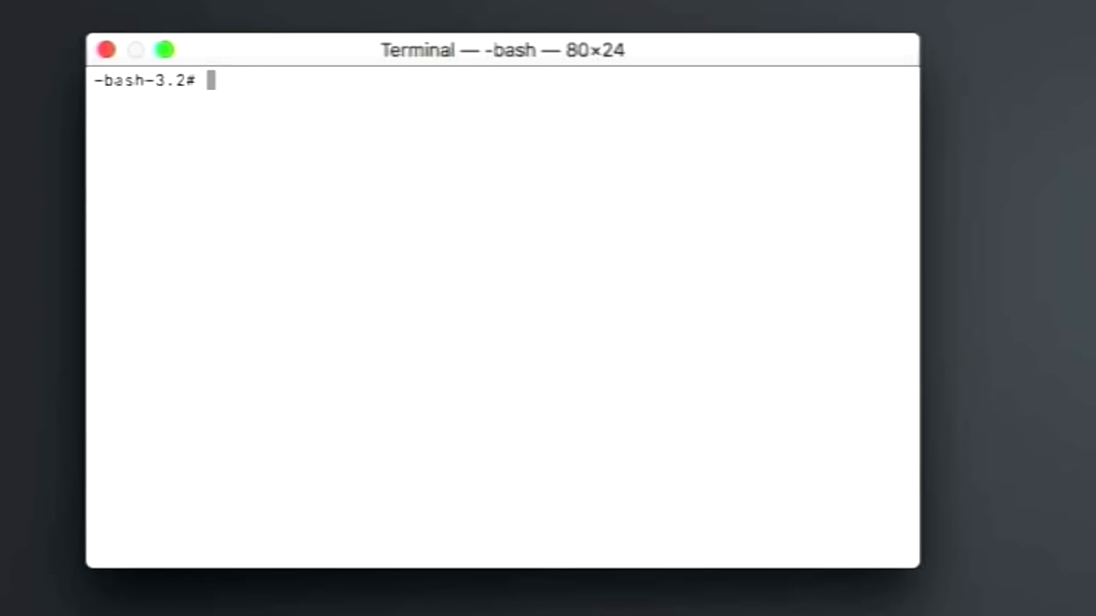
Run date, showing Sun Dec 31 22:08:41 UTC 2023
{"action": "type", "text": "date"}
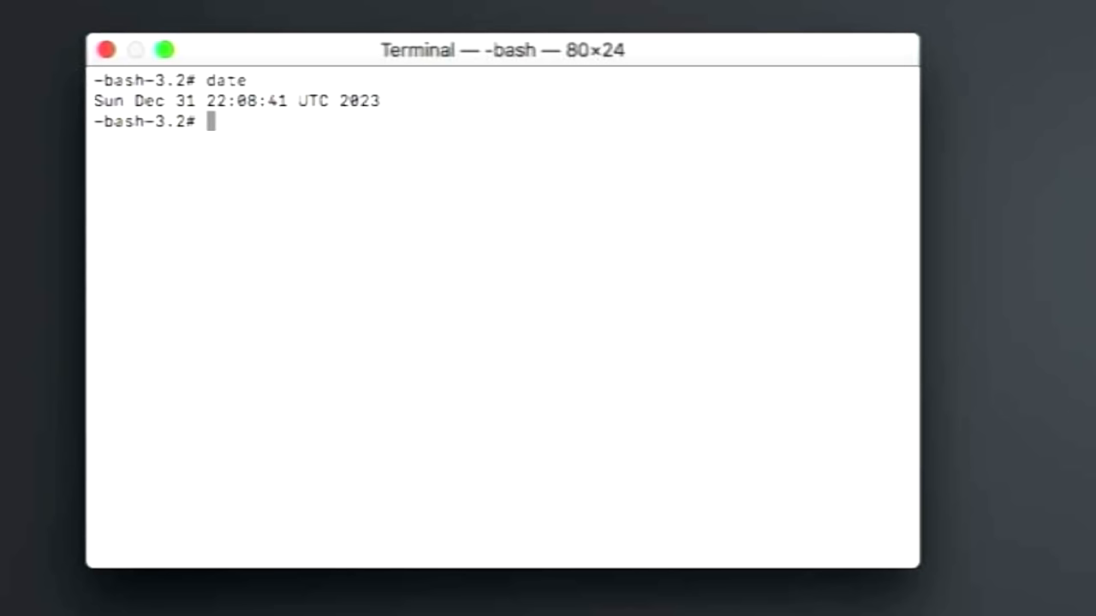
{"action": "mouse_move", "coordinate": [308, 163]}
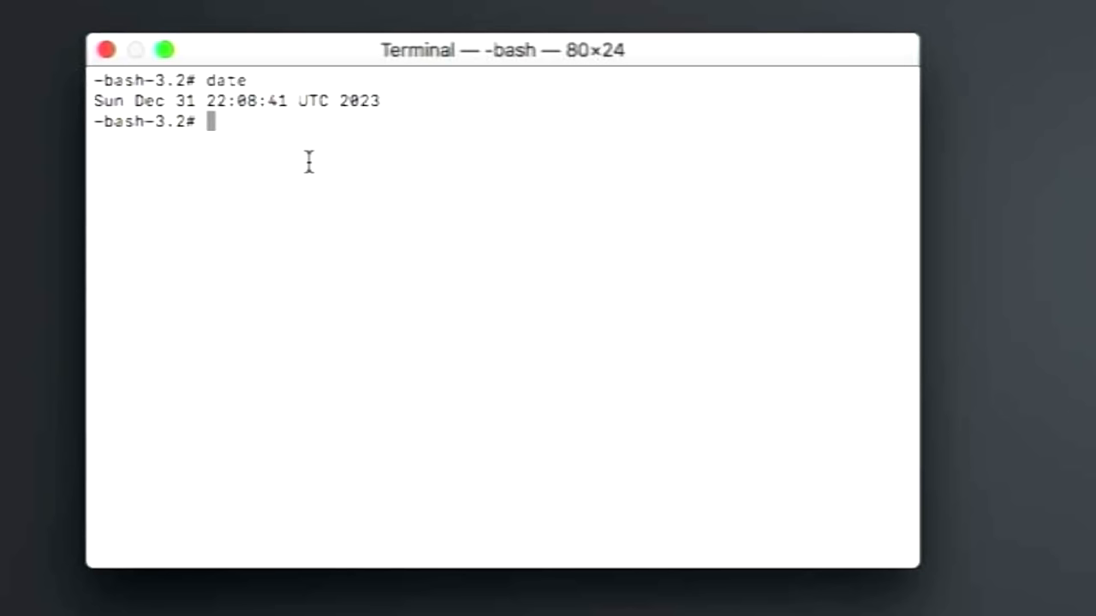
{"action": "mouse_move", "coordinate": [323, 139]}
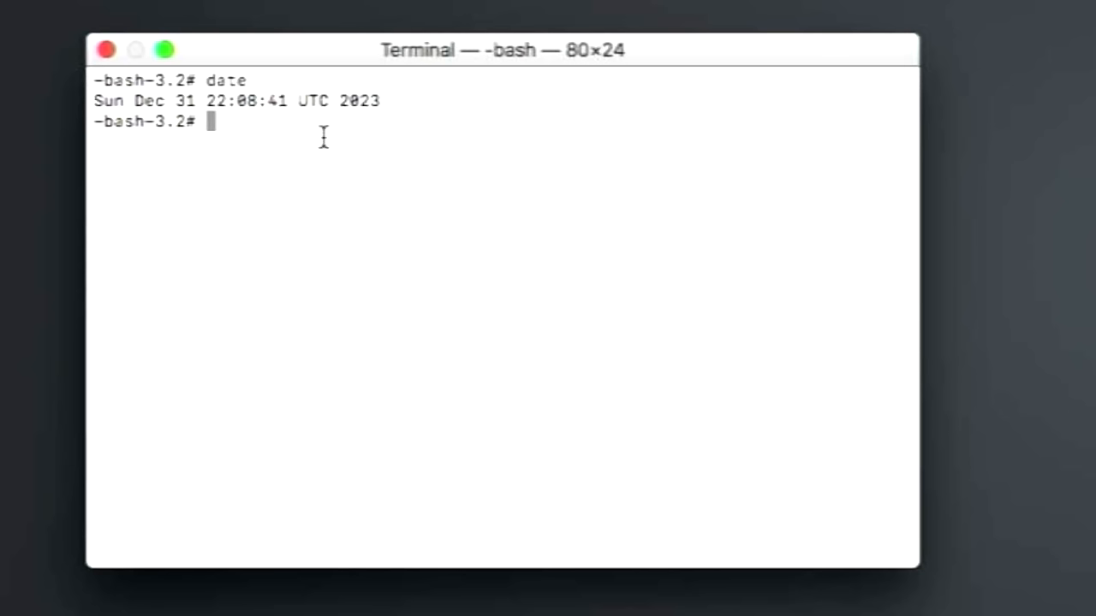
{"action": "mouse_move", "coordinate": [1088, 261]}
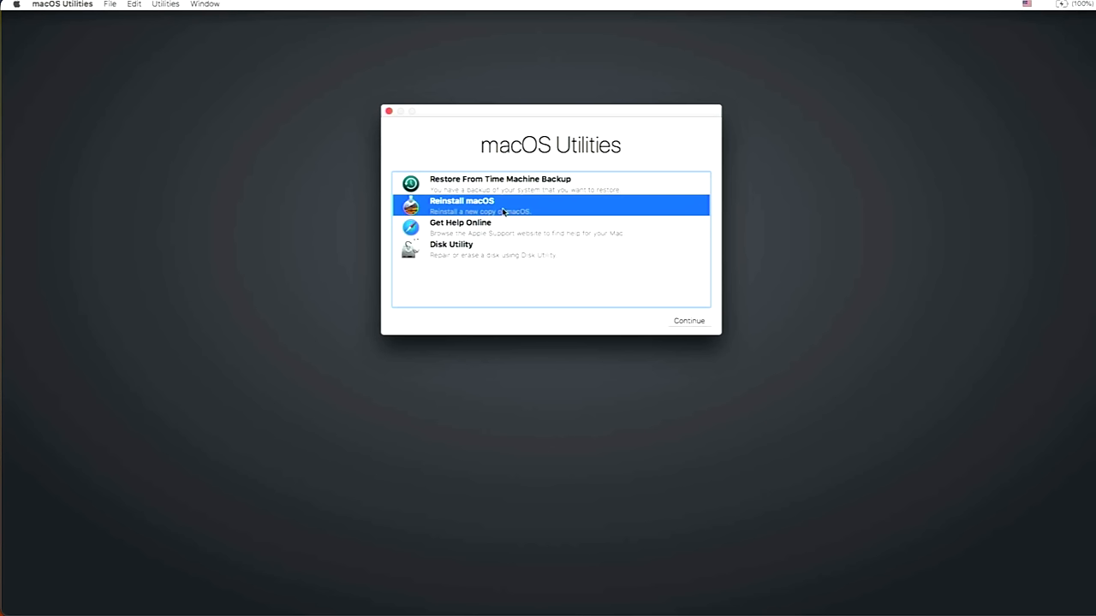
{"action": "mouse_move", "coordinate": [469, 253]}
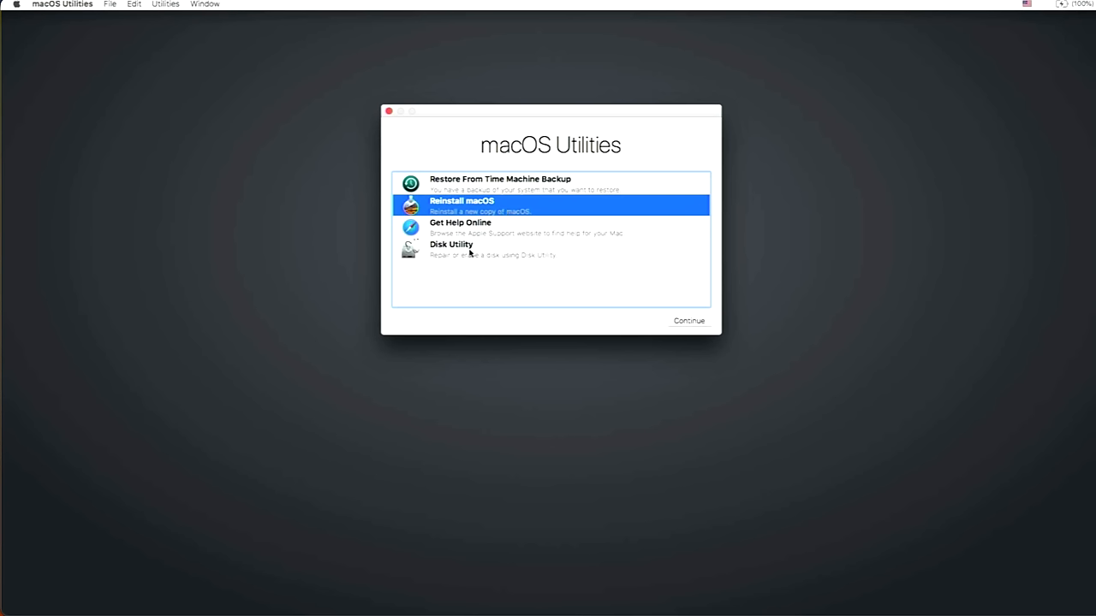
{"action": "mouse_move", "coordinate": [473, 254]}
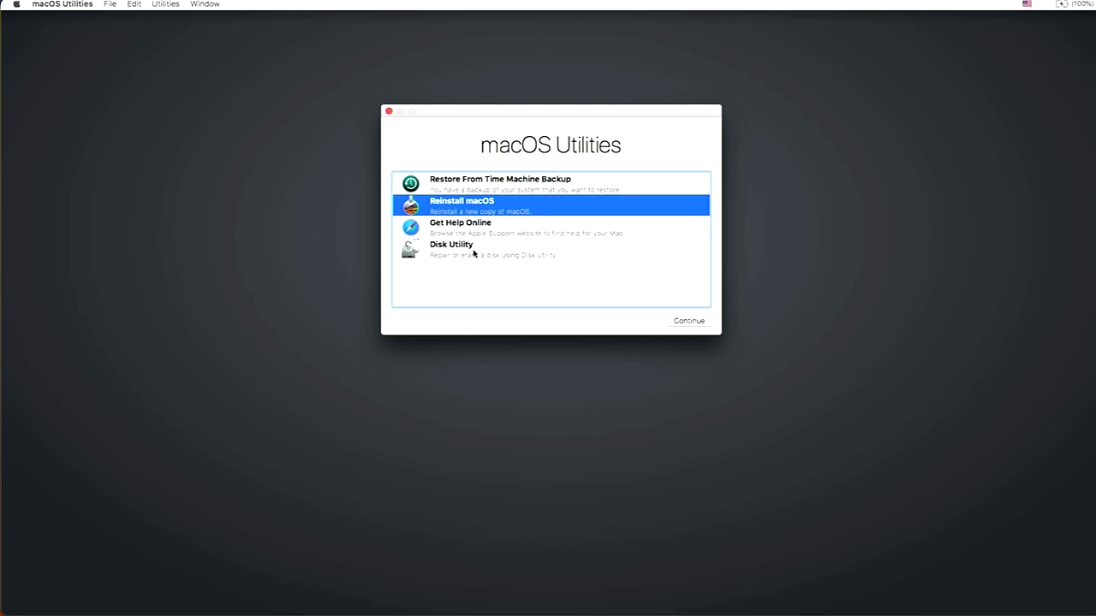
{"action": "mouse_move", "coordinate": [689, 316]}
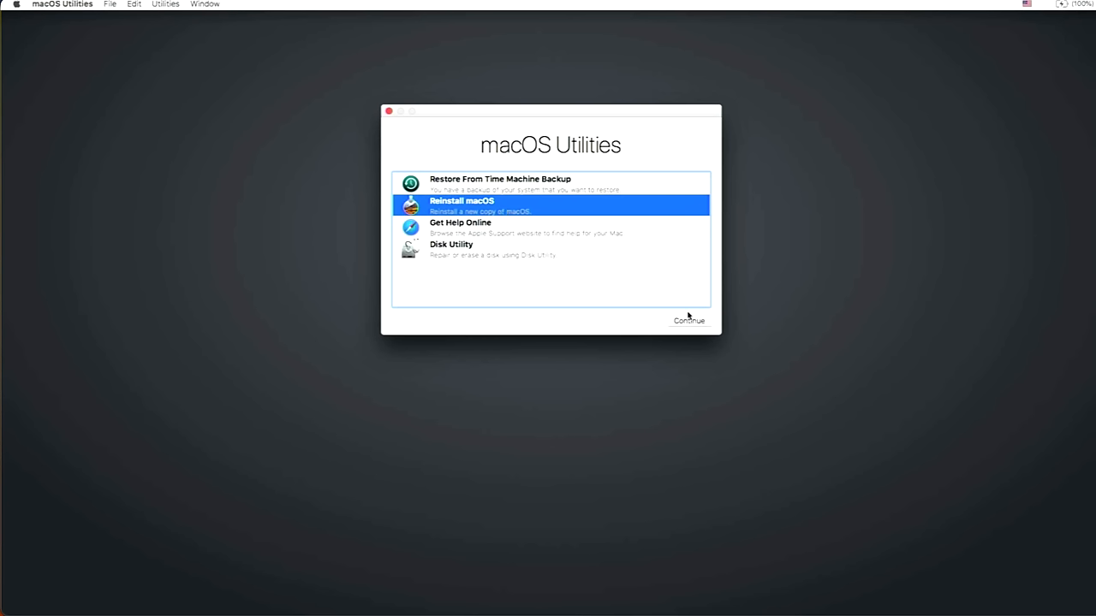
Start Reinstall macOS and dismiss the 'recovery server could not be contacted' alert
{"action": "left_click", "coordinate": [689, 320]}
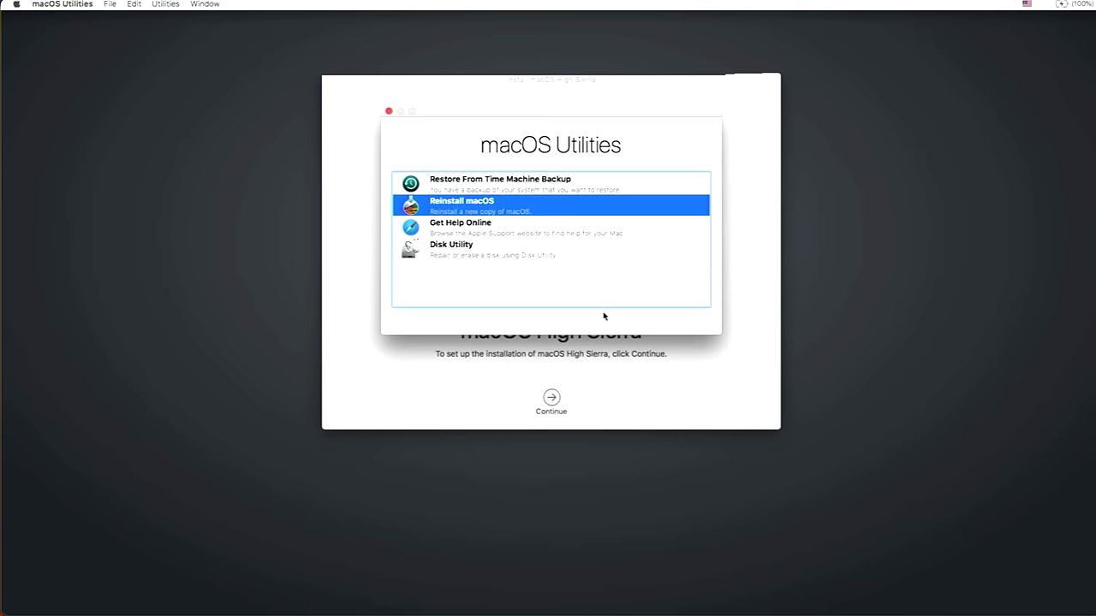
{"action": "left_click", "coordinate": [552, 397]}
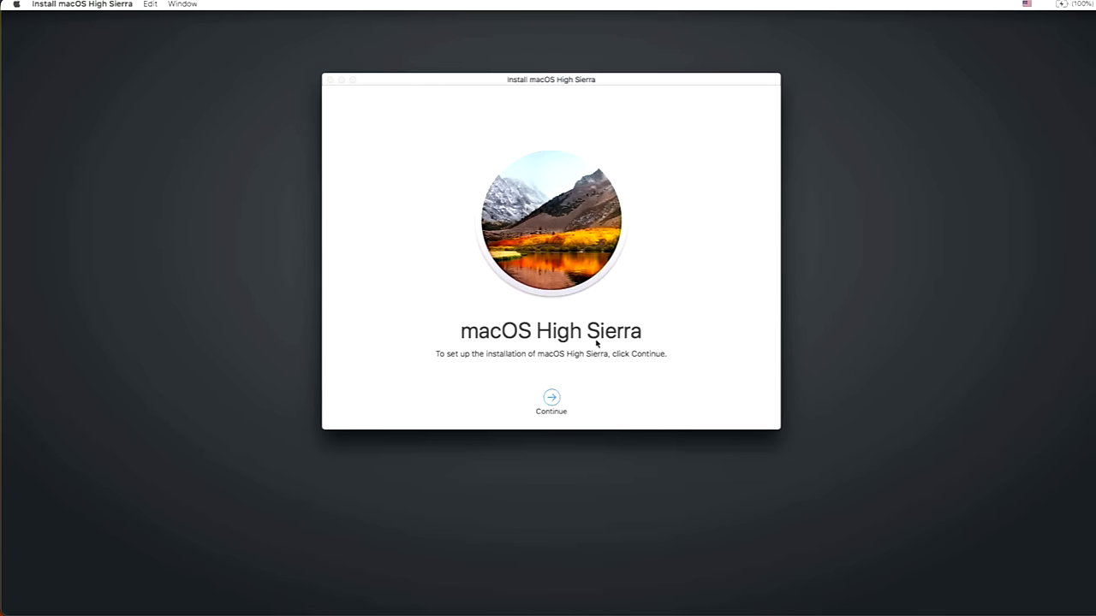
{"action": "mouse_move", "coordinate": [547, 303]}
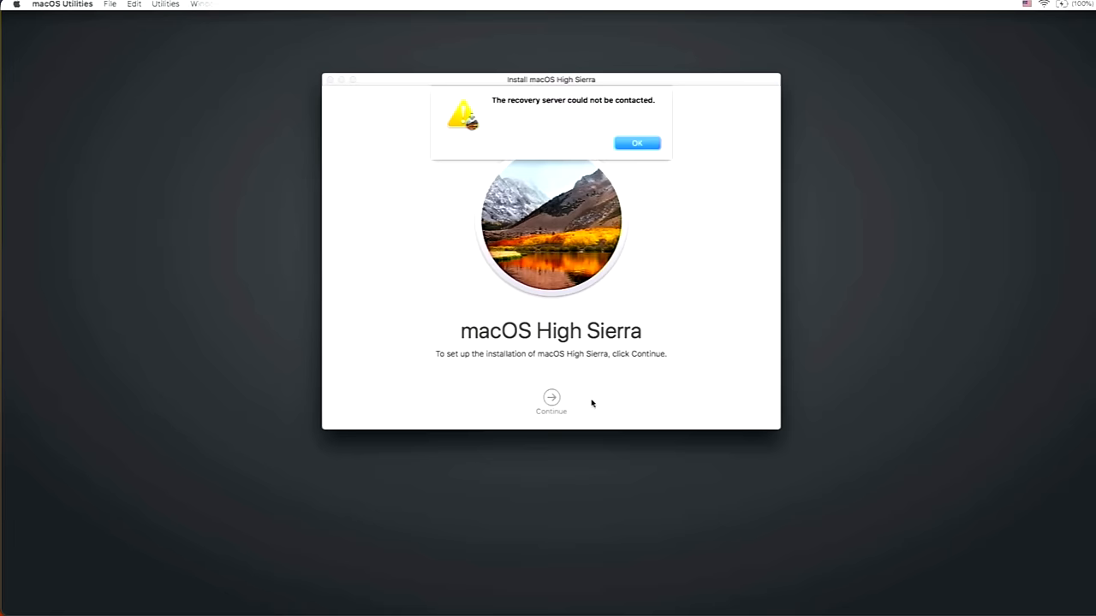
{"action": "left_click", "coordinate": [637, 143]}
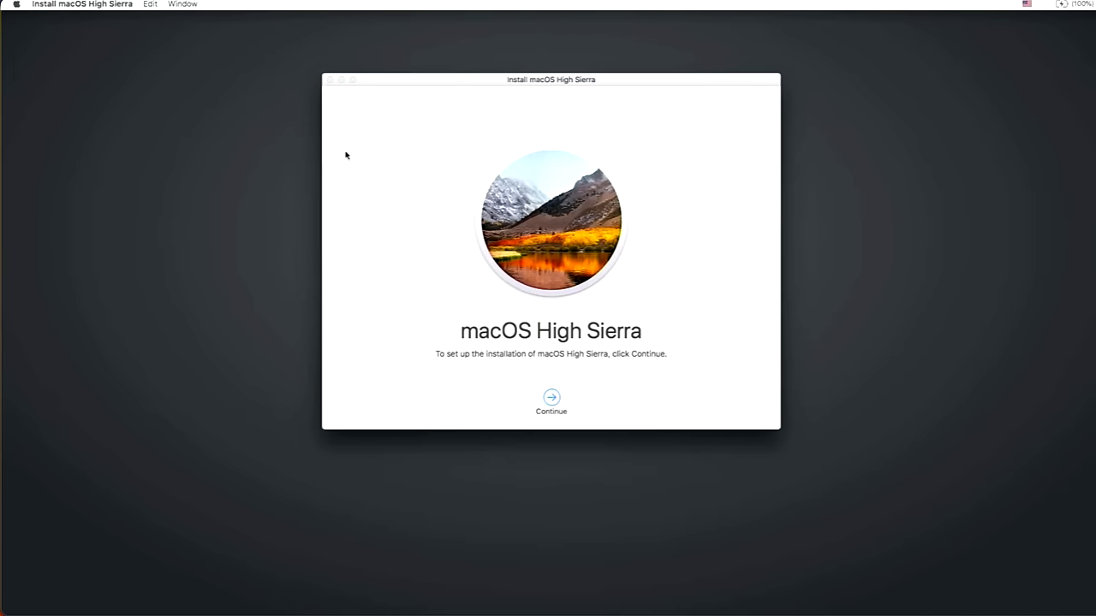
{"action": "mouse_move", "coordinate": [346, 161]}
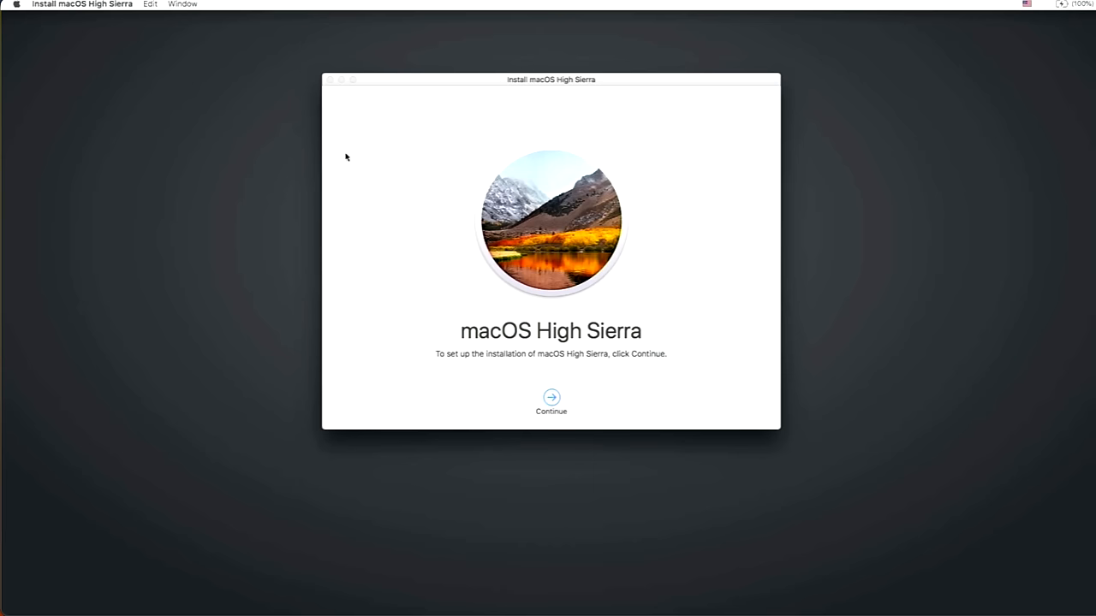
{"action": "mouse_move", "coordinate": [277, 90]}
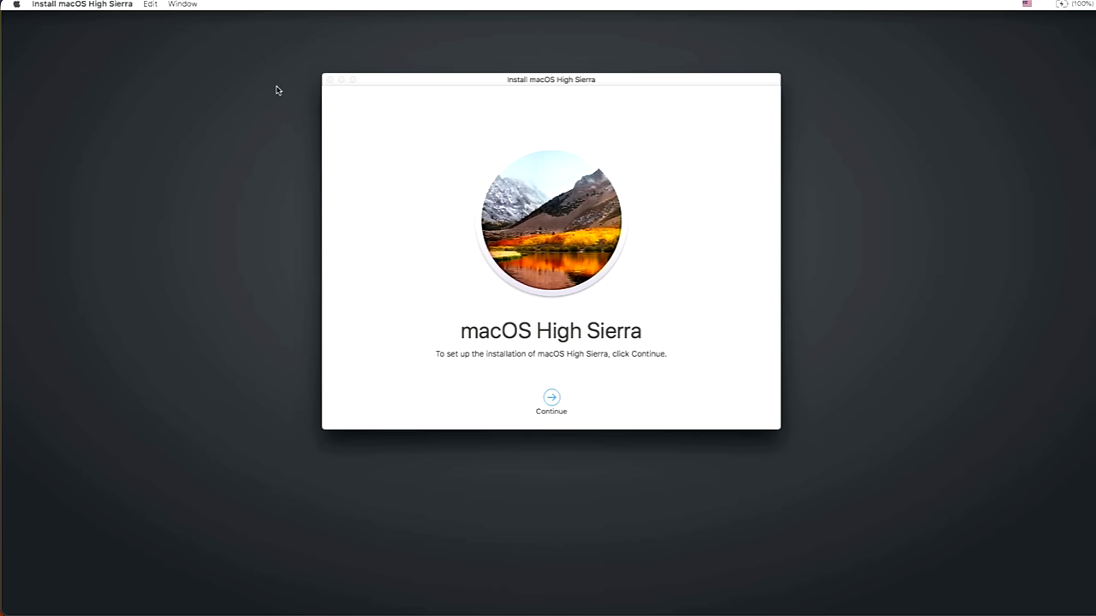
{"action": "mouse_move", "coordinate": [169, 9]}
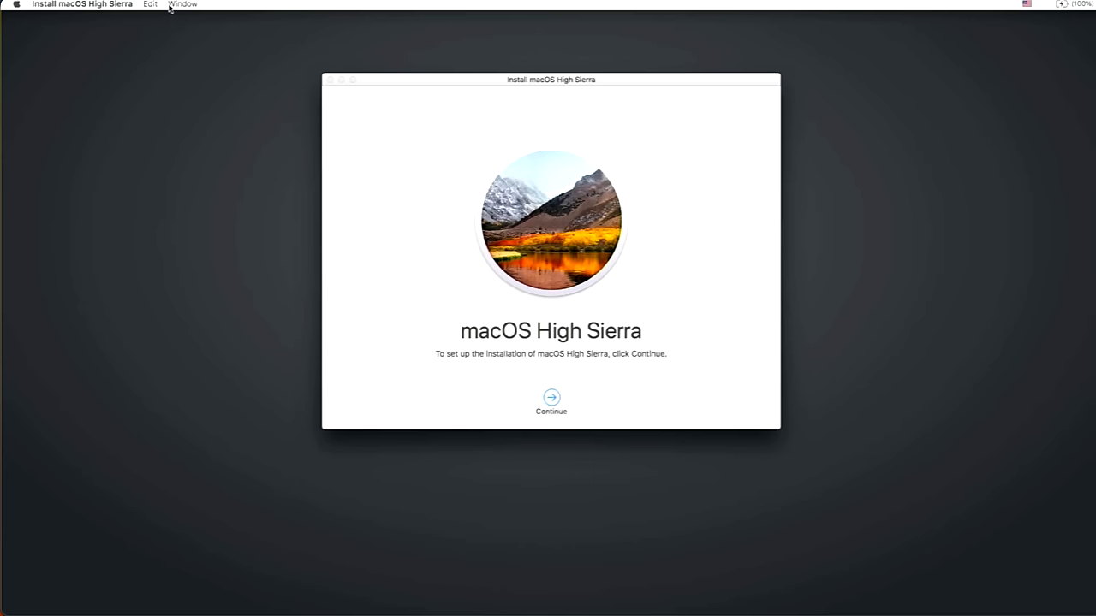
Open the Installer Log from the installer's Window menu
{"action": "left_click", "coordinate": [182, 4]}
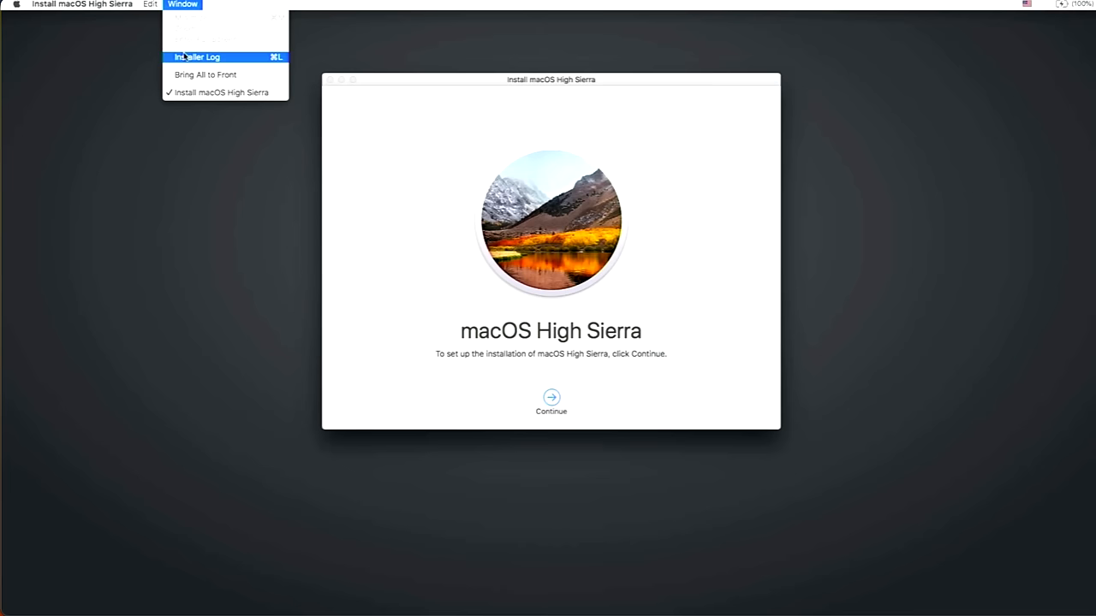
{"action": "left_click", "coordinate": [197, 57]}
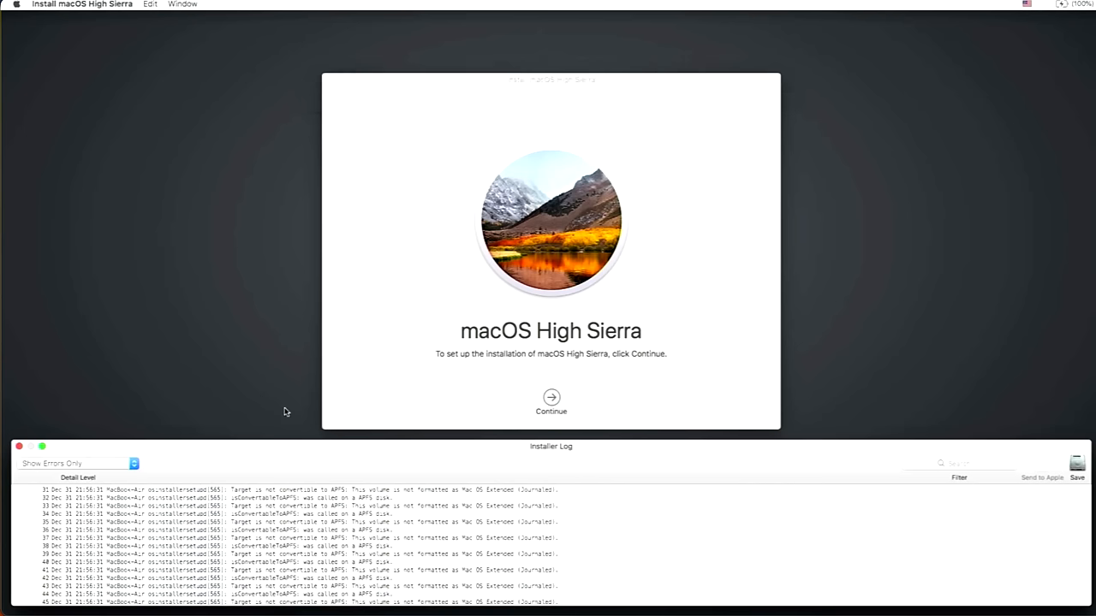
{"action": "mouse_move", "coordinate": [479, 439]}
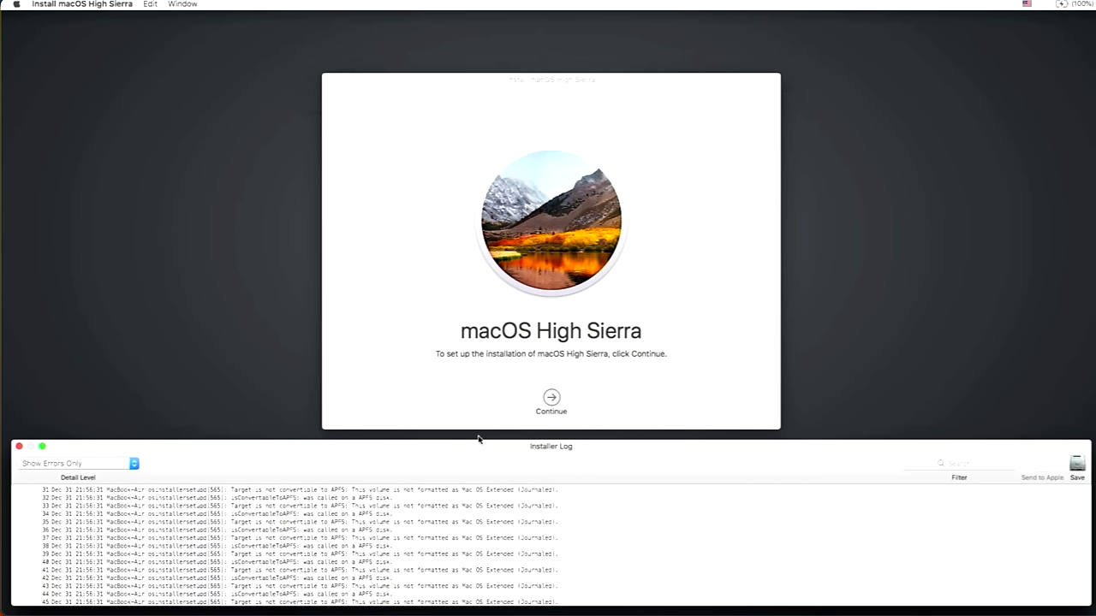
{"action": "left_click", "coordinate": [550, 397]}
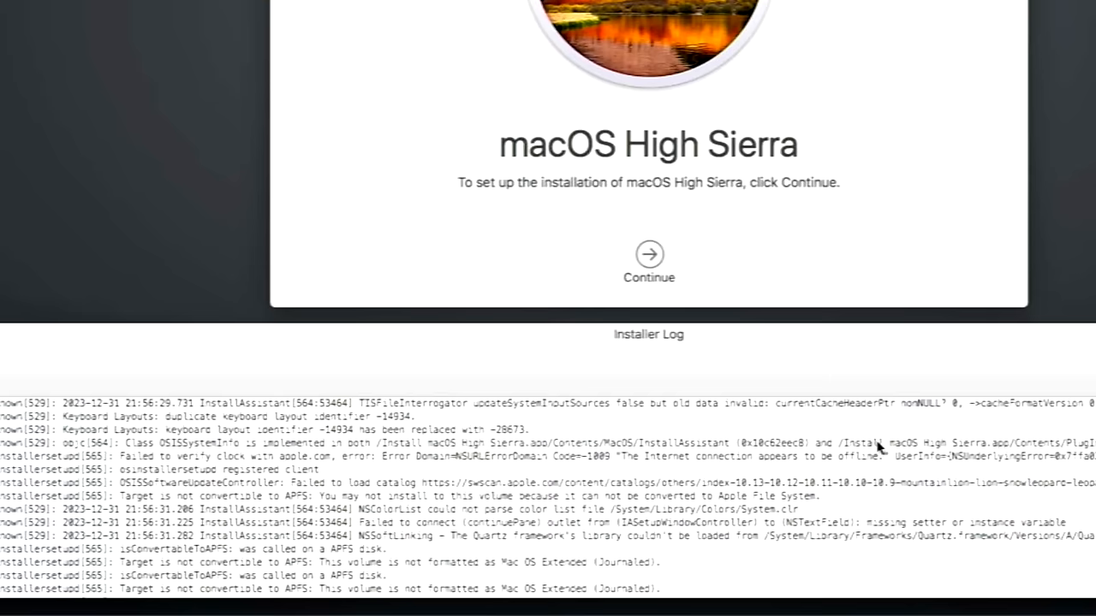
{"action": "mouse_move", "coordinate": [354, 493]}
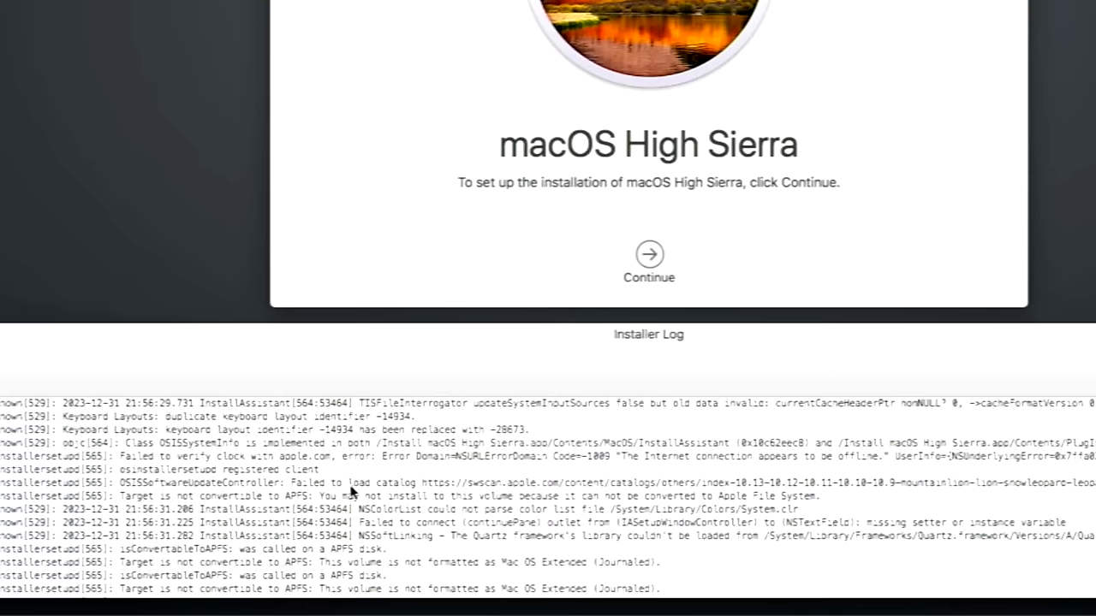
Copy the 'Failed to load catalog' log line and quit the installer
{"action": "left_click", "coordinate": [486, 483]}
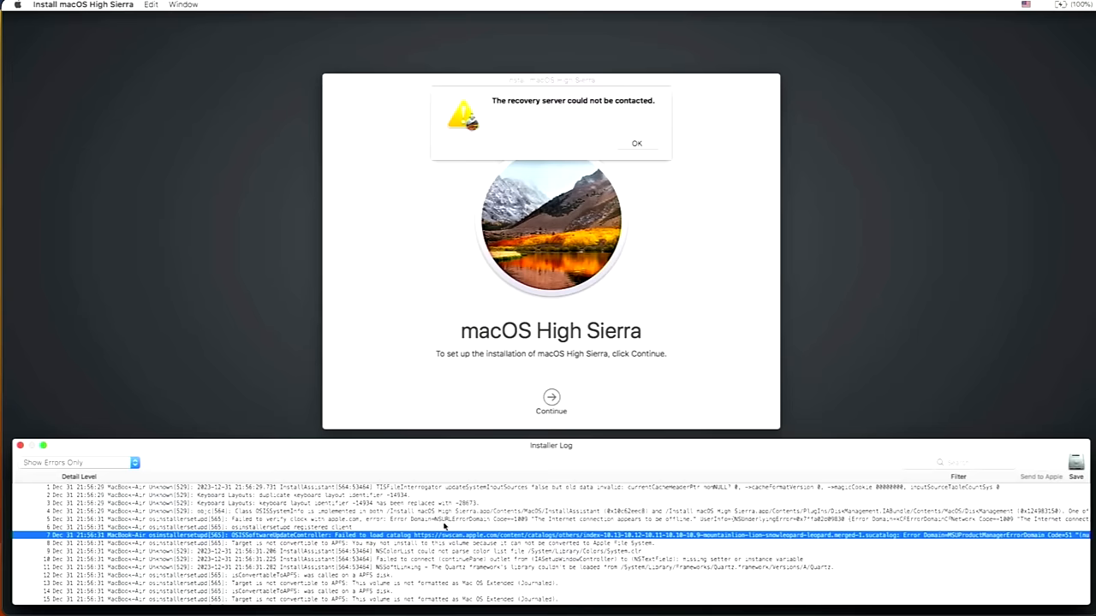
{"action": "left_click", "coordinate": [151, 5]}
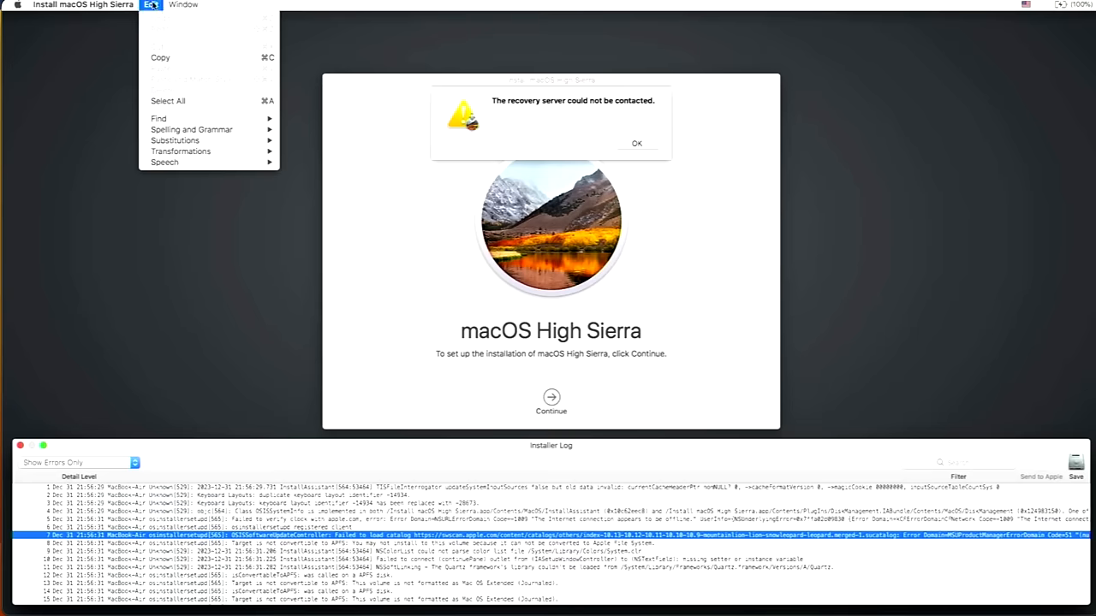
{"action": "left_click", "coordinate": [396, 152]}
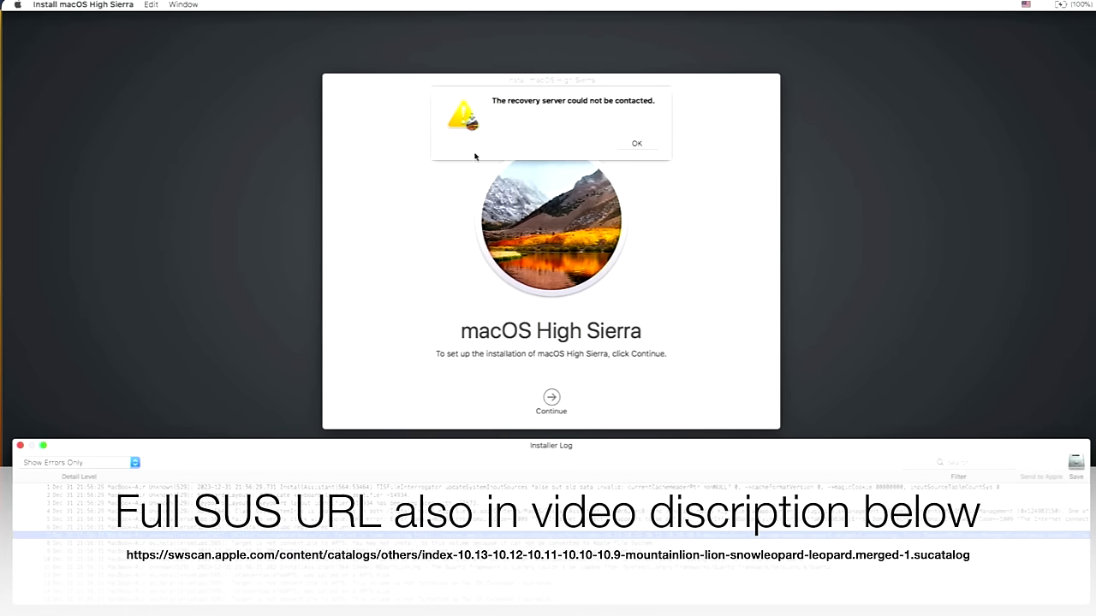
{"action": "left_click", "coordinate": [636, 143]}
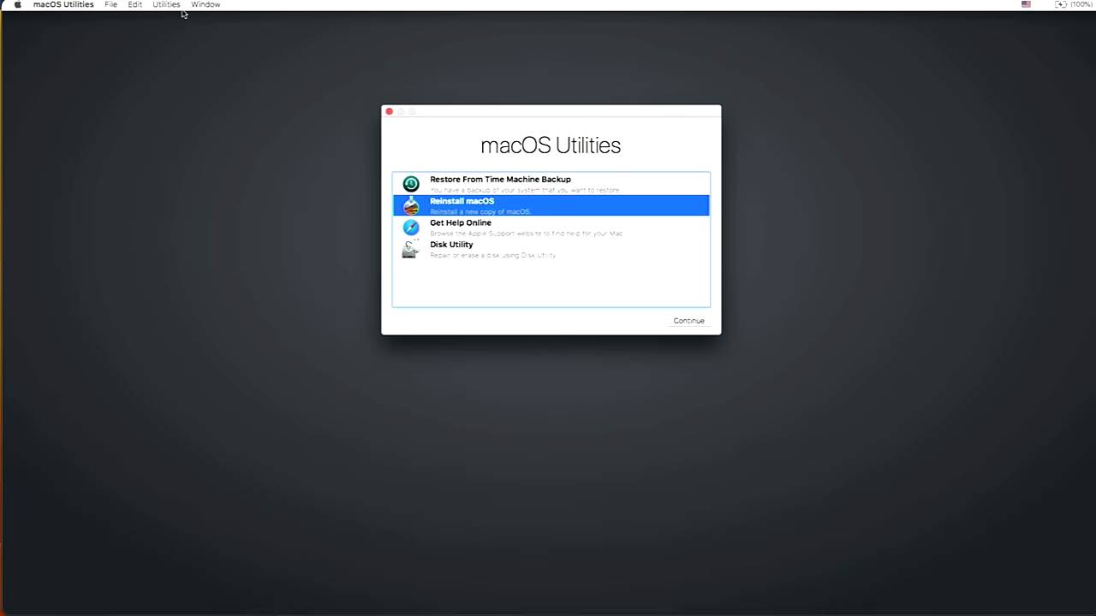
Launch Terminal, paste the failed-catalog log line, and select its catalog URL
{"action": "left_click", "coordinate": [166, 4]}
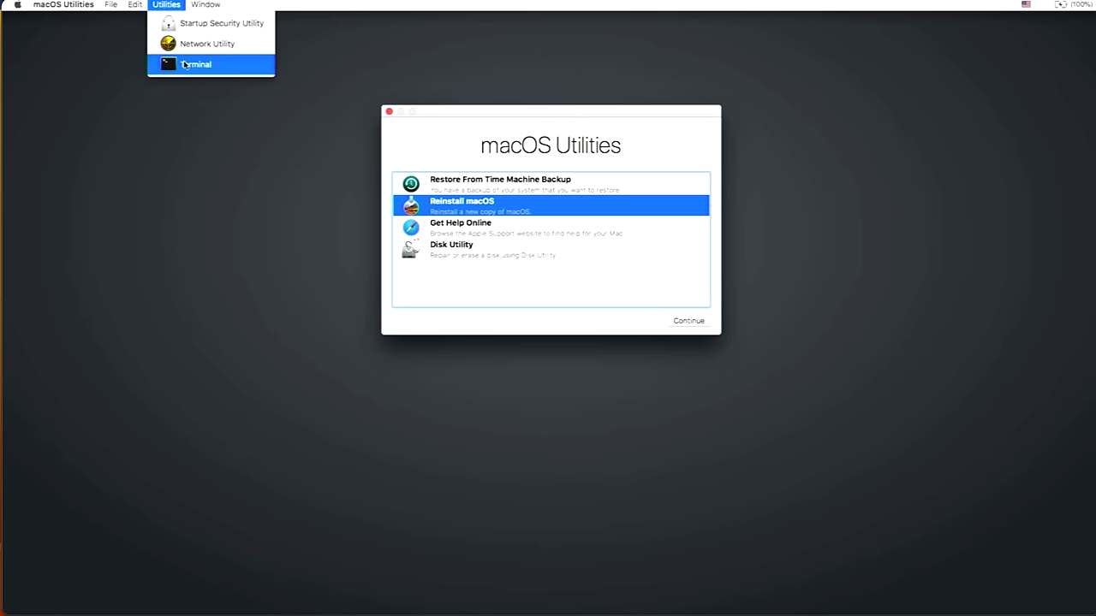
{"action": "left_click", "coordinate": [198, 64]}
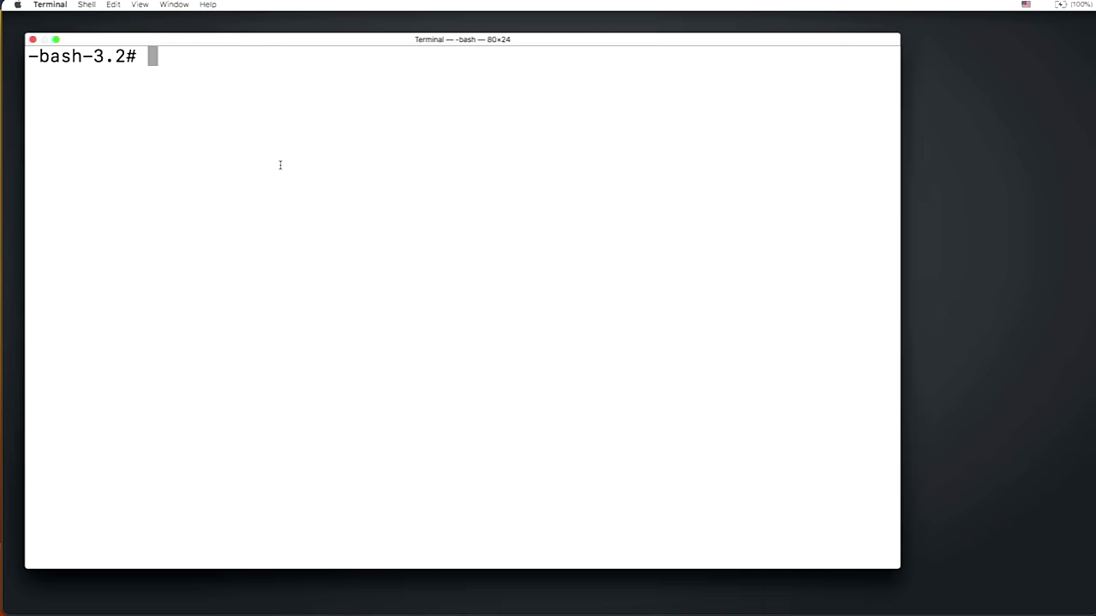
{"action": "mouse_move", "coordinate": [145, 28]}
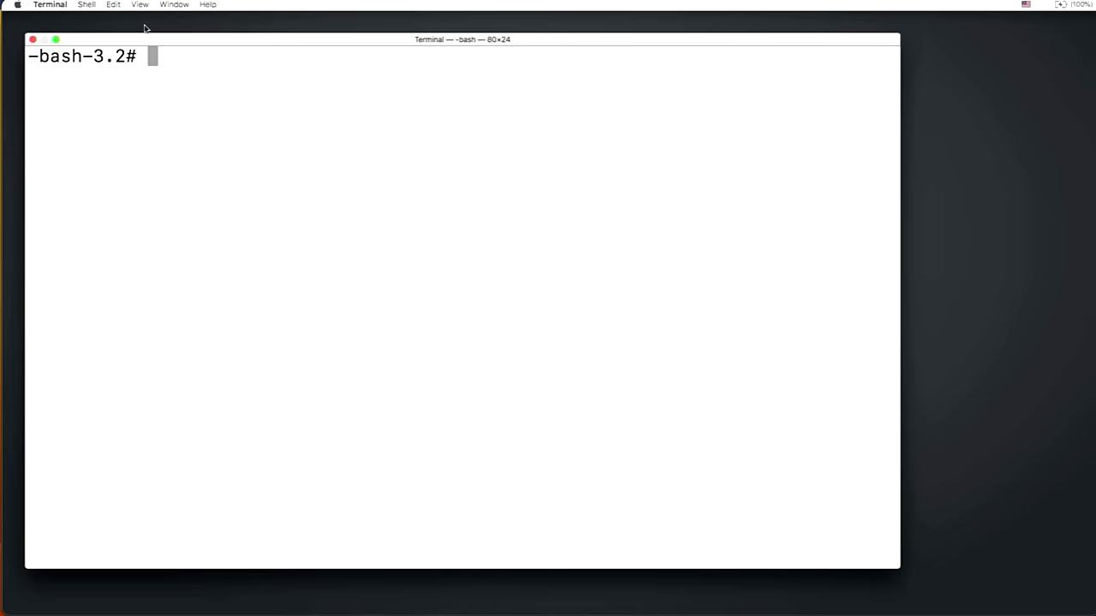
{"action": "left_click", "coordinate": [112, 4]}
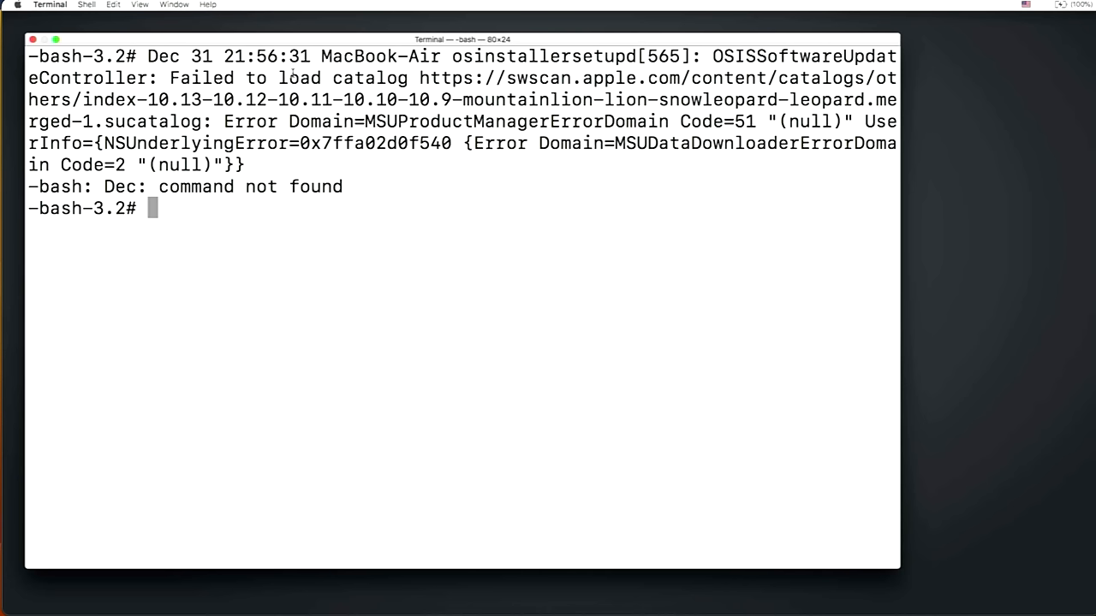
{"action": "mouse_move", "coordinate": [422, 78]}
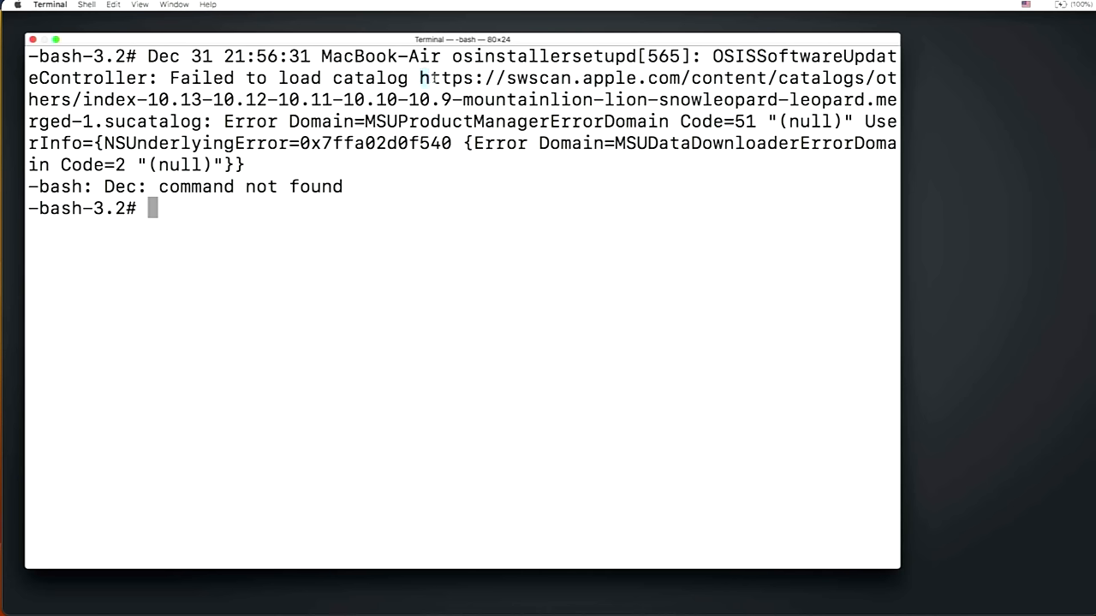
{"action": "left_click_drag", "start_coordinate": [418, 78], "coordinate": [565, 100]}
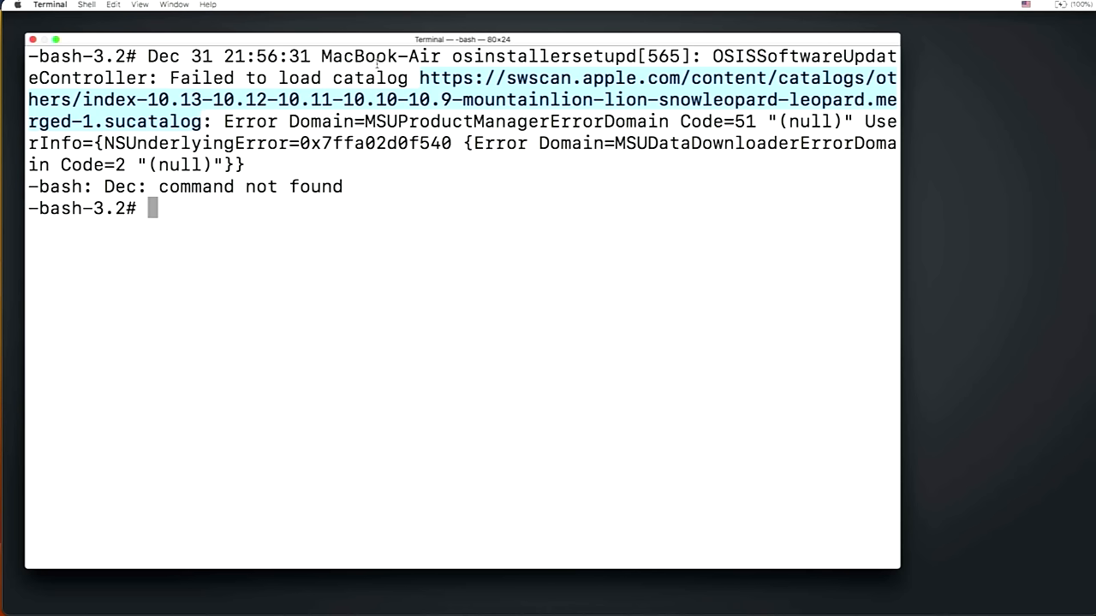
{"action": "left_click", "coordinate": [112, 4]}
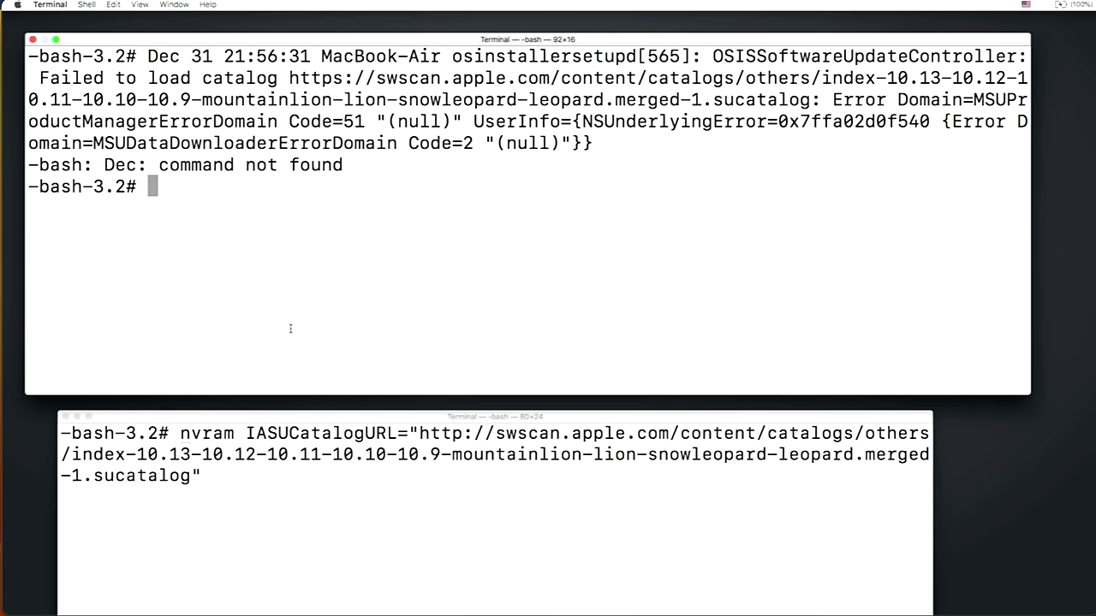
{"action": "mouse_move", "coordinate": [290, 385]}
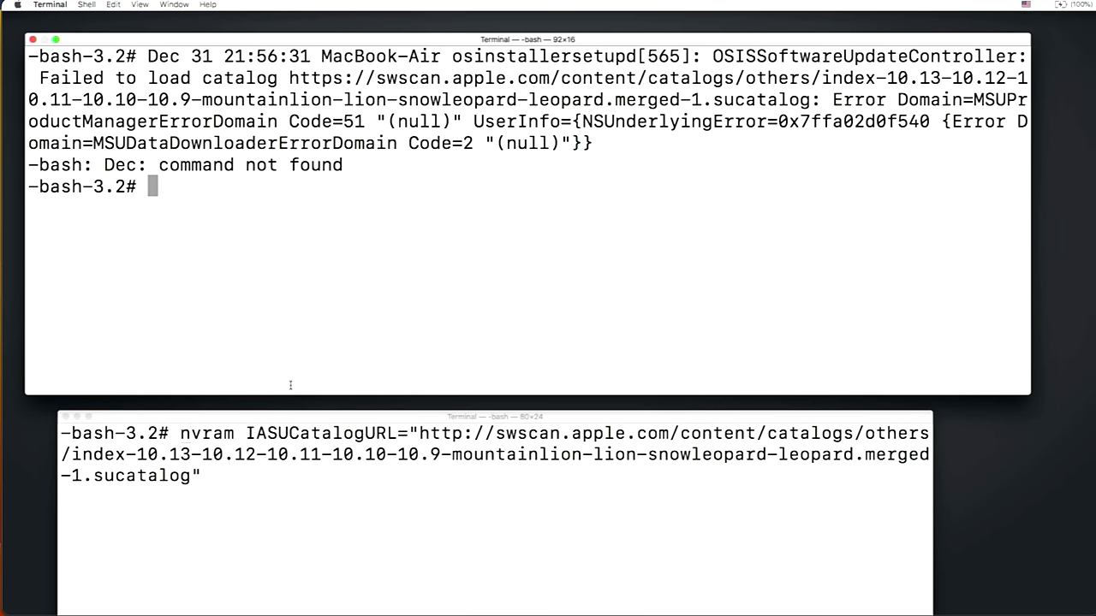
{"action": "mouse_move", "coordinate": [297, 333]}
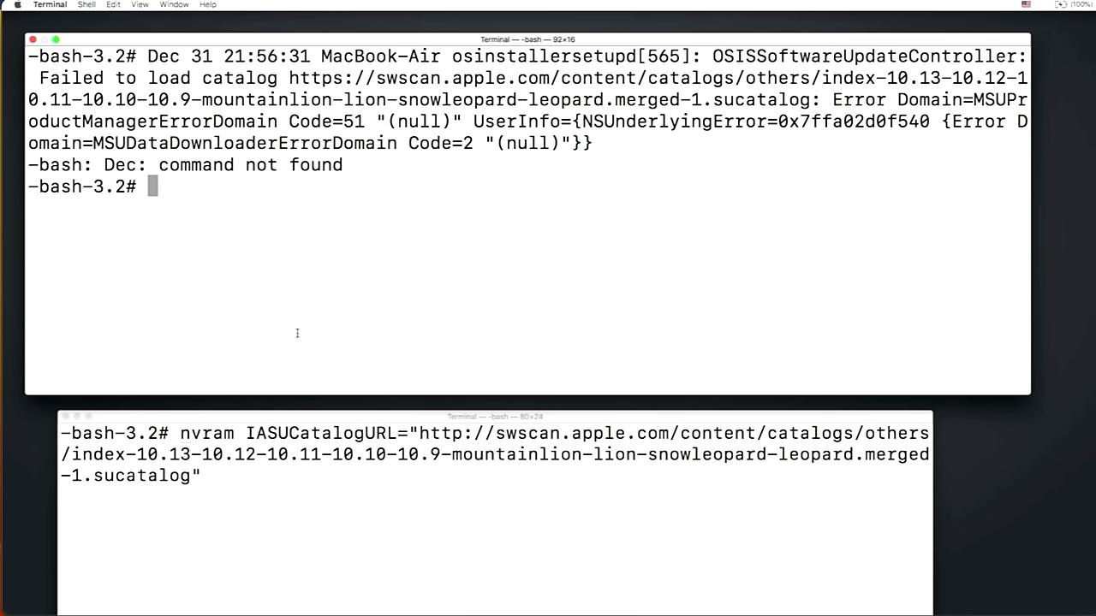
Type nvram IASUCatalogURL=" and paste the copied catalog URL after it
{"action": "type", "text": "nvram I"}
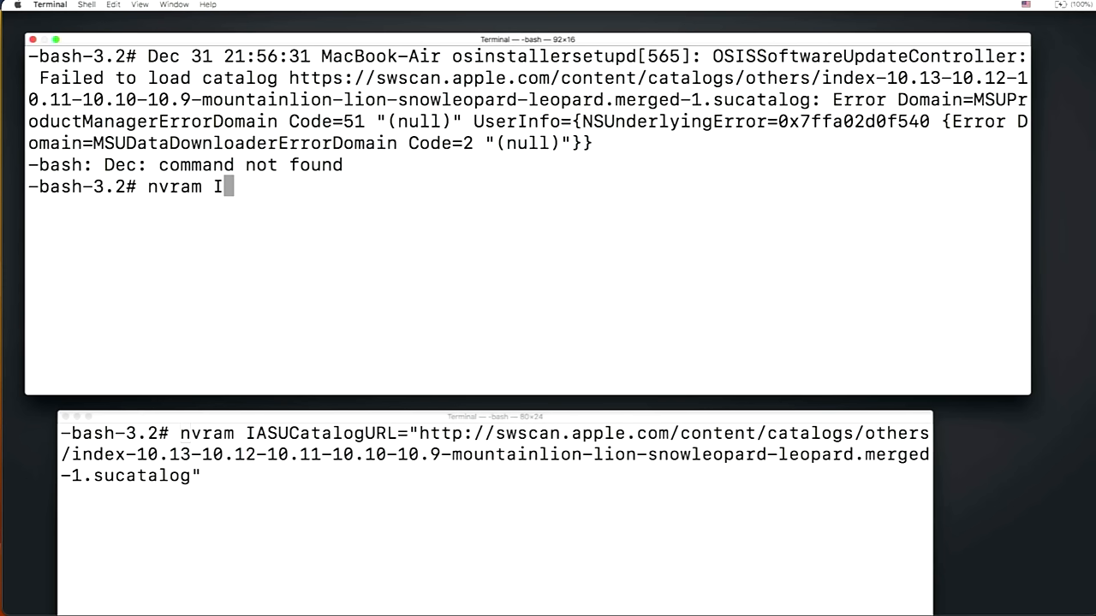
{"action": "type", "text": "ASU"}
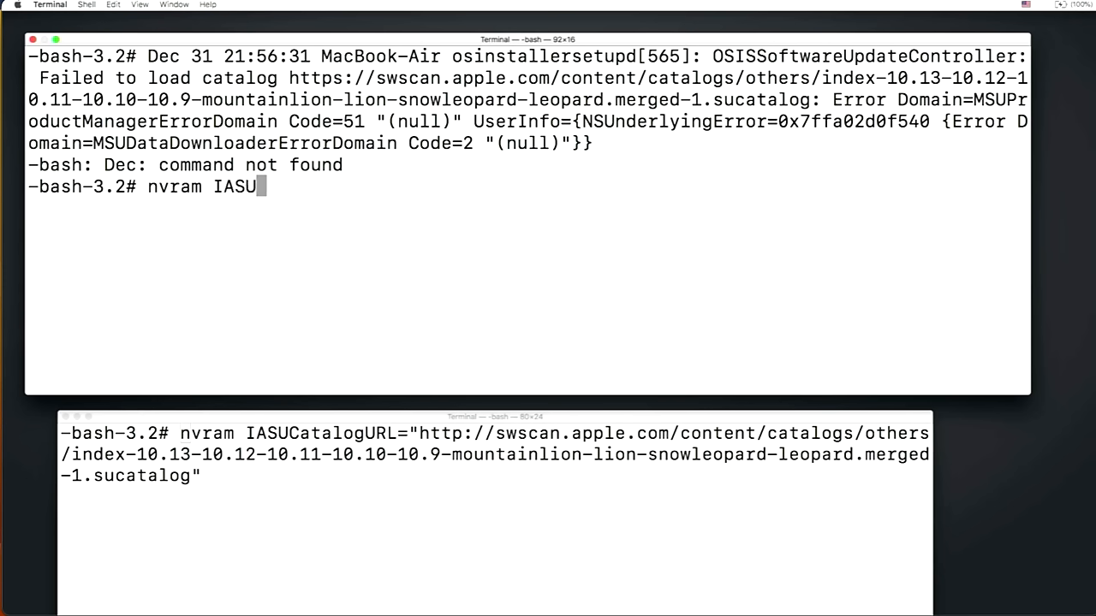
{"action": "type", "text": "CatalogU"}
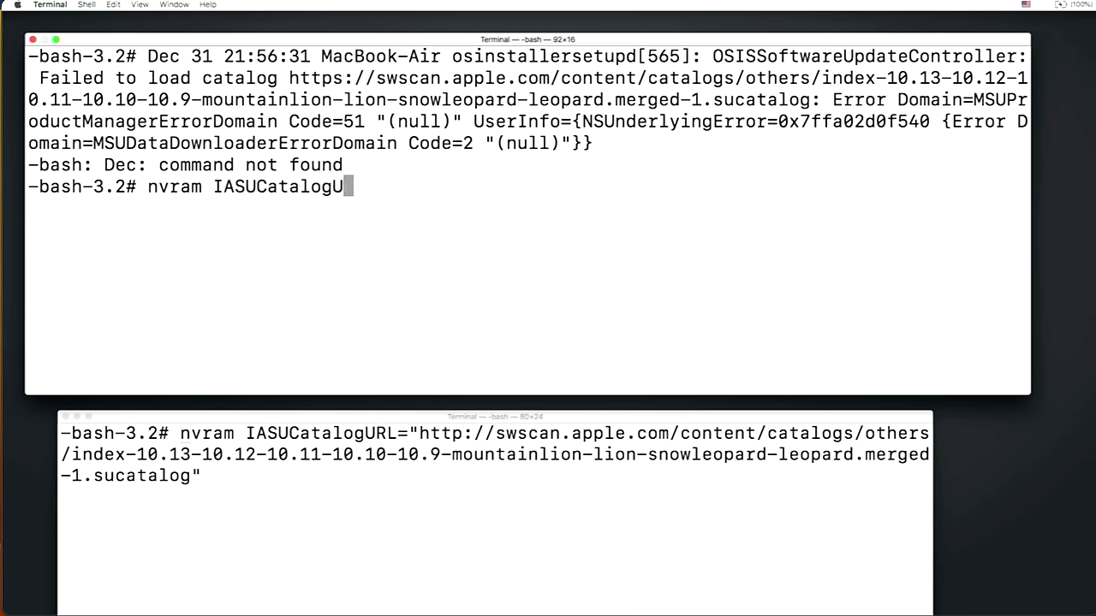
{"action": "type", "text": "RL="}
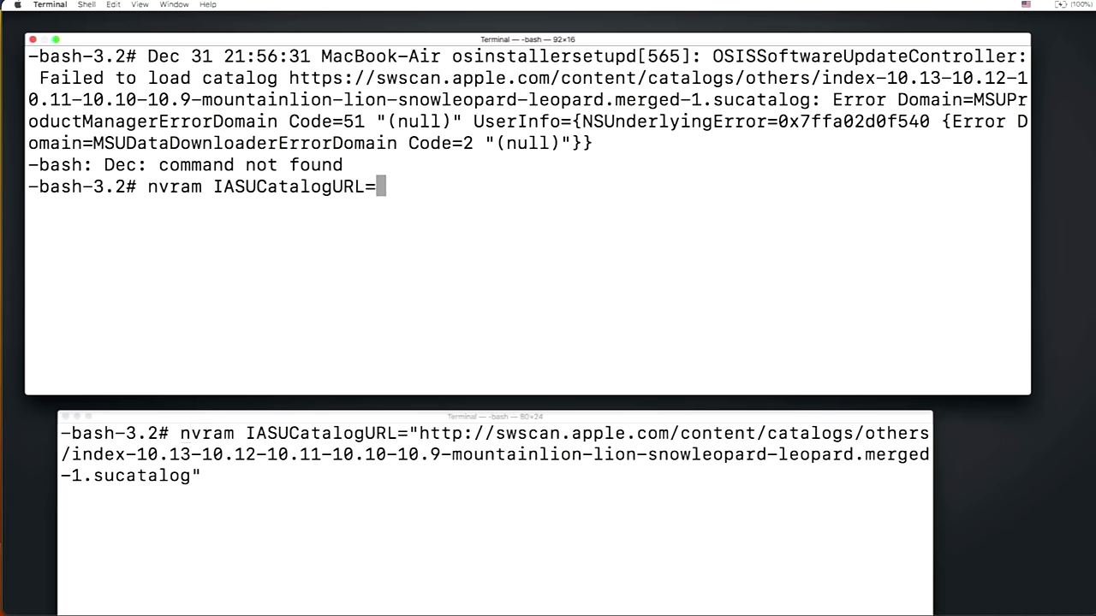
{"action": "type", "text": "\""}
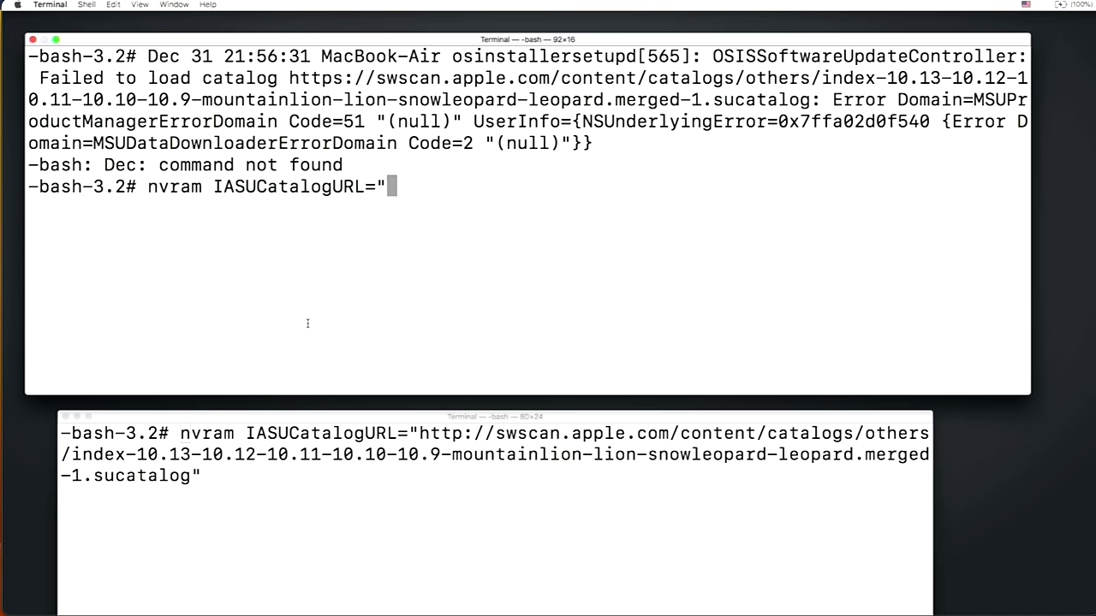
{"action": "left_click", "coordinate": [113, 5]}
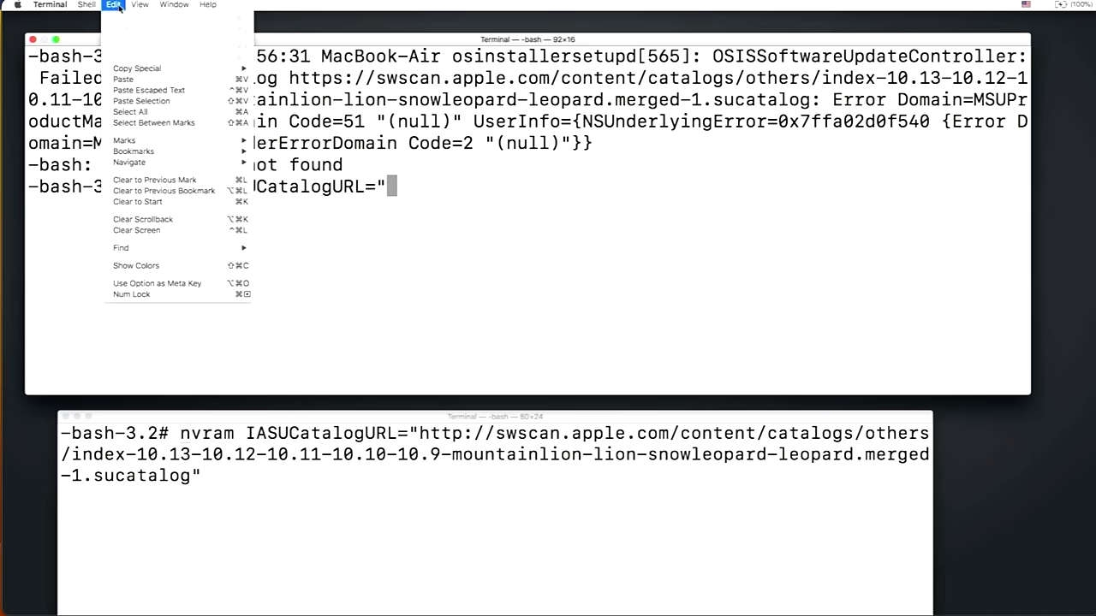
{"action": "mouse_move", "coordinate": [137, 69]}
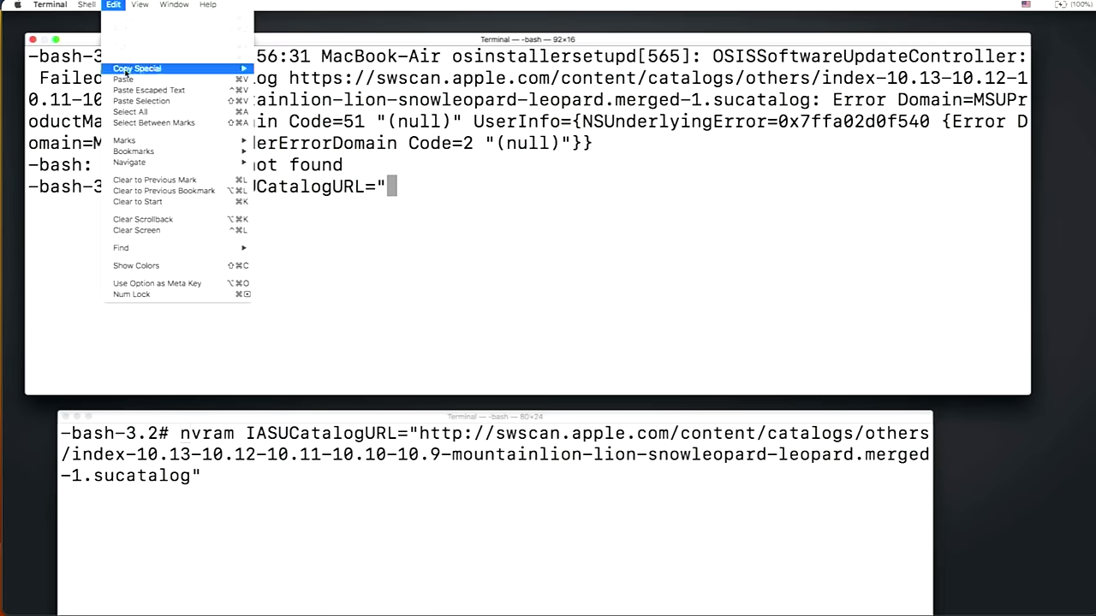
{"action": "left_click", "coordinate": [123, 78]}
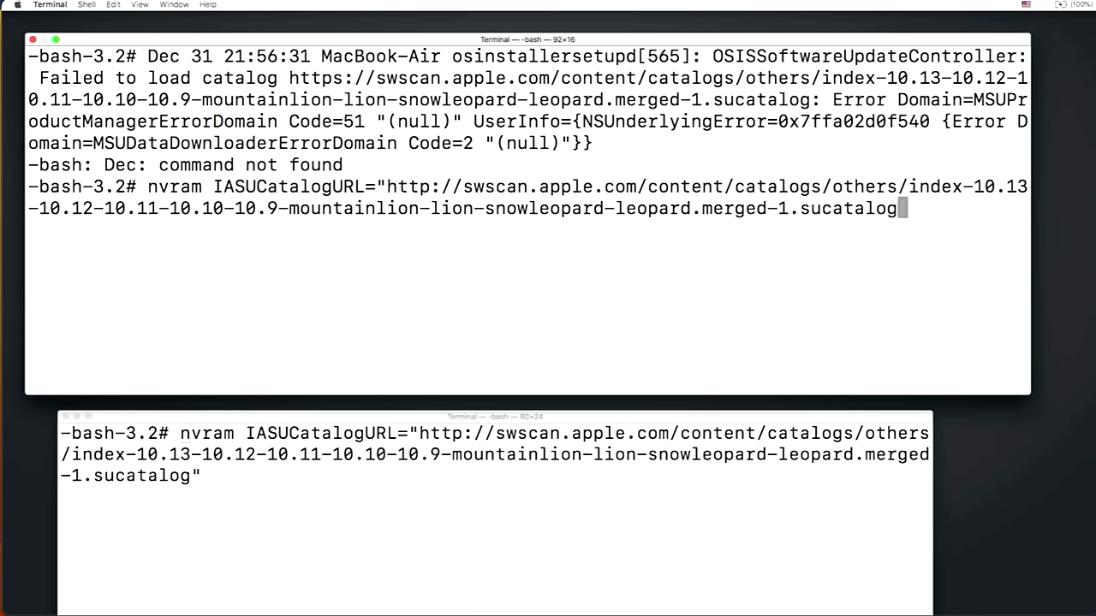
Close the quote, run the IASUCatalogURL command, and verify the http value with nvram -p
{"action": "type", "text": "\""}
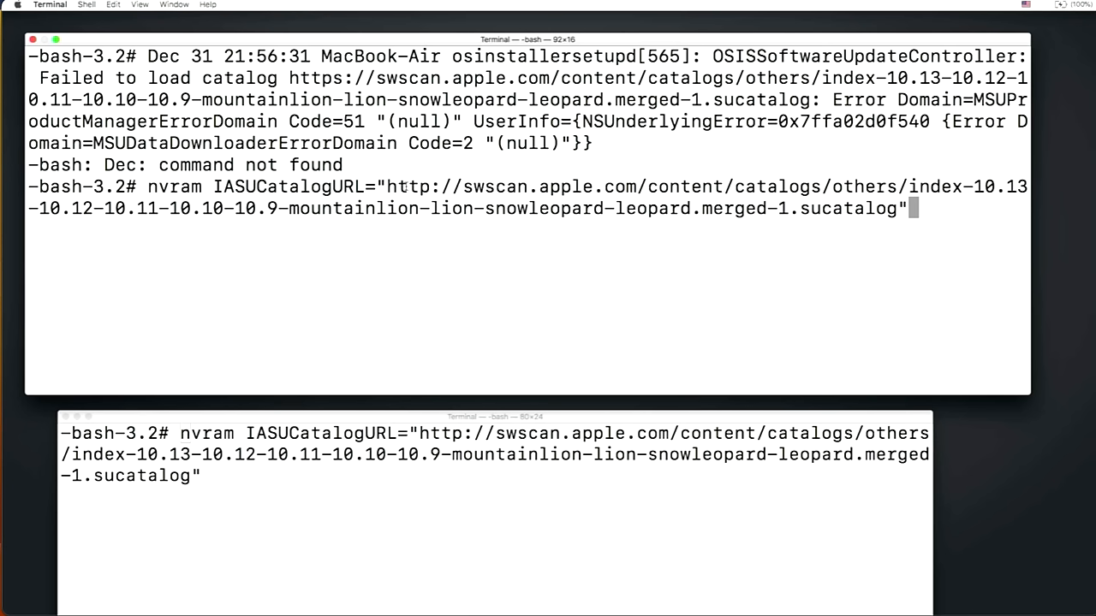
{"action": "mouse_move", "coordinate": [675, 201]}
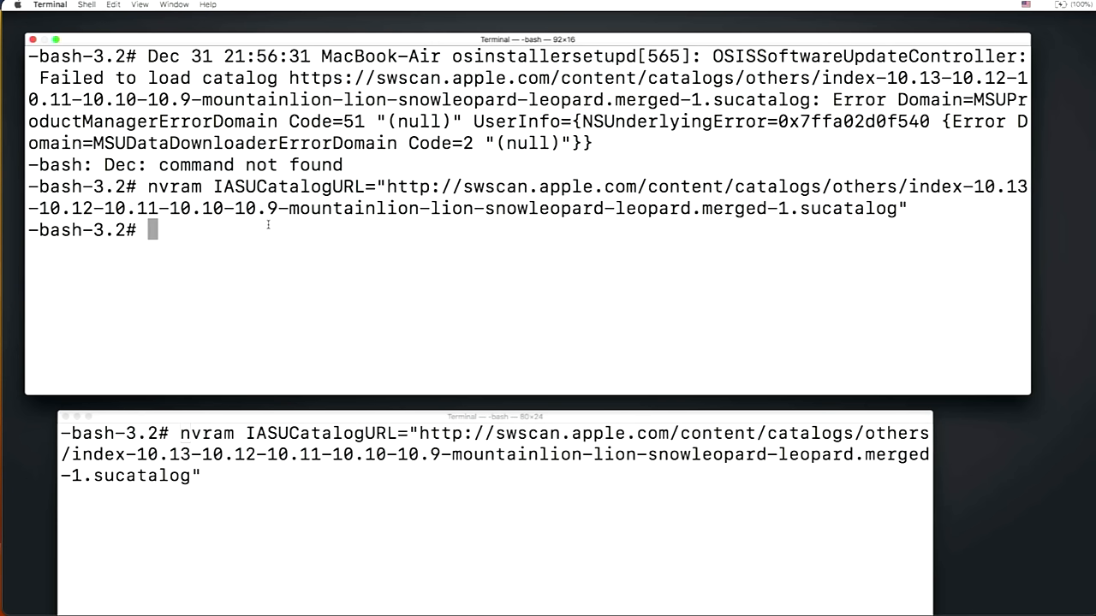
{"action": "type", "text": "nvram -p"}
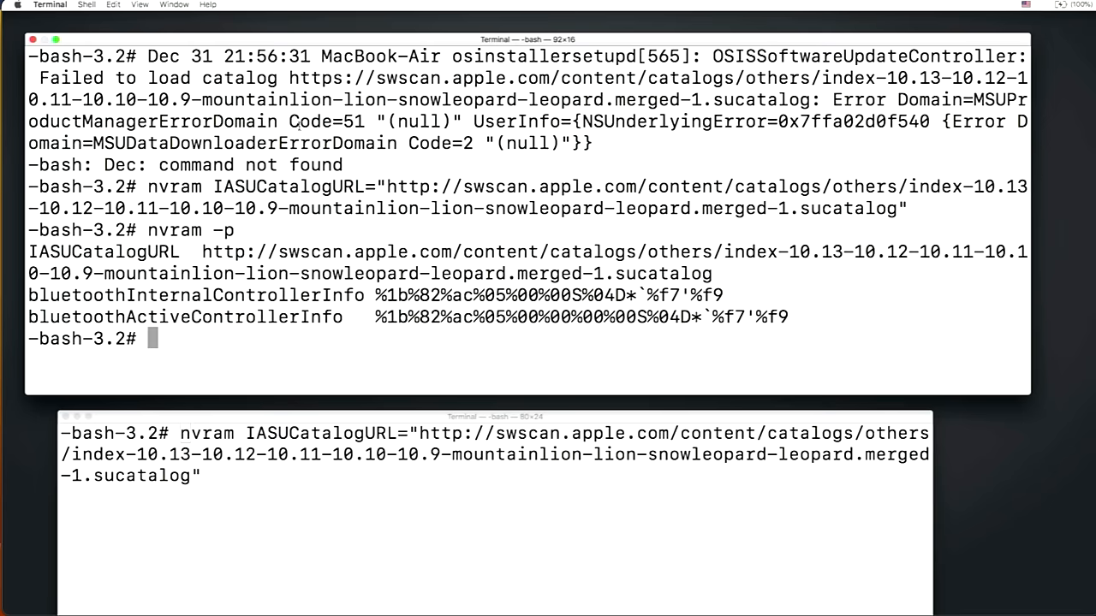
{"action": "left_click", "coordinate": [49, 6]}
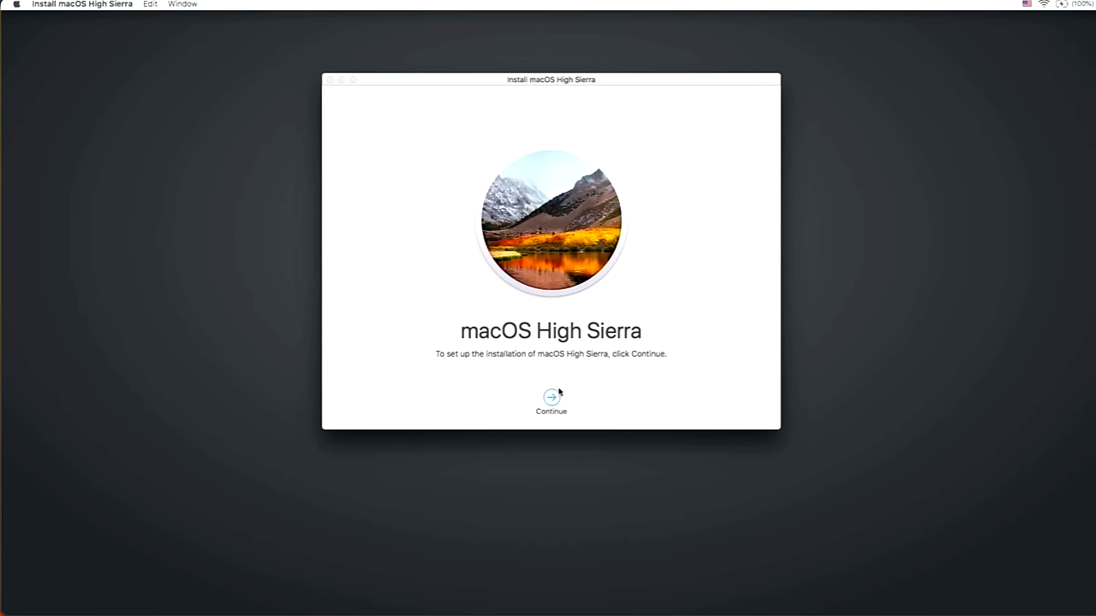
{"action": "mouse_move", "coordinate": [590, 390]}
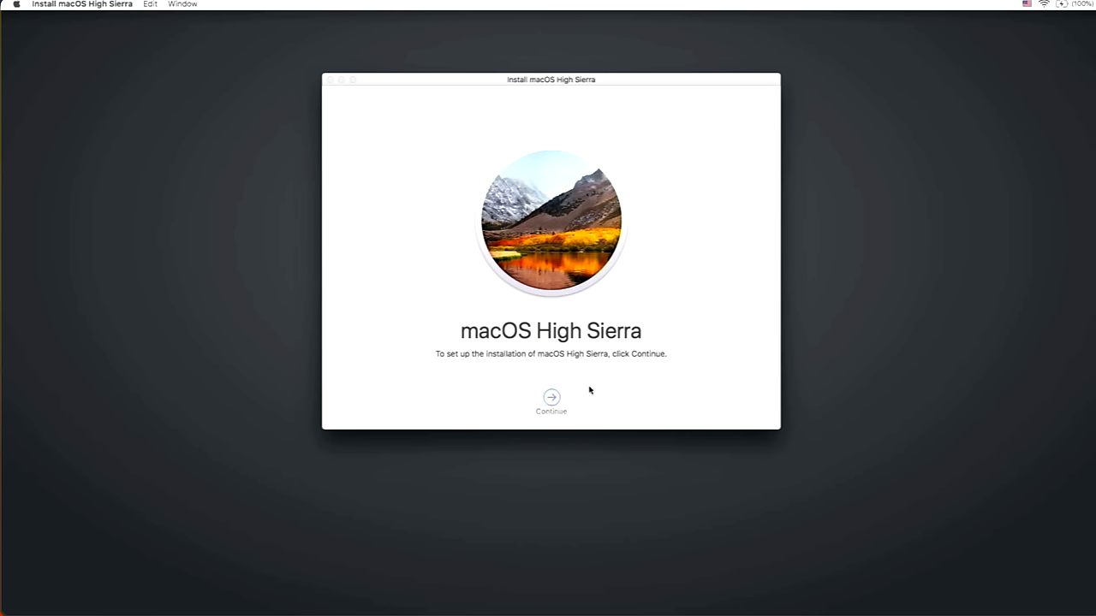
Continue past the High Sierra welcome screen to the license agreement
{"action": "left_click", "coordinate": [552, 398]}
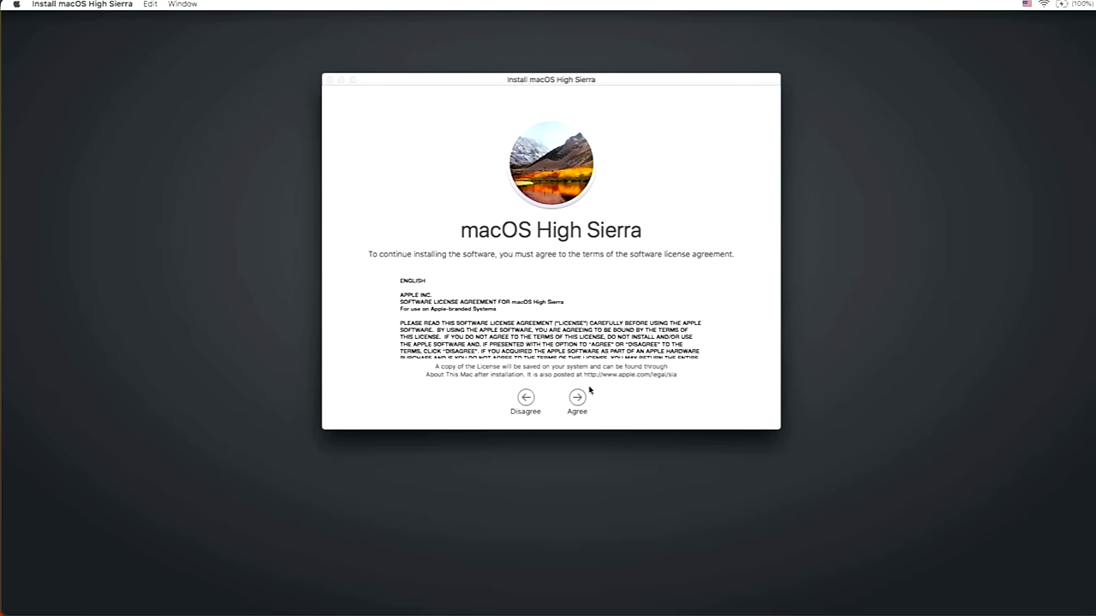
{"action": "mouse_move", "coordinate": [211, 15]}
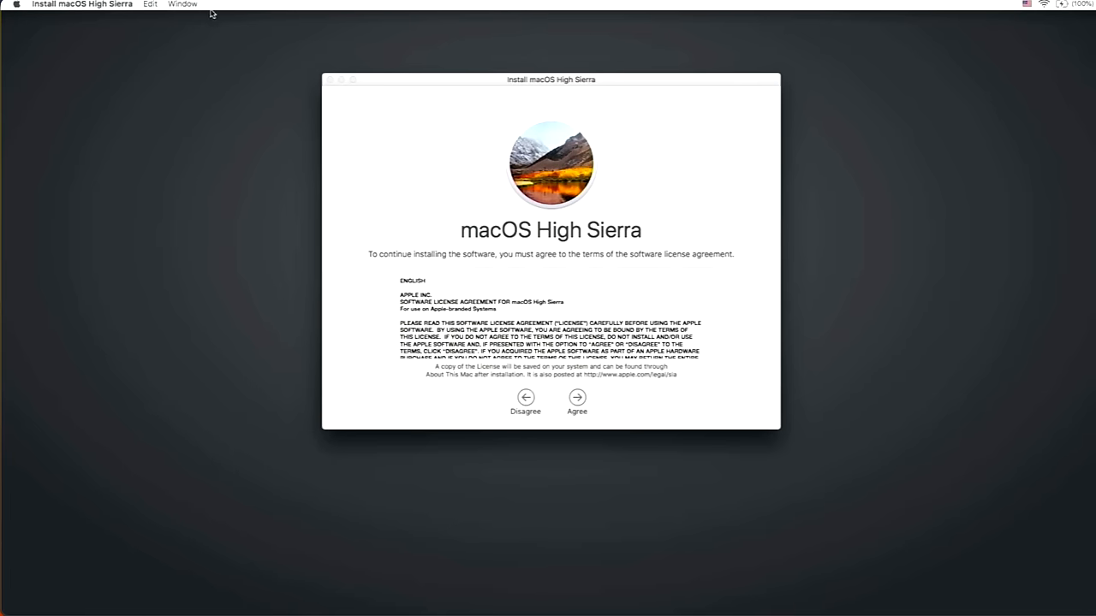
Show the Installer Log with all logs, filtered to 'http' entries
{"action": "left_click", "coordinate": [182, 4]}
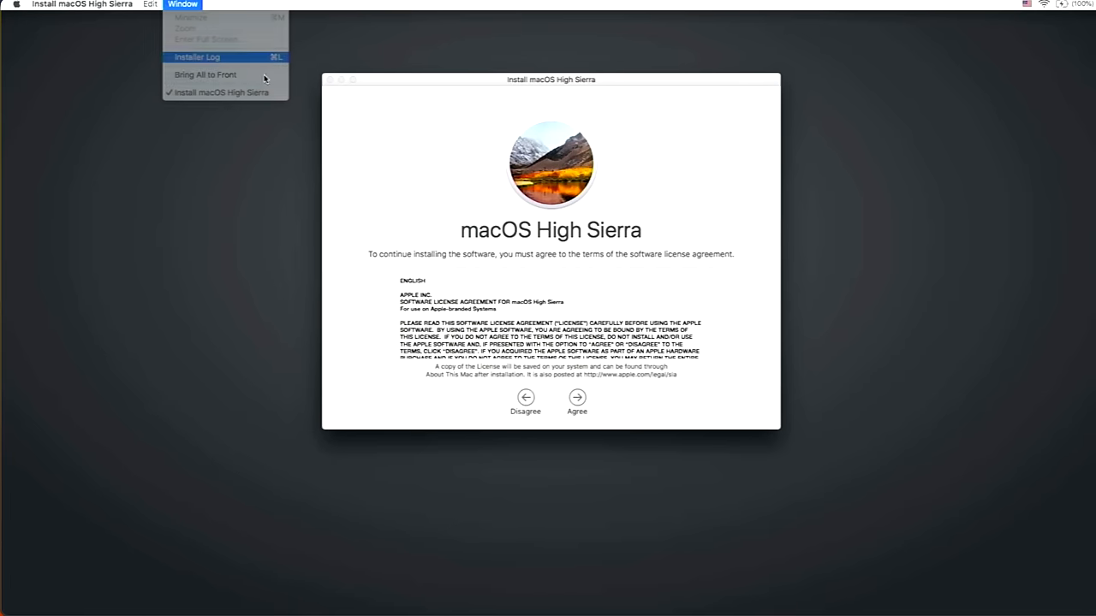
{"action": "left_click", "coordinate": [197, 57]}
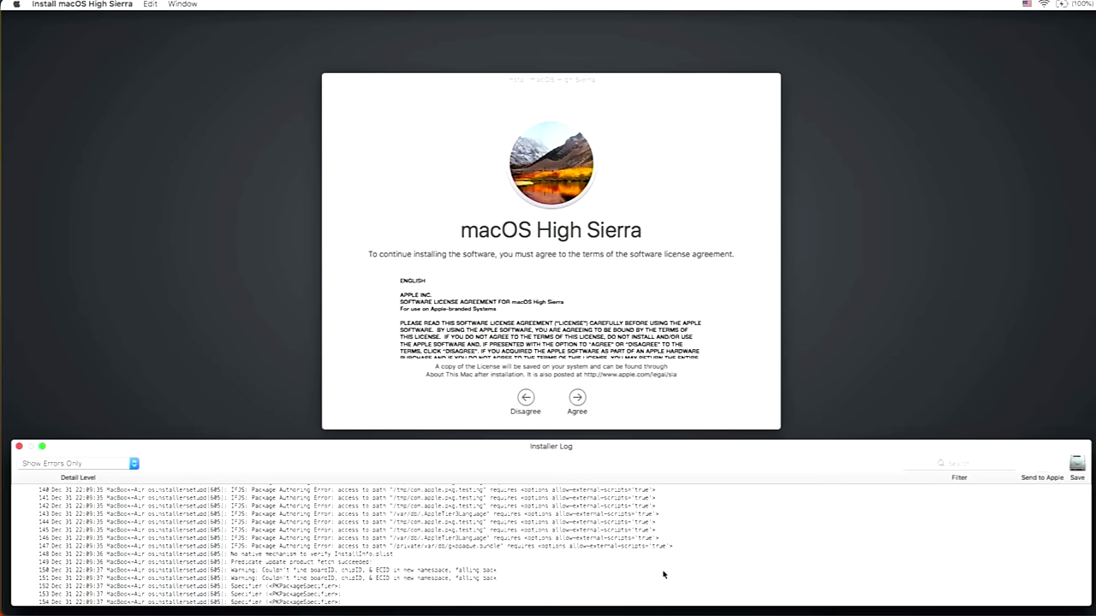
{"action": "type", "text": "http"}
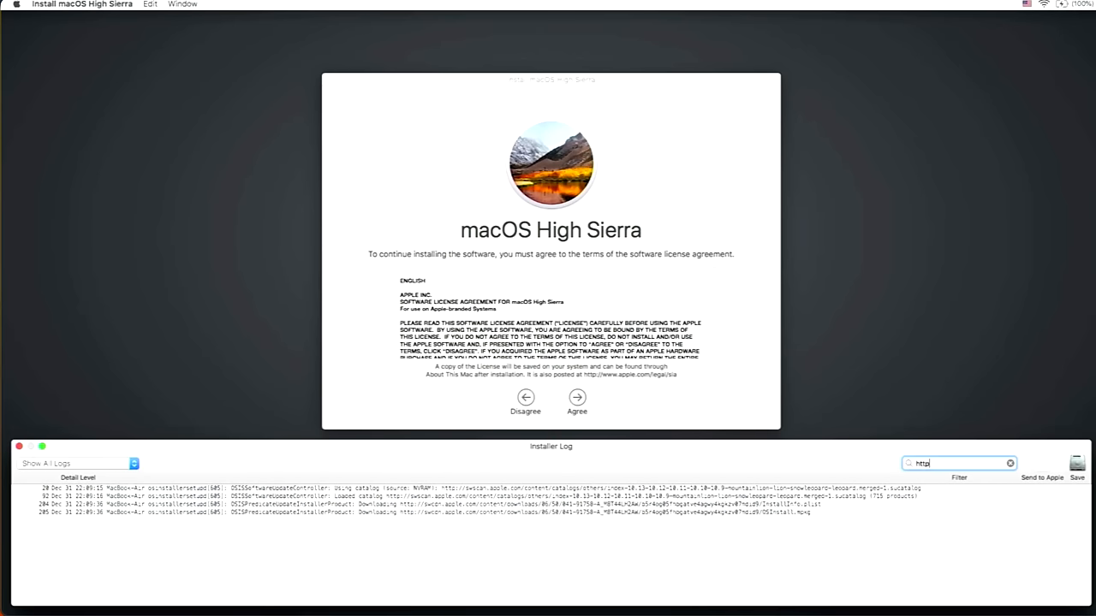
{"action": "left_click", "coordinate": [77, 463]}
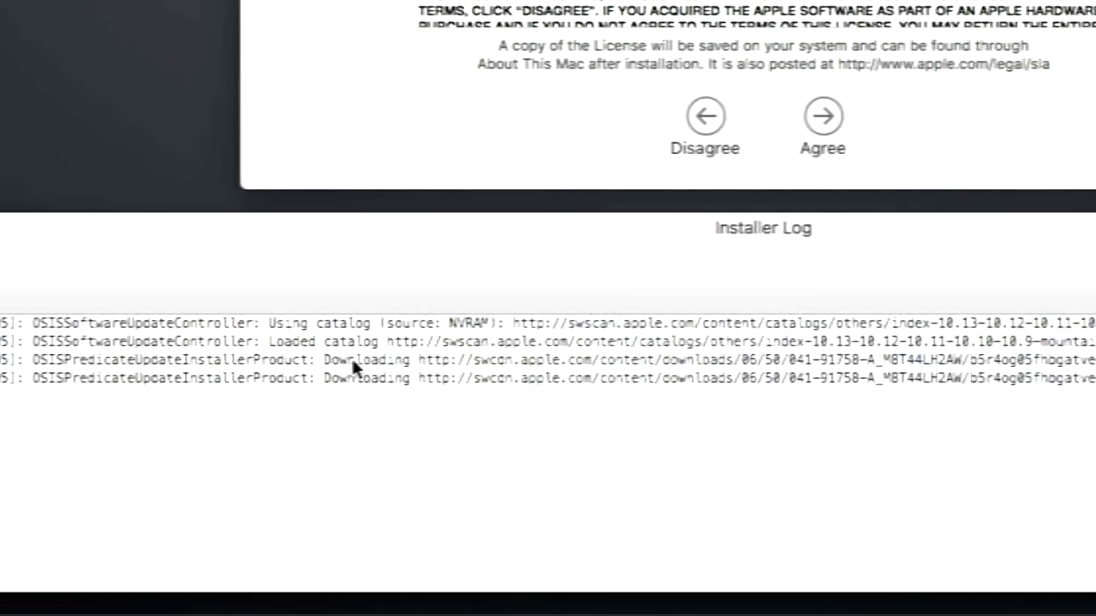
{"action": "mouse_move", "coordinate": [497, 342]}
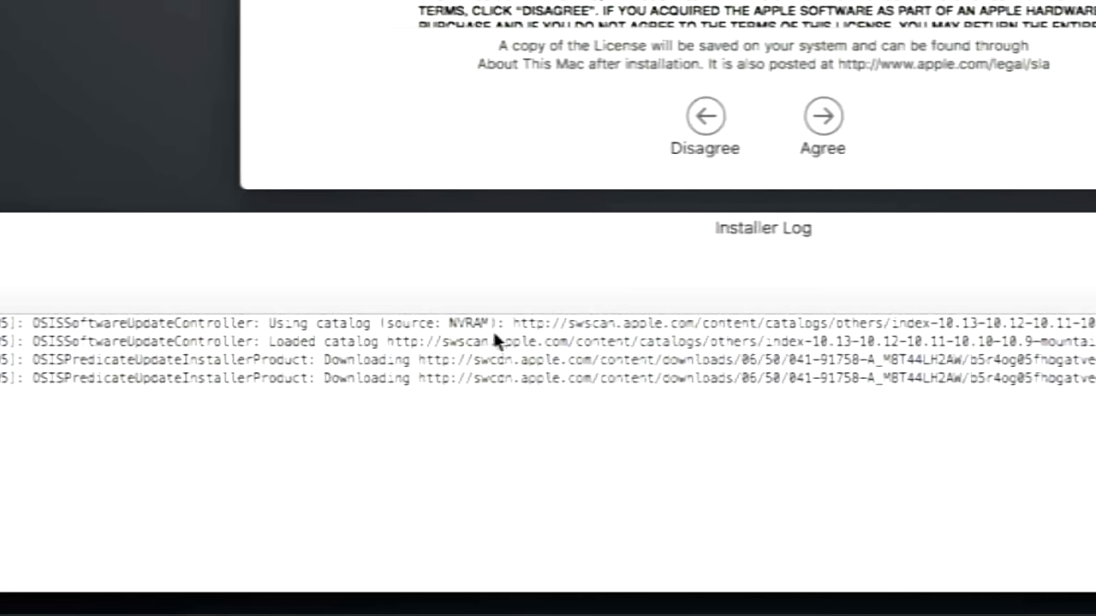
{"action": "mouse_move", "coordinate": [465, 345]}
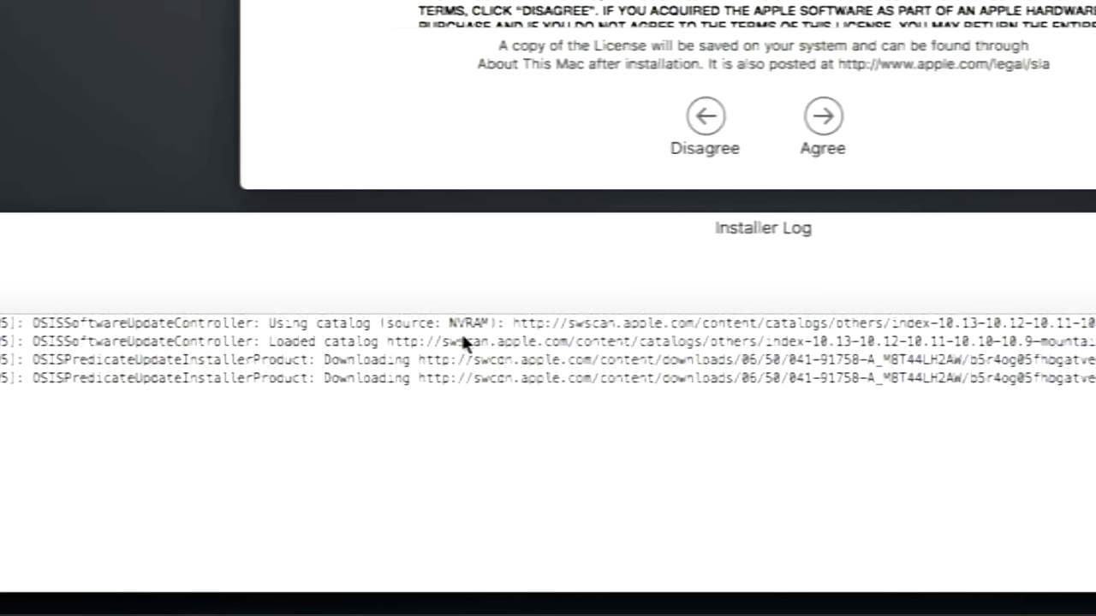
{"action": "mouse_move", "coordinate": [642, 167]}
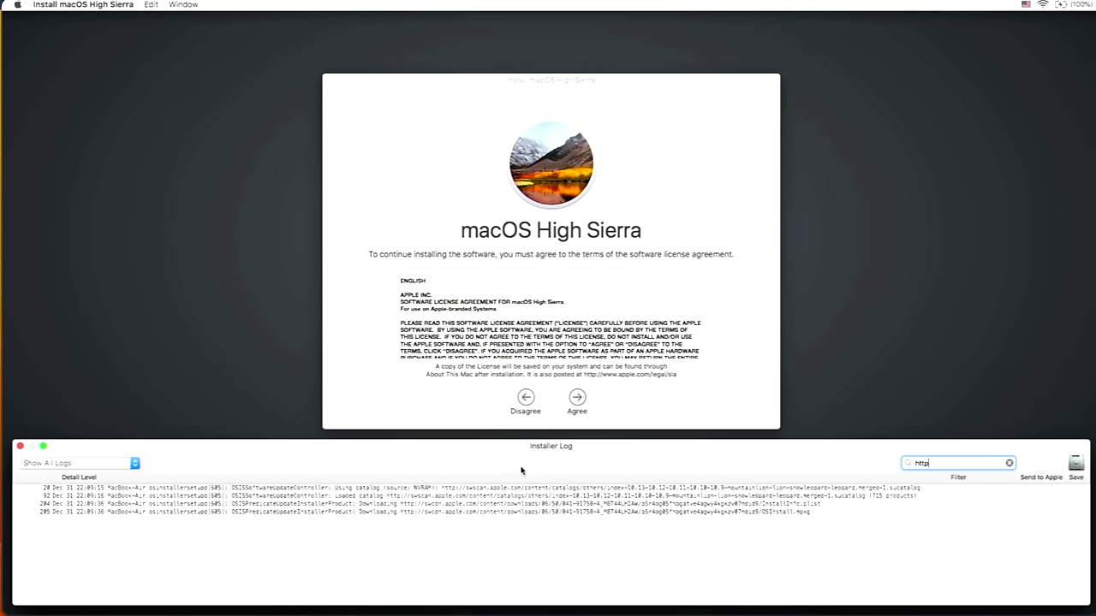
{"action": "mouse_move", "coordinate": [528, 470]}
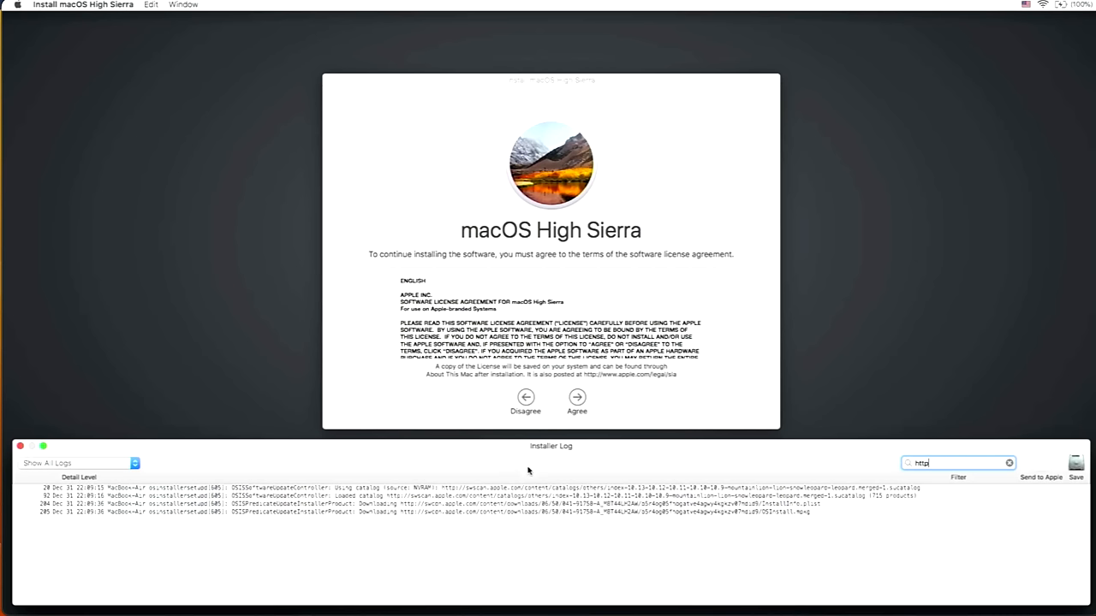